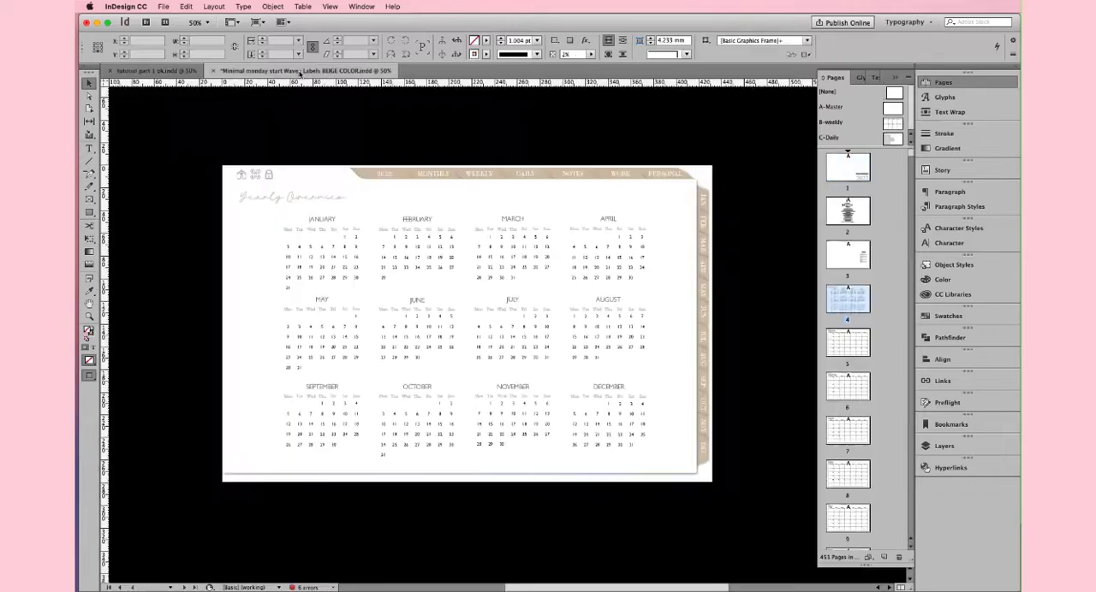
# - Add two new pages after page 1 of the planner, giving three pages
pyautogui.click(322, 219)
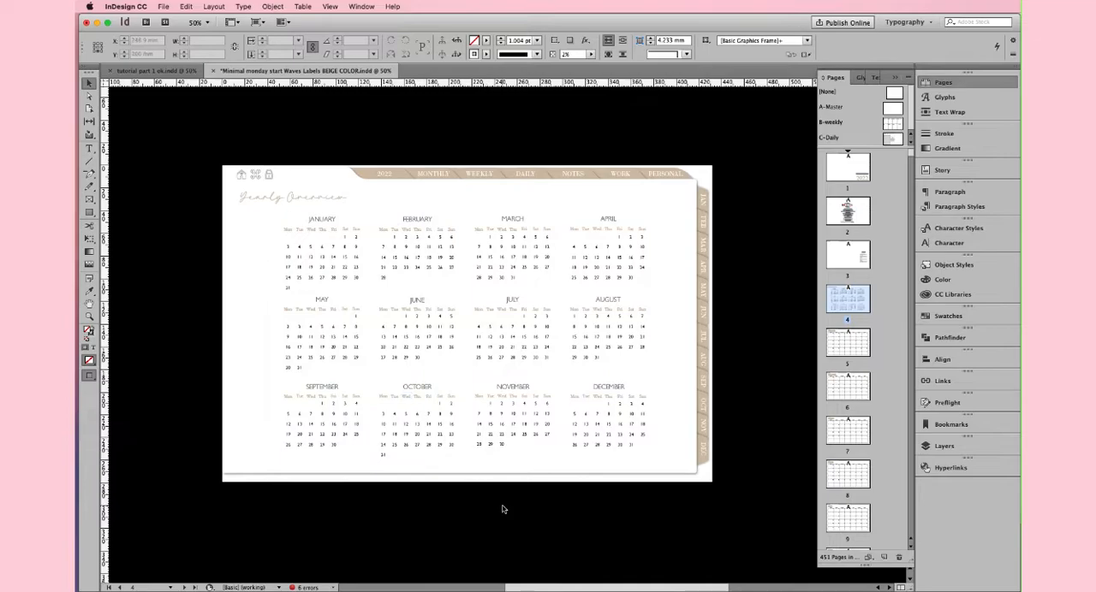
pyautogui.click(321, 257)
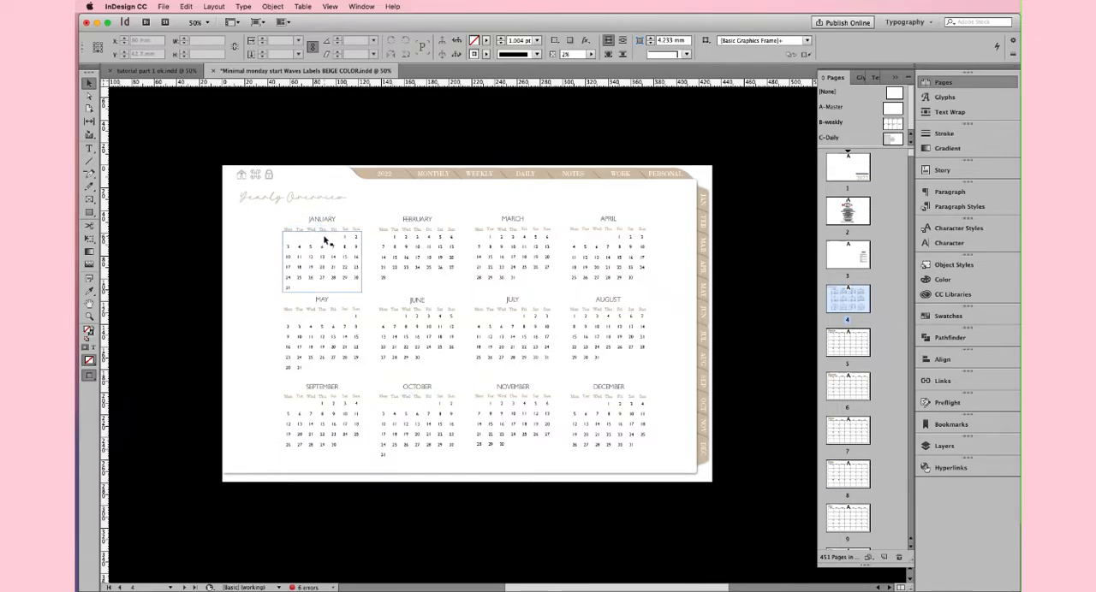
pyautogui.click(336, 247)
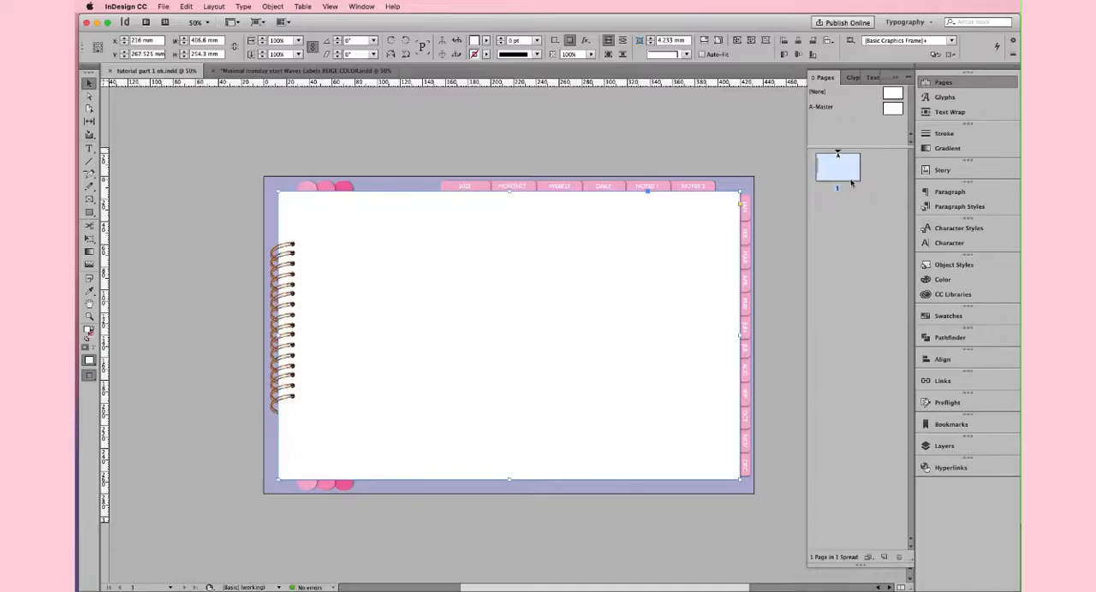
pyautogui.moveTo(884, 557)
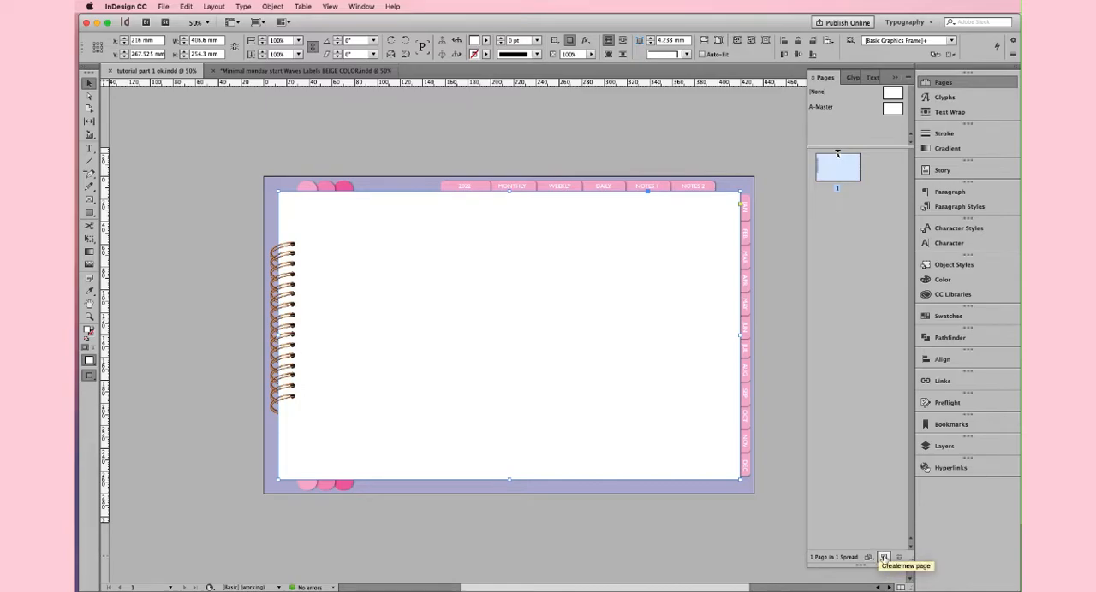
pyautogui.click(883, 558)
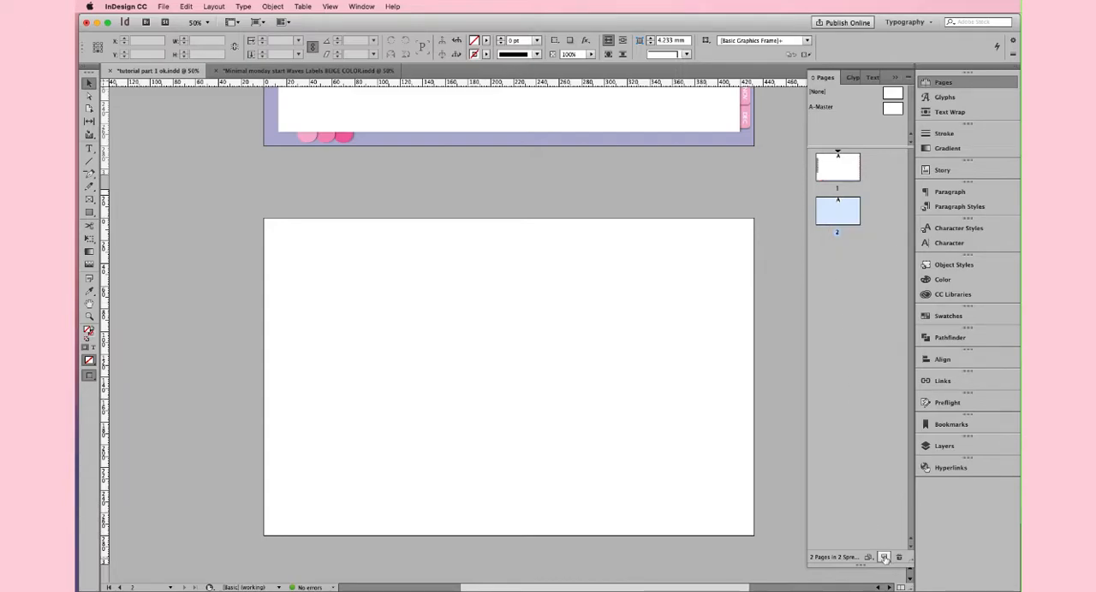
pyautogui.click(882, 557)
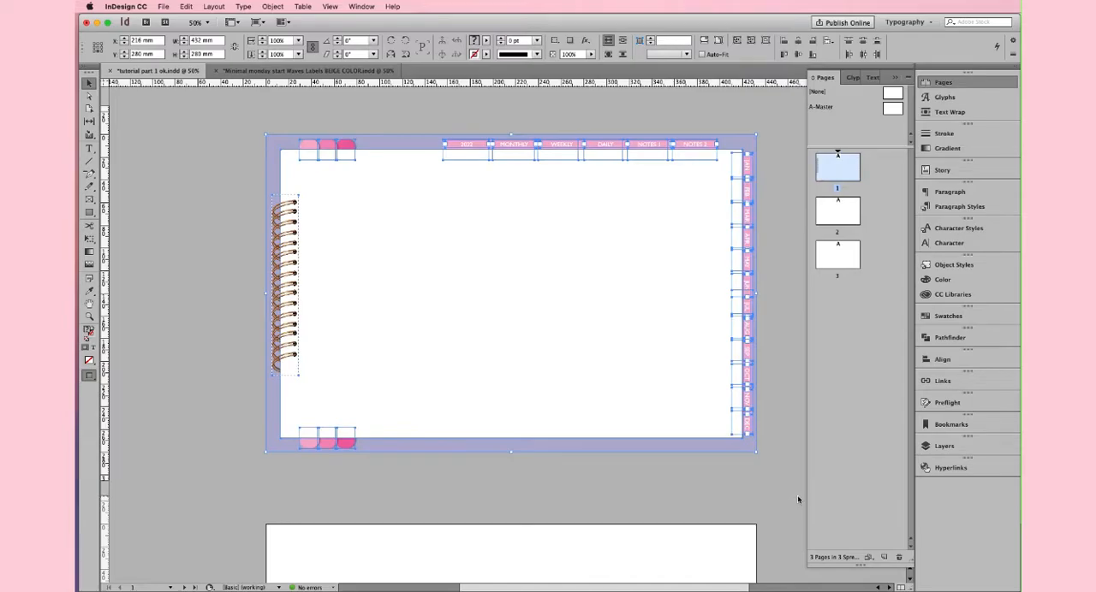
pyautogui.moveTo(219, 133)
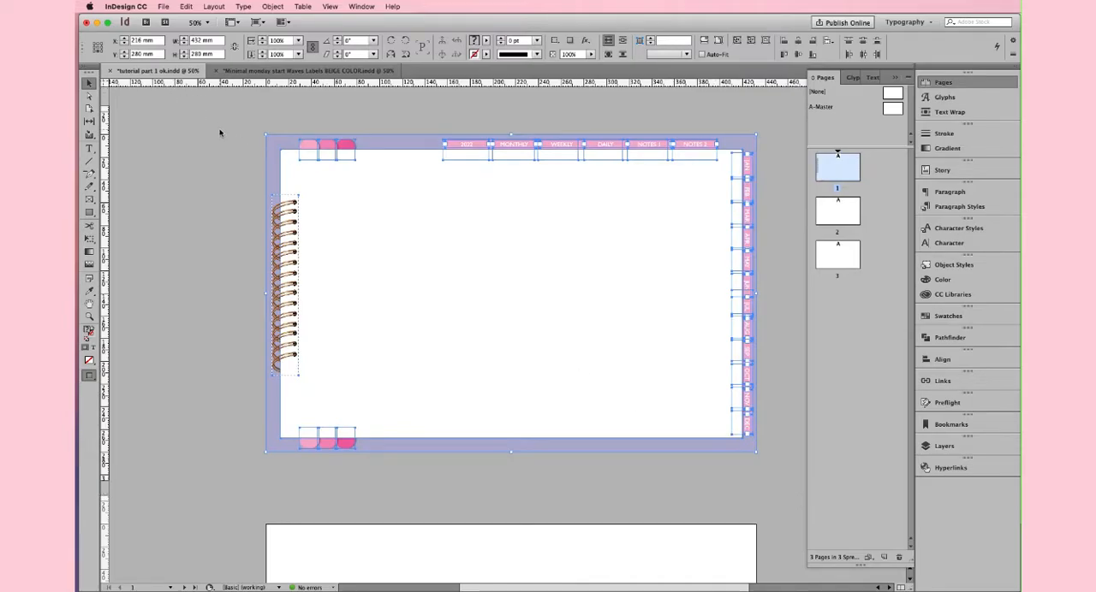
pyautogui.moveTo(621, 314)
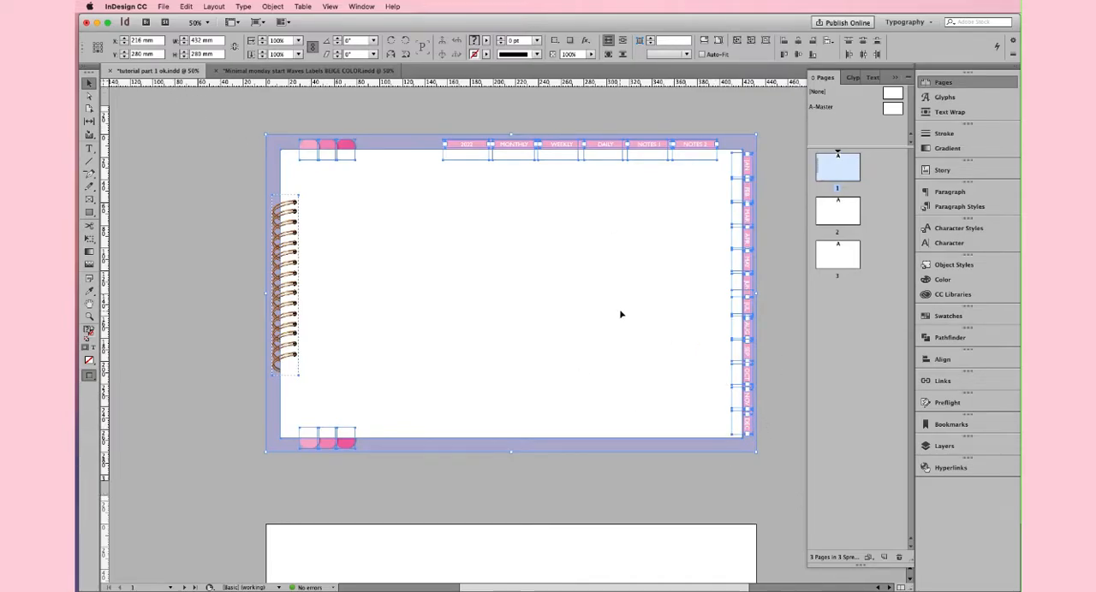
pyautogui.moveTo(559, 505)
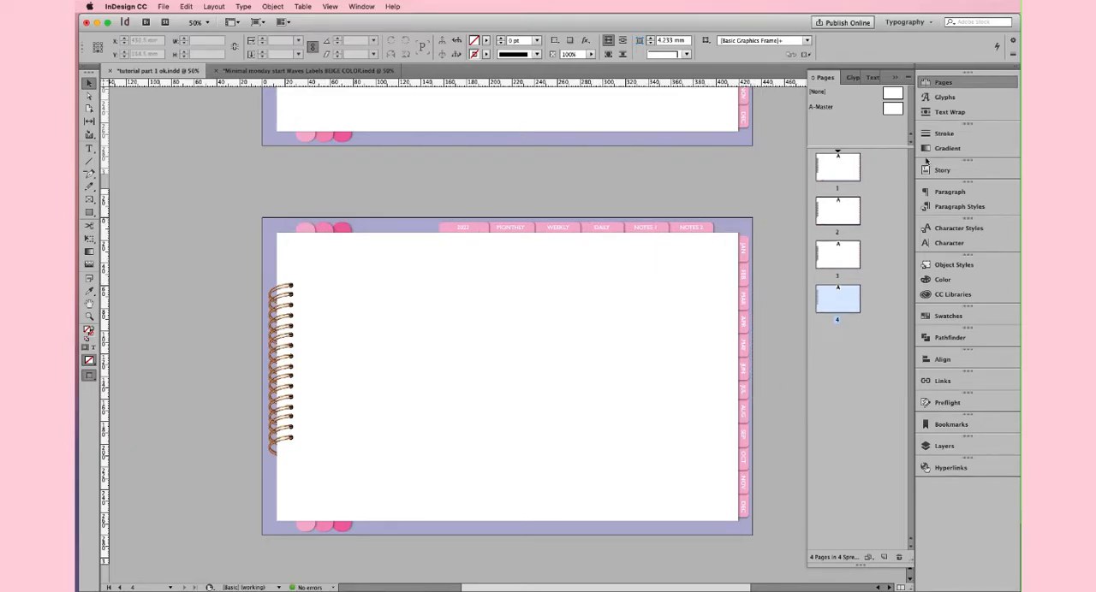
# - Apply A-Master to page 1, delete extra page 4, then select page 3
pyautogui.click(837, 166)
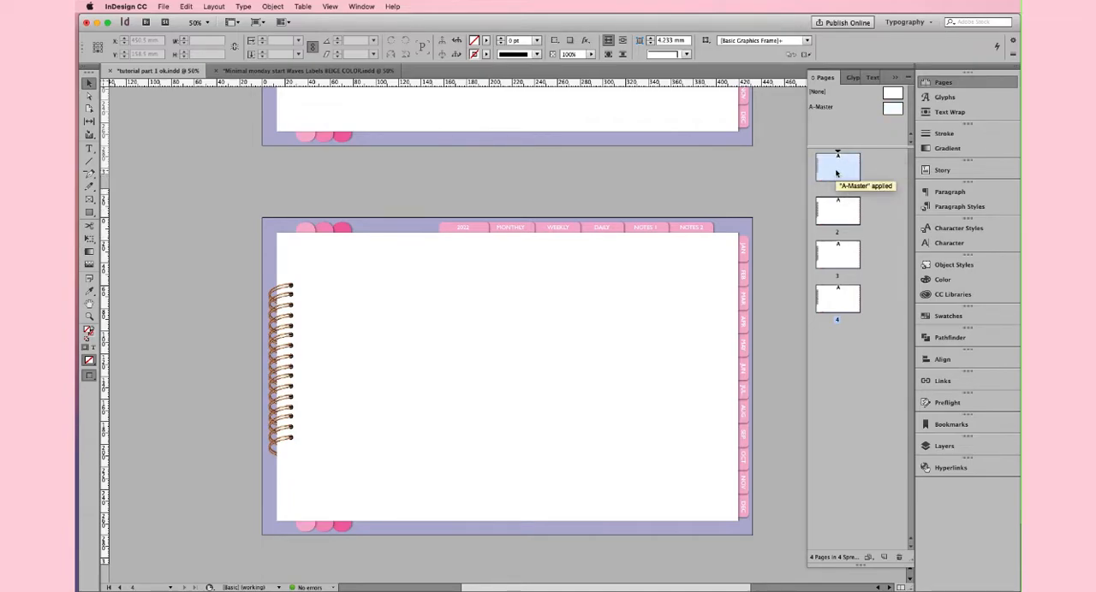
pyautogui.click(837, 211)
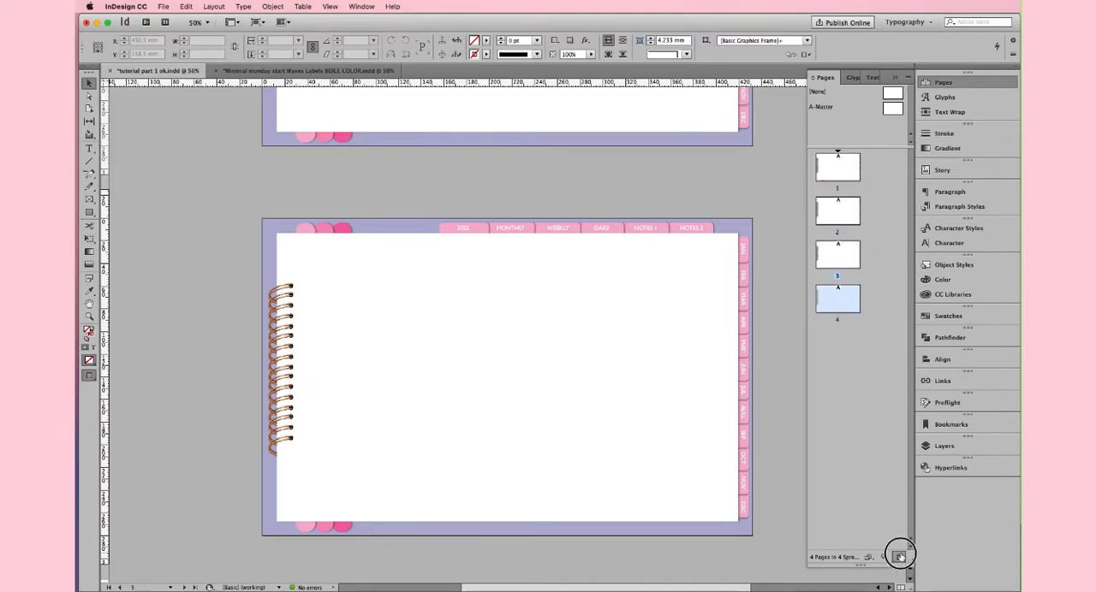
pyautogui.click(899, 556)
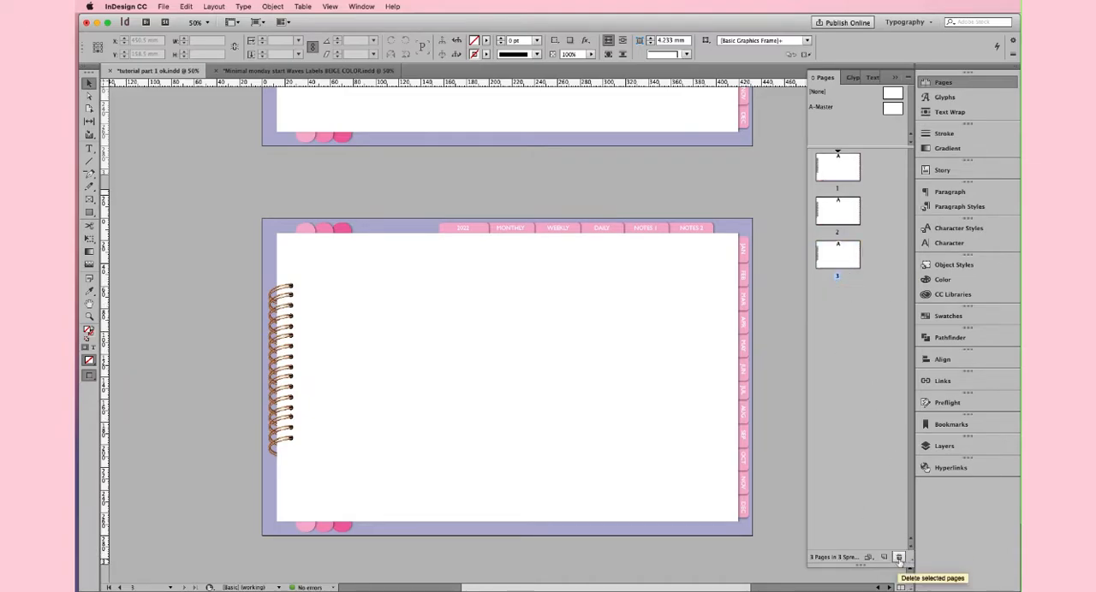
pyautogui.click(837, 254)
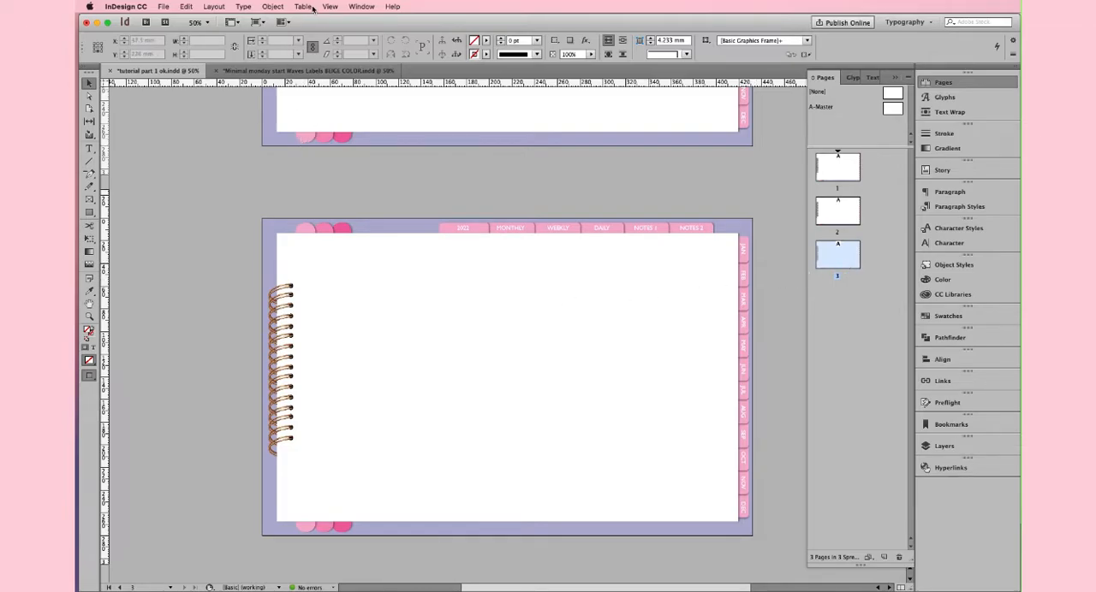
# - Insert a 6-row, 7-column table and draw its frame near page three's upper left
pyautogui.click(302, 6)
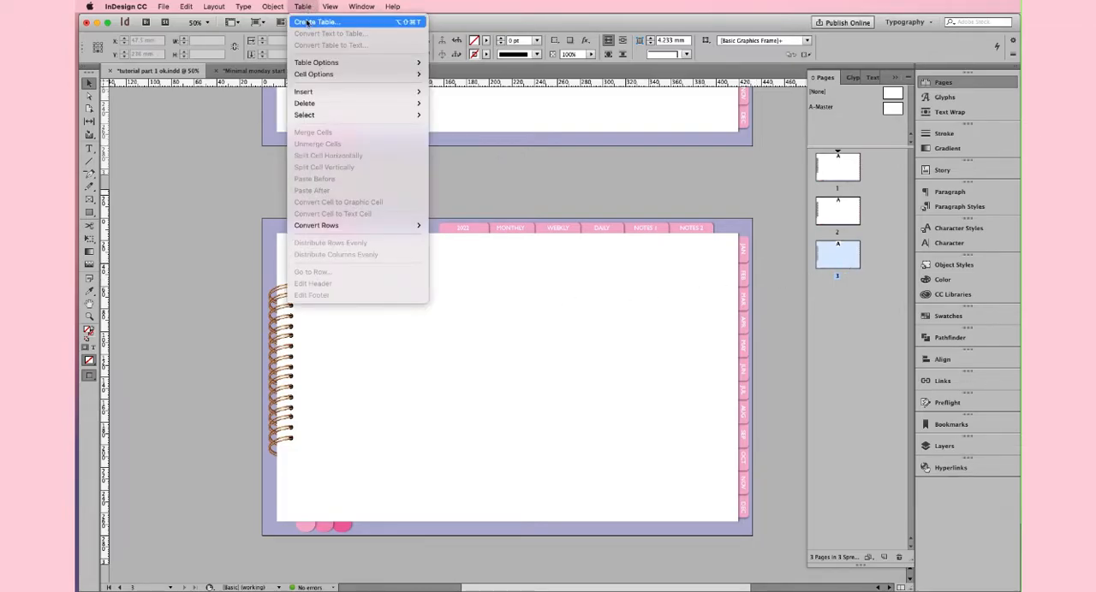
pyautogui.click(317, 21)
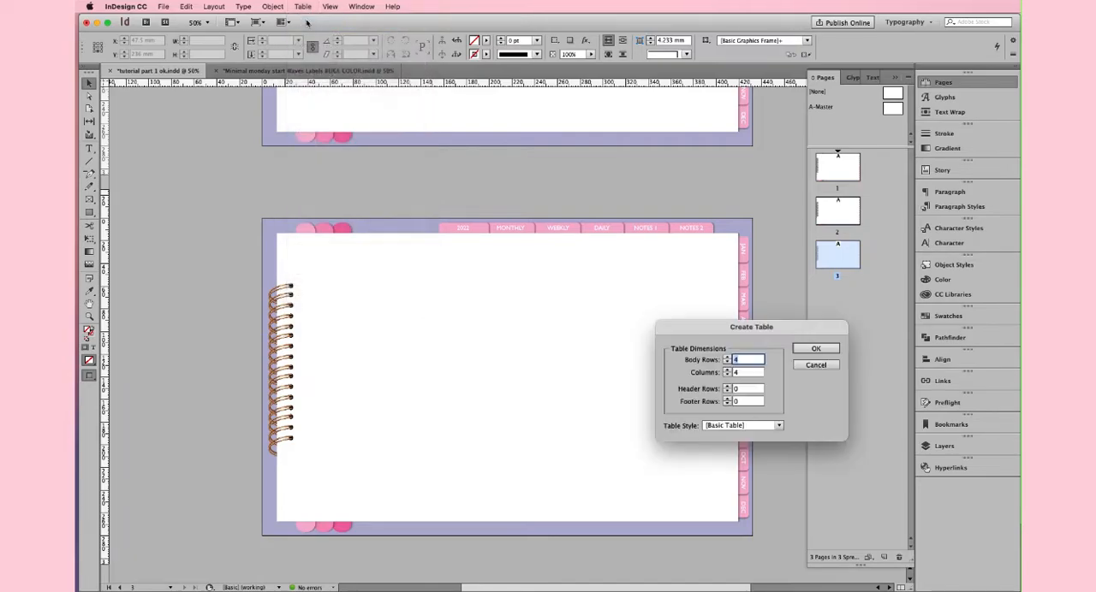
pyautogui.moveTo(750, 326); pyautogui.dragTo(556, 256)
pyautogui.write('6')
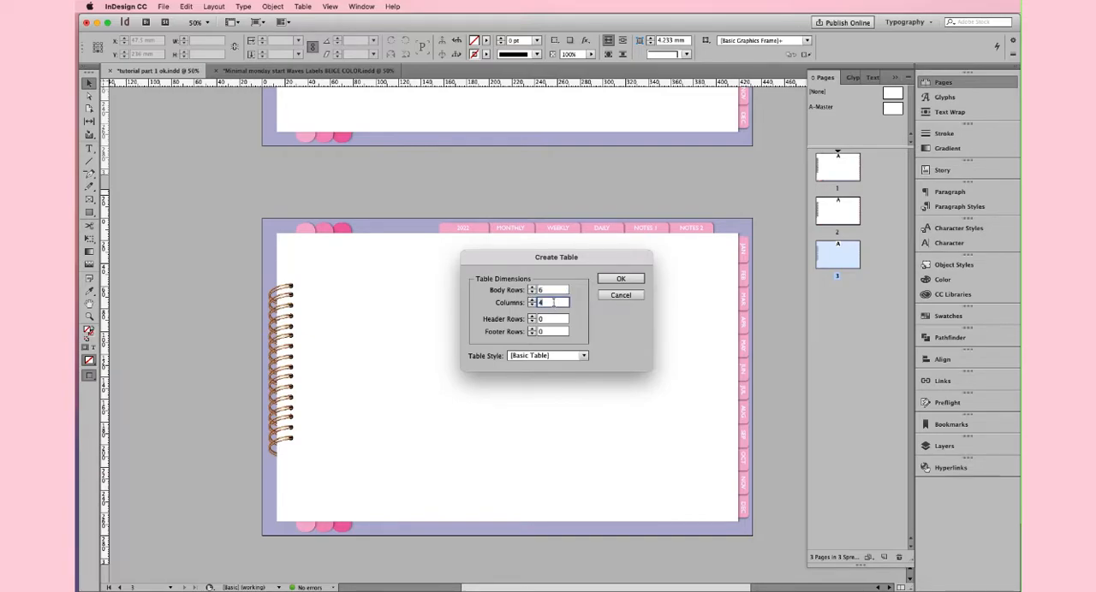
pyautogui.write('7')
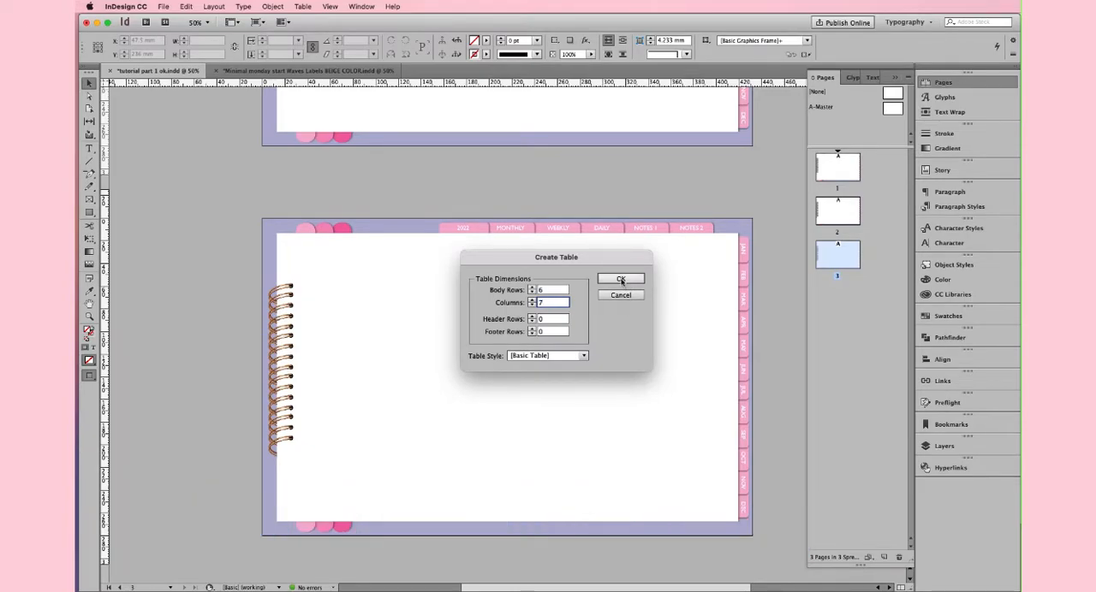
pyautogui.click(621, 279)
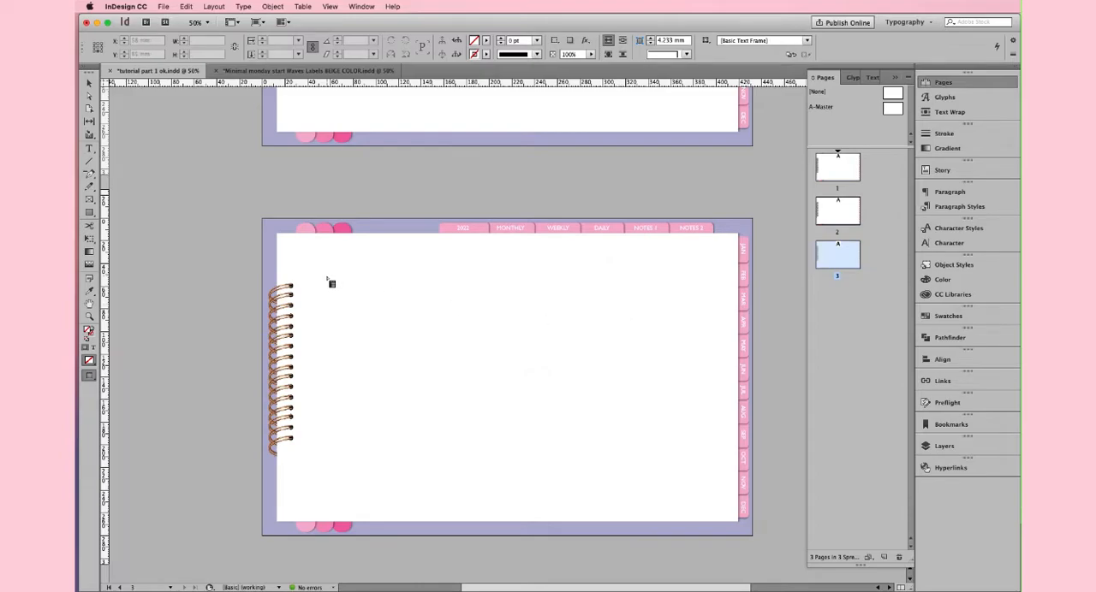
pyautogui.moveTo(325, 273)
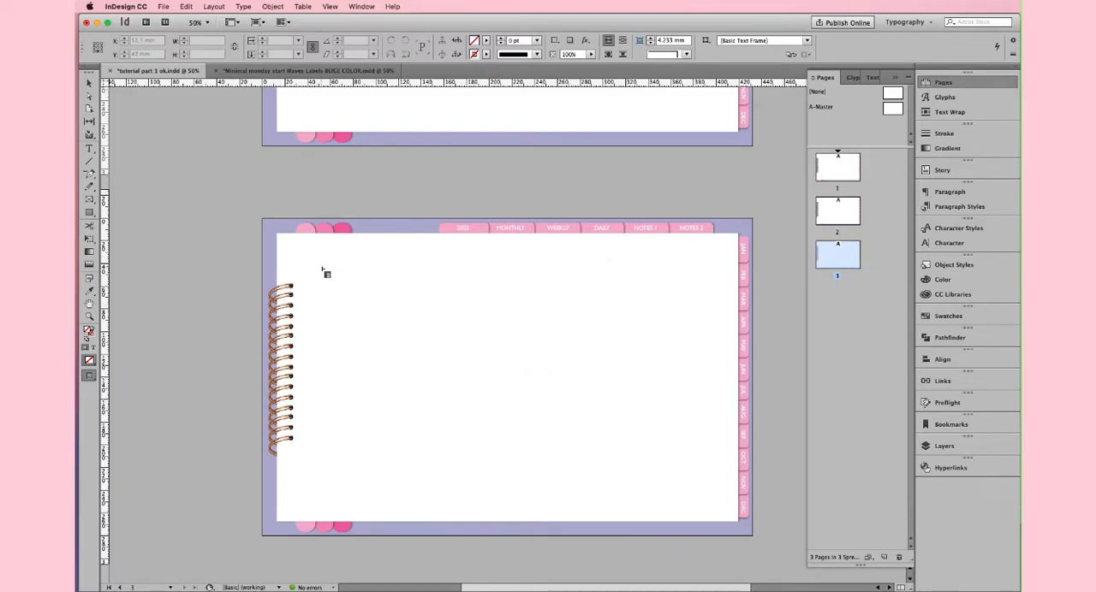
pyautogui.moveTo(321, 272); pyautogui.dragTo(349, 301)
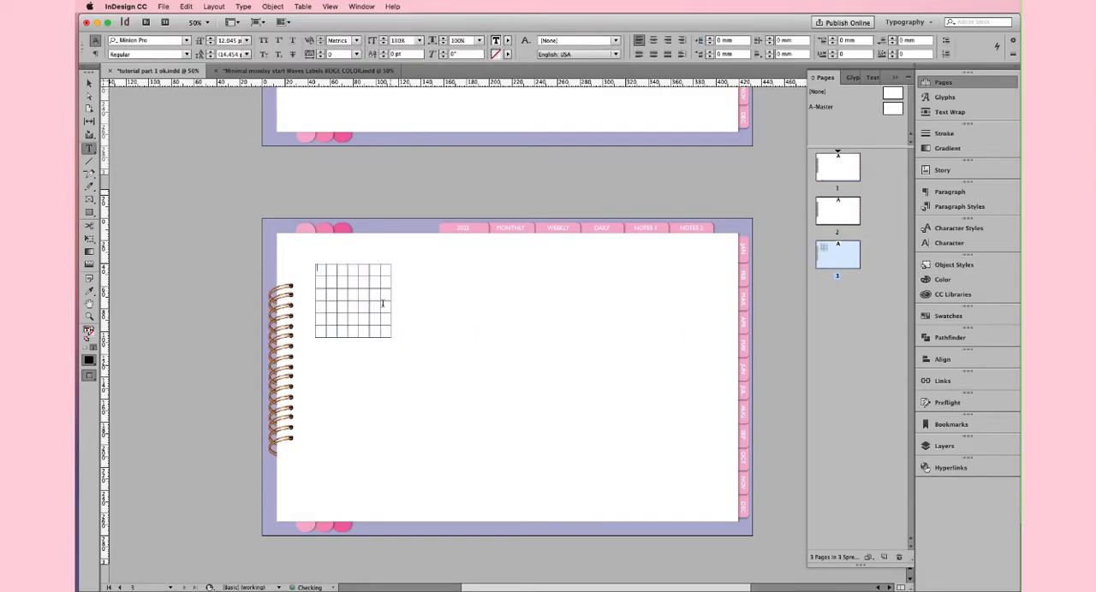
# - Zoom in on the six-by-seven table grid on page three
pyautogui.click(88, 83)
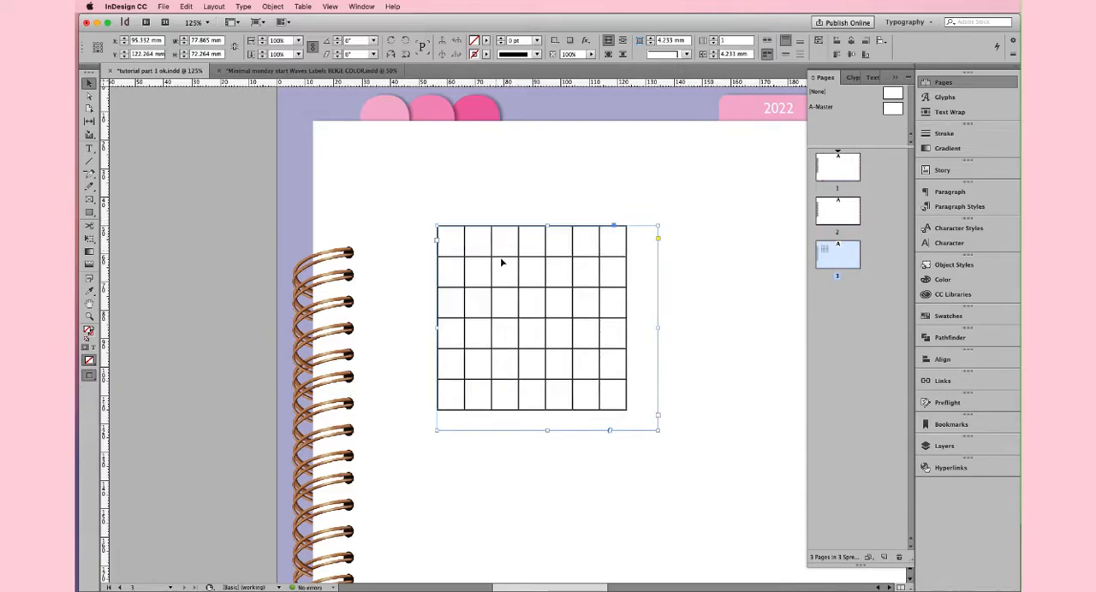
pyautogui.moveTo(511, 261)
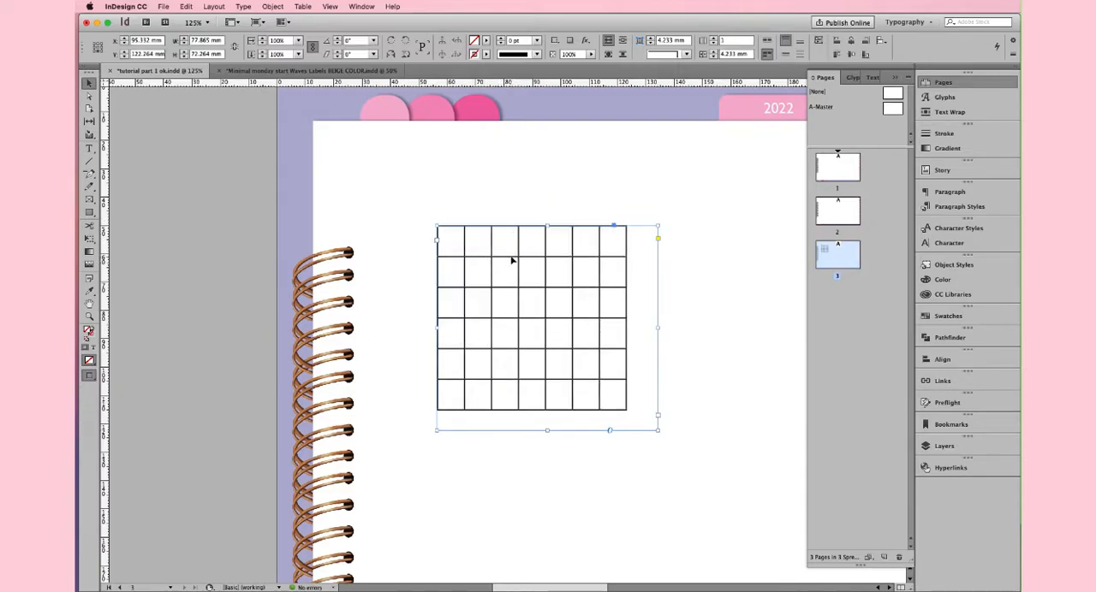
pyautogui.moveTo(516, 256)
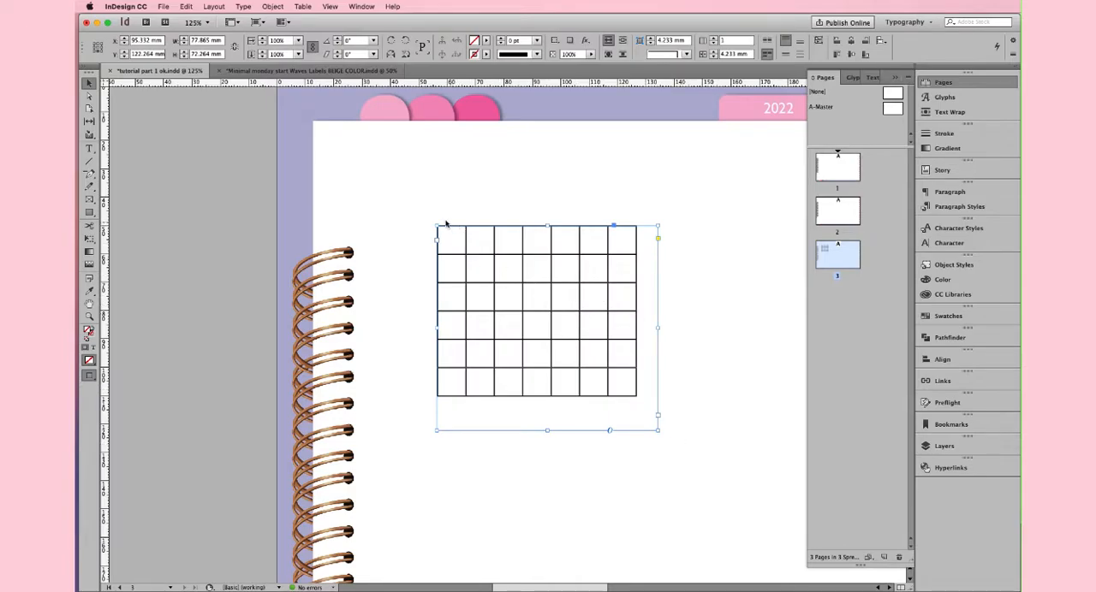
pyautogui.moveTo(625, 223)
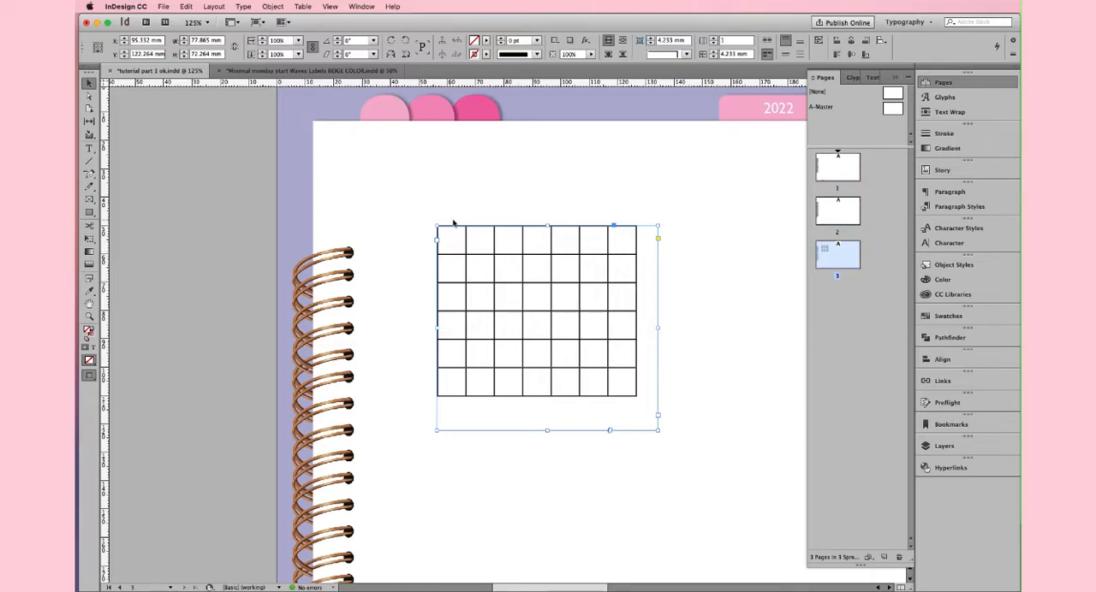
pyautogui.moveTo(625, 224)
pyautogui.write('Mon T')
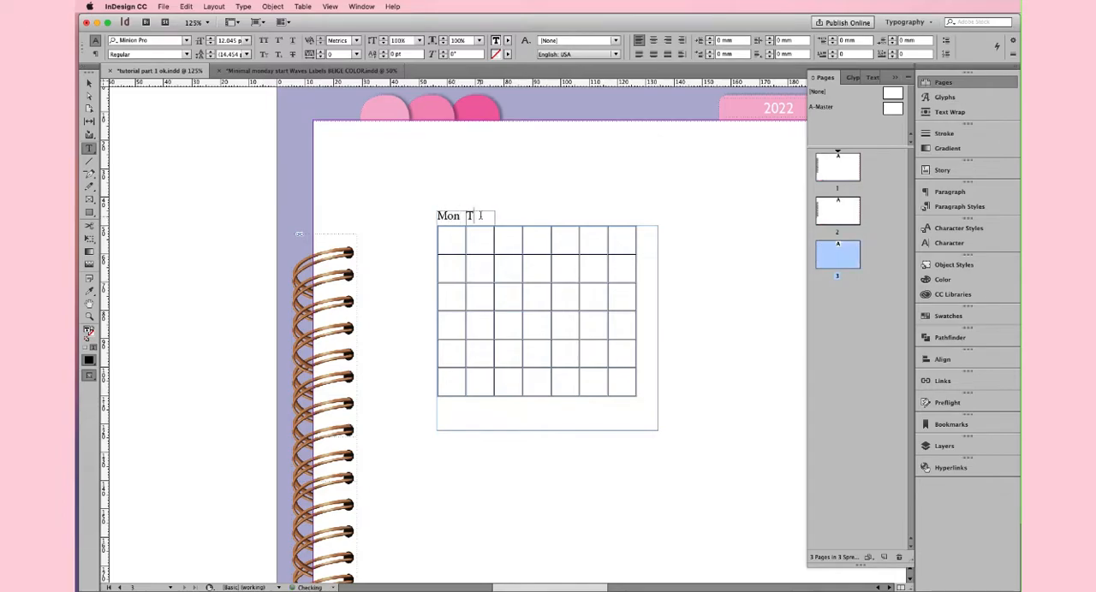
# - Finish typing the Tue header and view the 'Minimal monday start Waves Labels' Yearly Overview
pyautogui.write('ue')
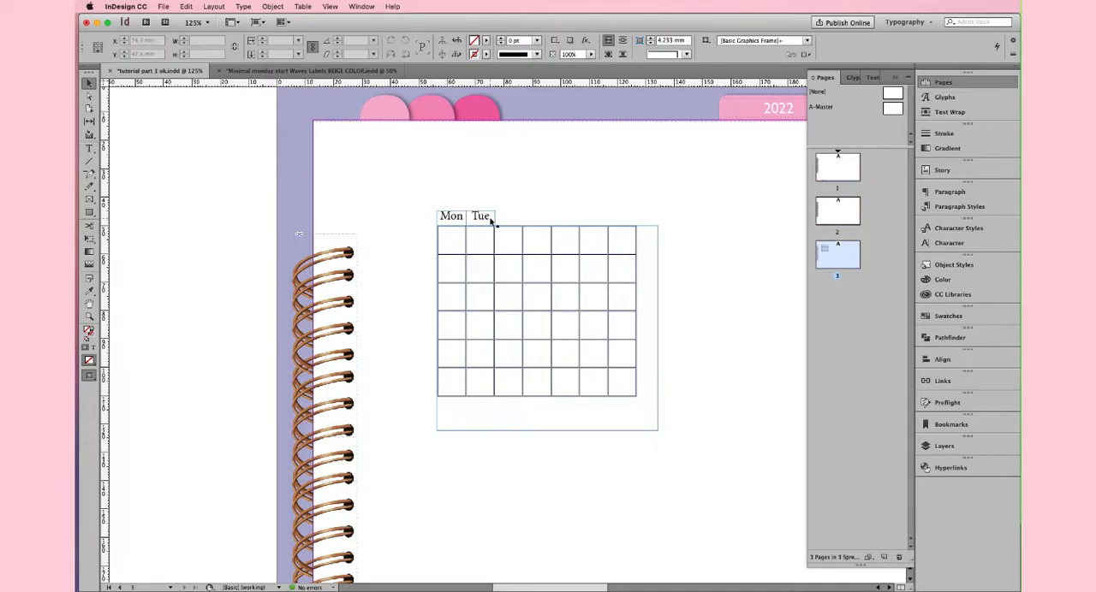
pyautogui.click(480, 215)
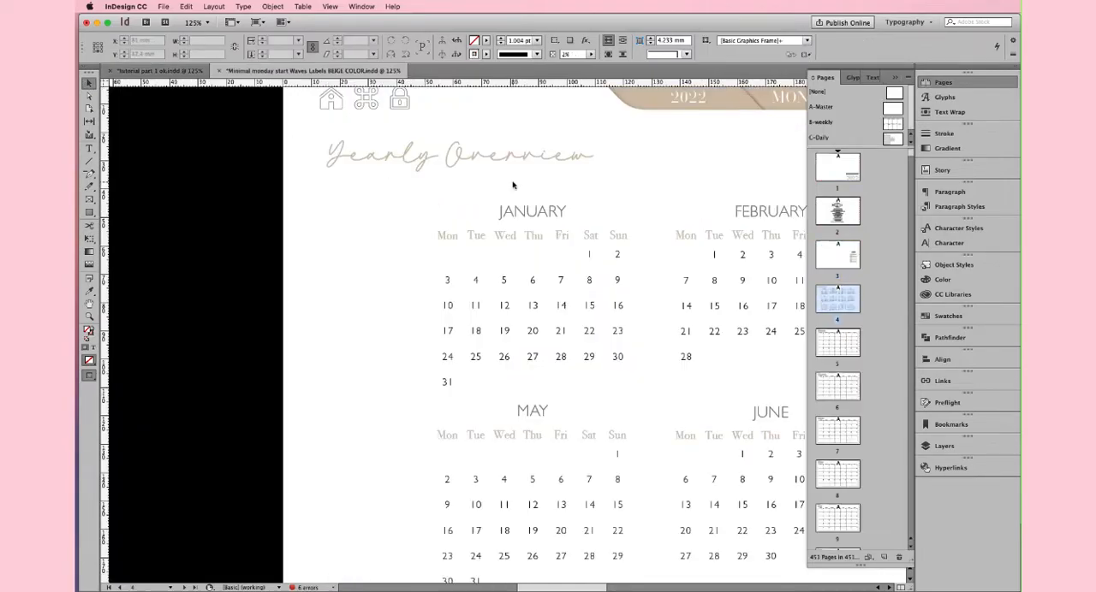
# - Back in the planner, set Mon in Gill Sans CE Light with a cyan fill
pyautogui.click(530, 236)
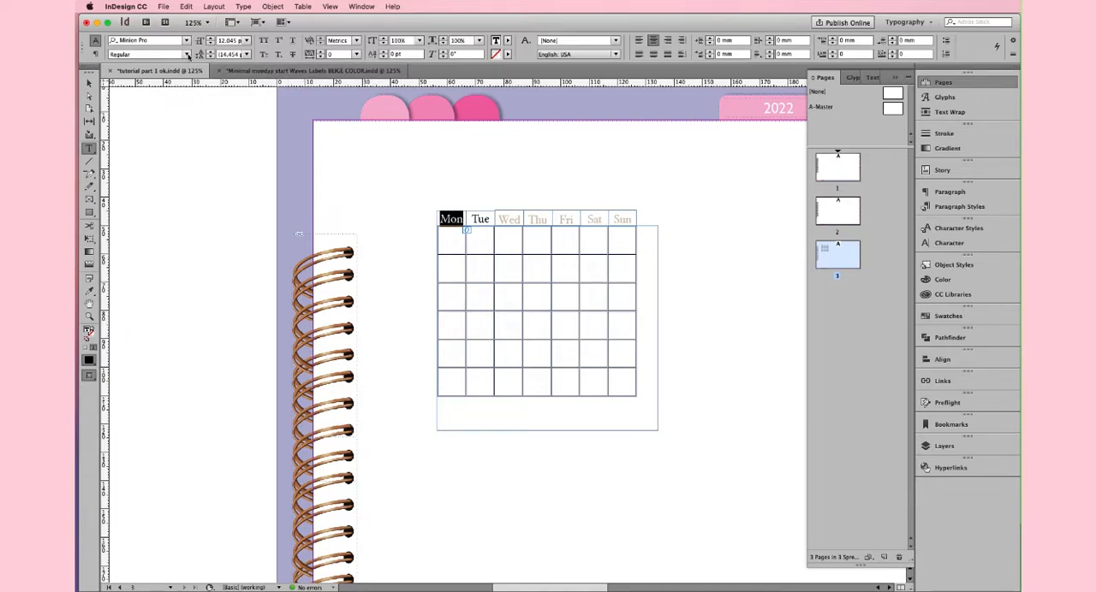
pyautogui.click(185, 40)
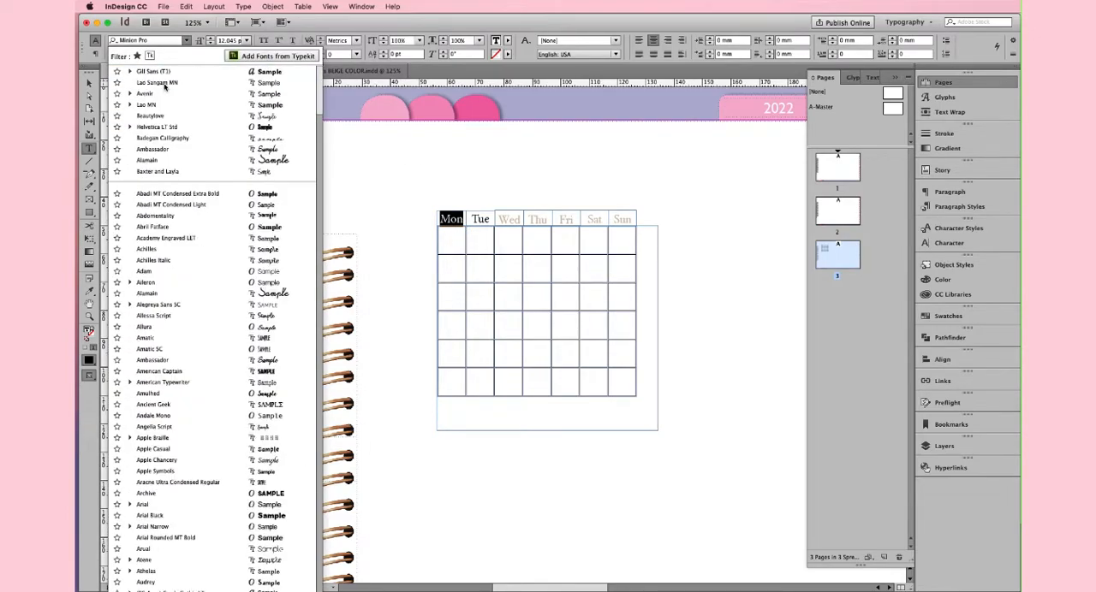
pyautogui.click(128, 71)
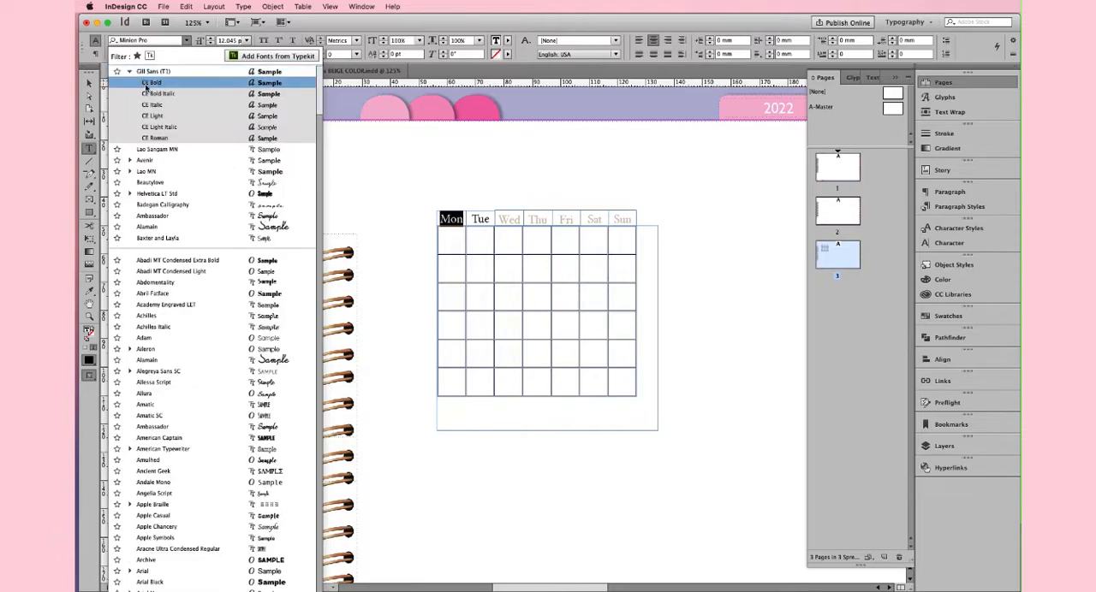
pyautogui.click(153, 116)
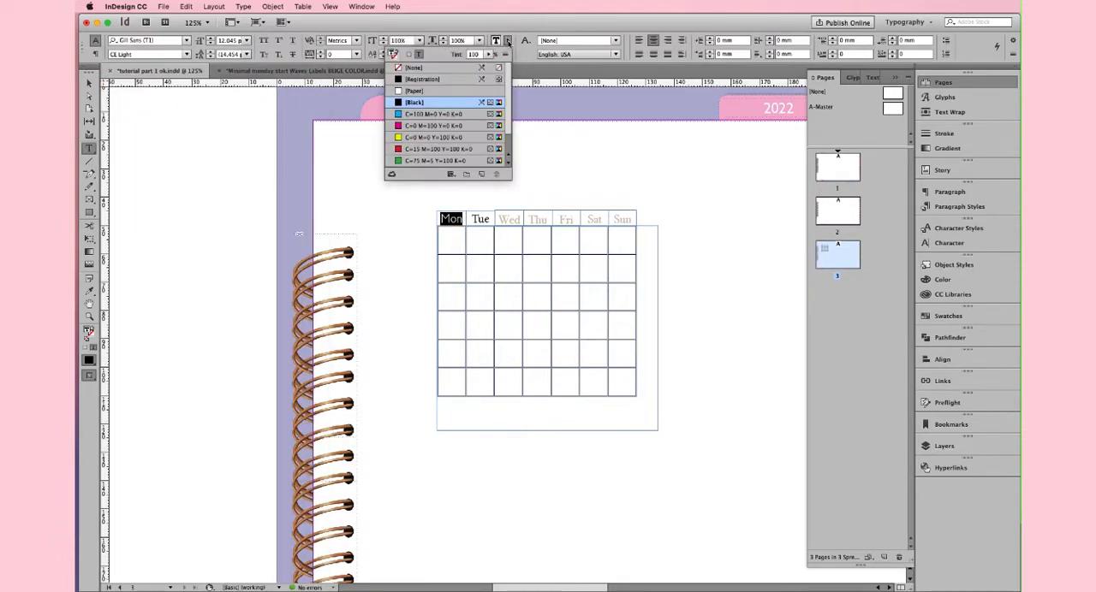
pyautogui.moveTo(432, 147)
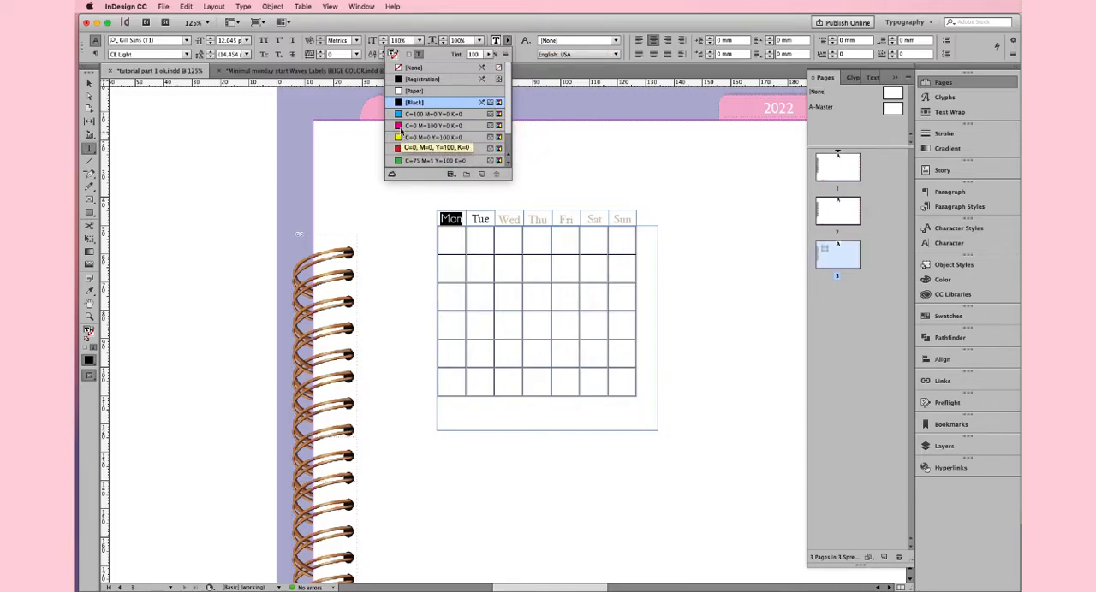
pyautogui.click(432, 114)
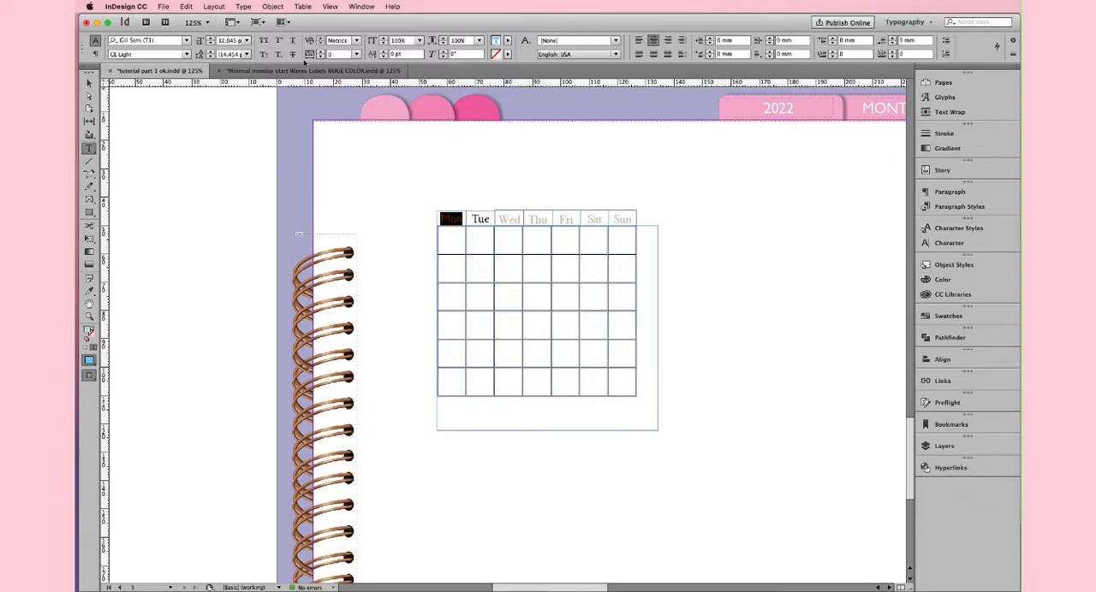
# - Create a character style named 'days of the week sec. yearly overview' from Mon
pyautogui.click(361, 7)
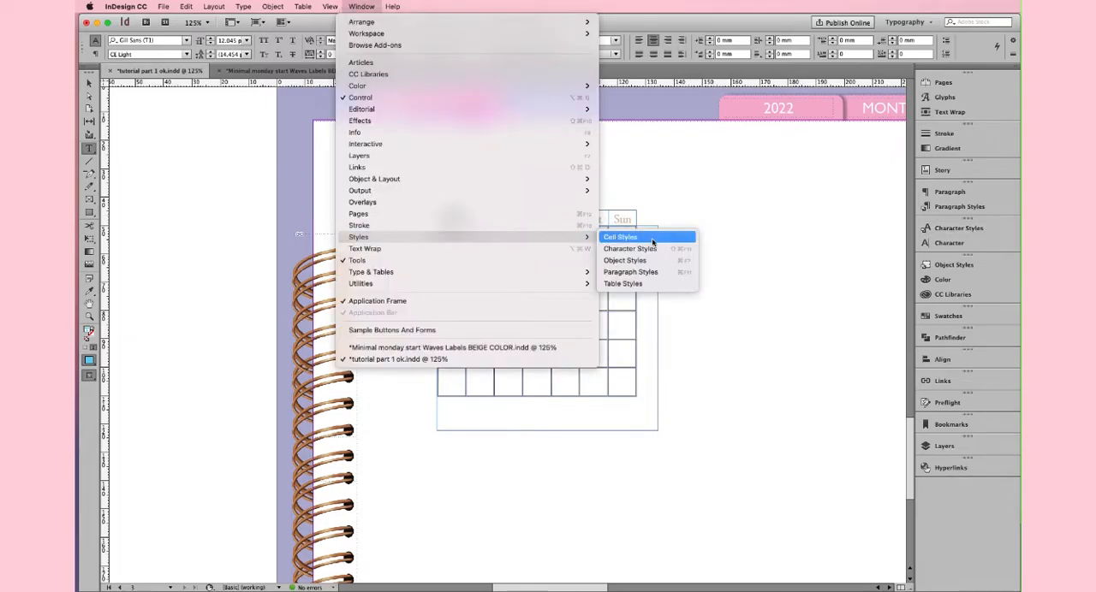
pyautogui.moveTo(630, 248)
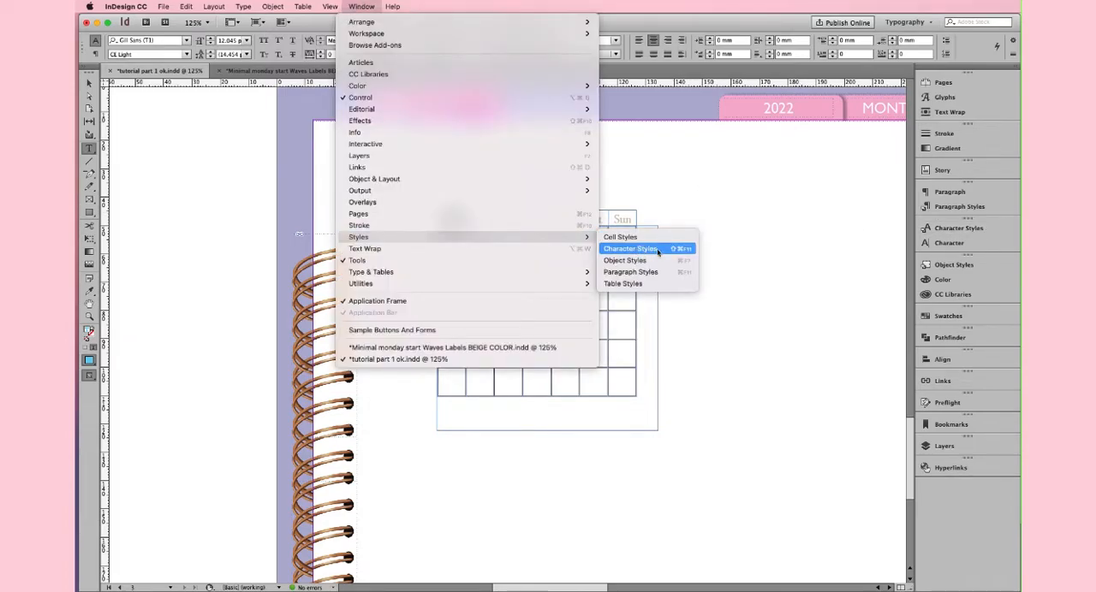
pyautogui.click(630, 248)
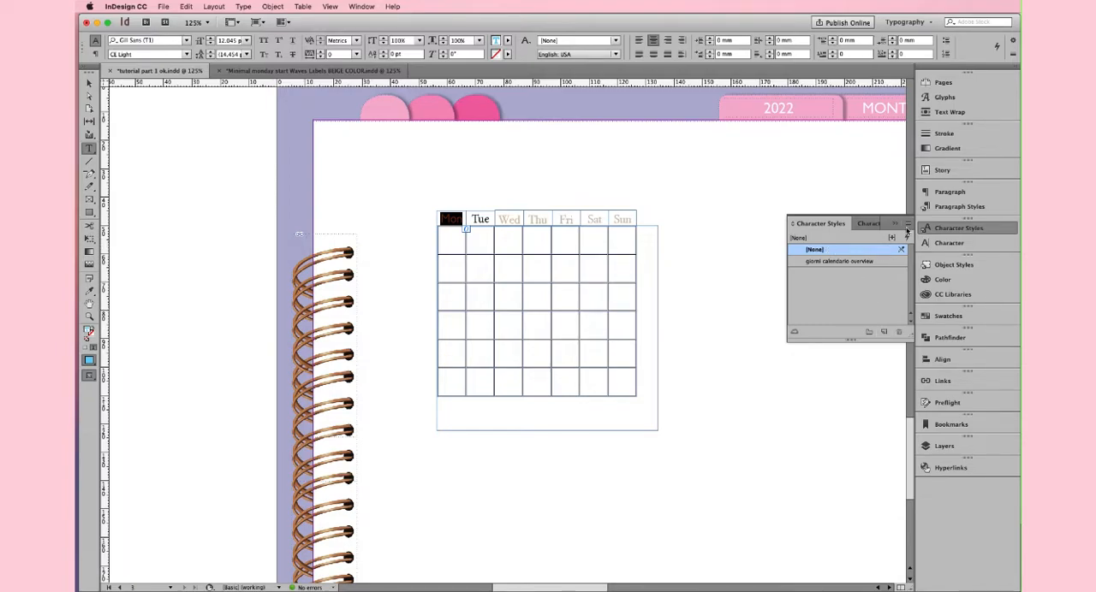
pyautogui.click(905, 228)
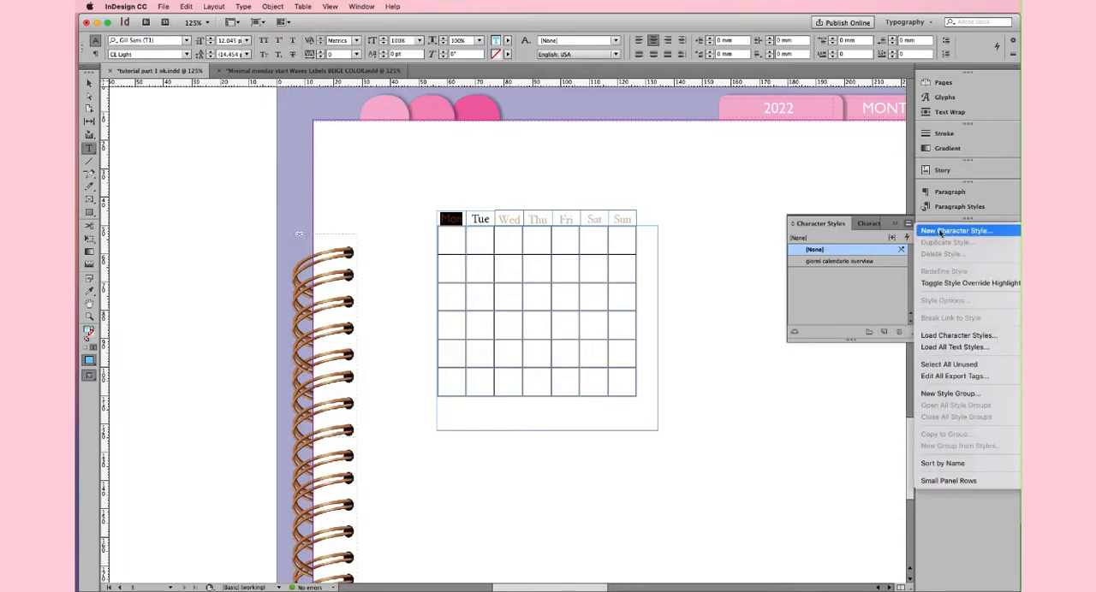
pyautogui.click(956, 230)
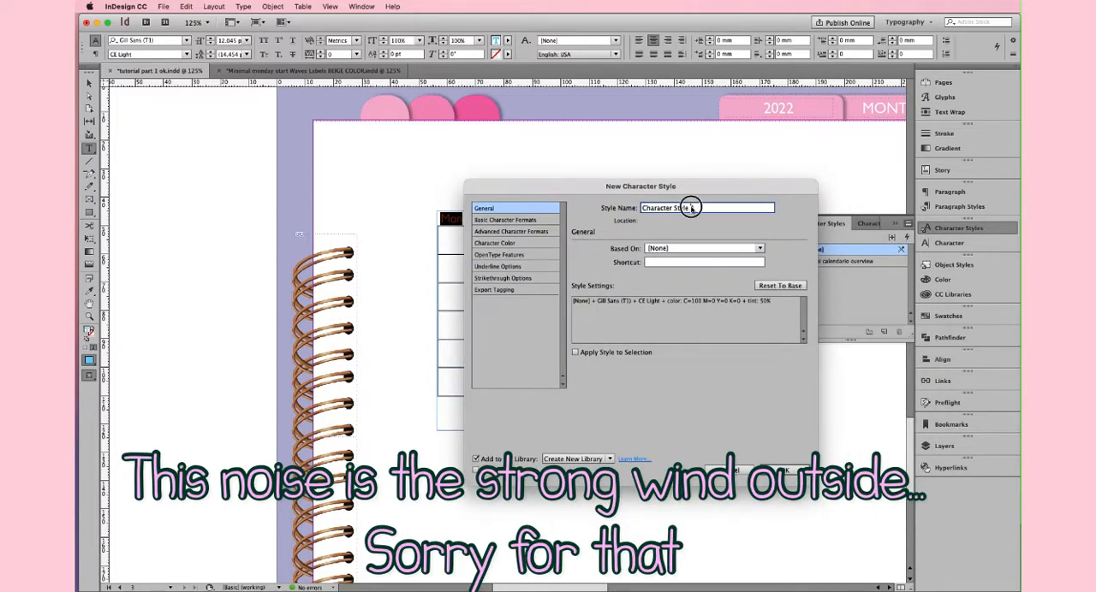
pyautogui.doubleClick(676, 207)
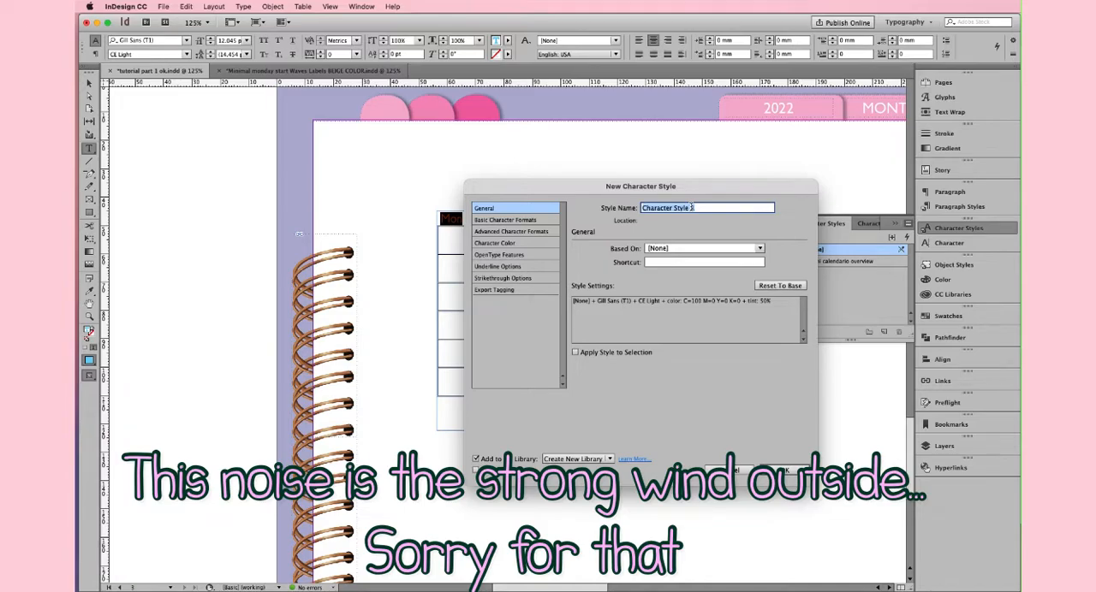
pyautogui.write('days of the week')
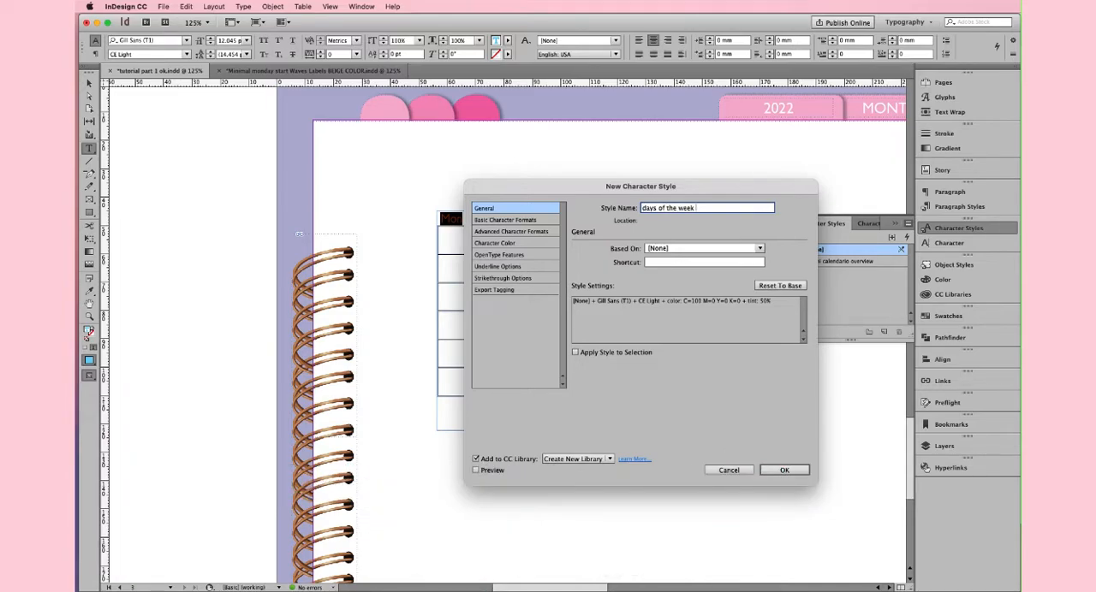
pyautogui.write('sec. yearly')
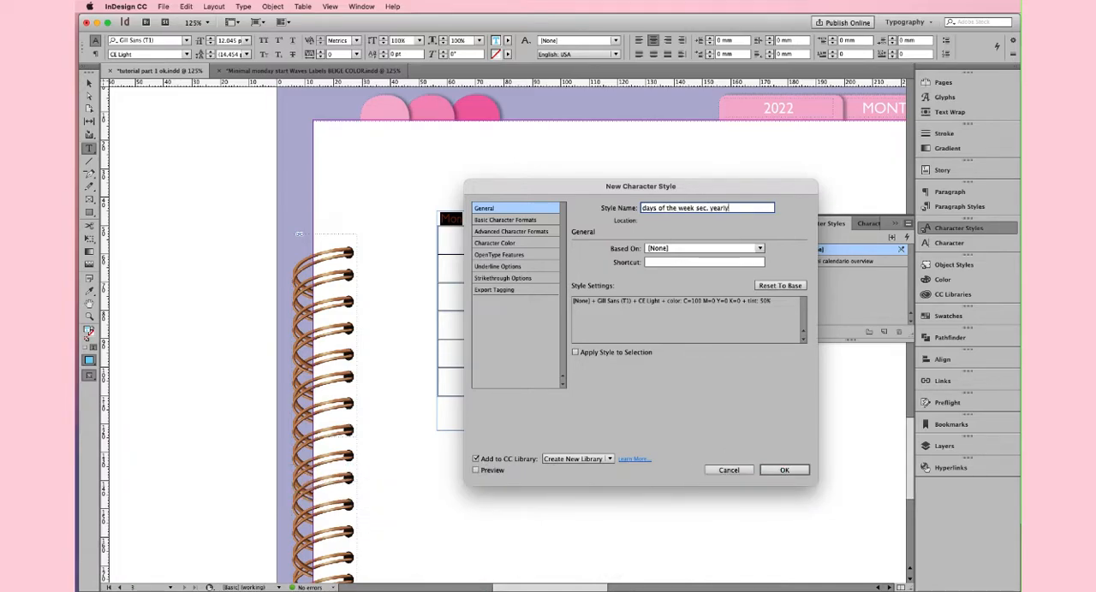
pyautogui.write('overview')
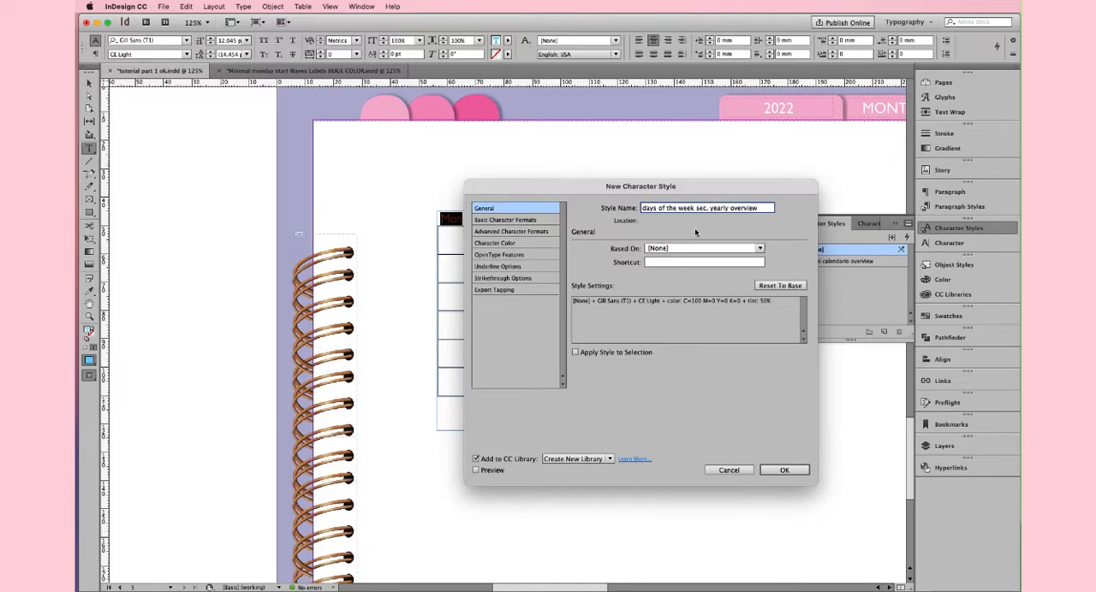
# - Check the style's font and colour settings, confirm it, and apply it to all weekday headers
pyautogui.click(505, 220)
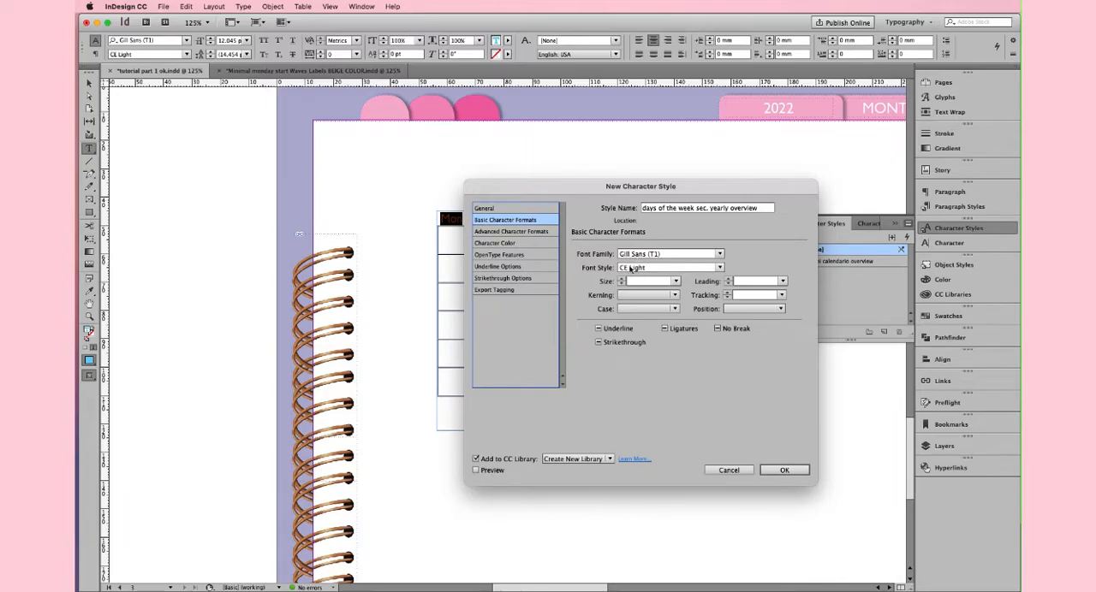
pyautogui.click(494, 243)
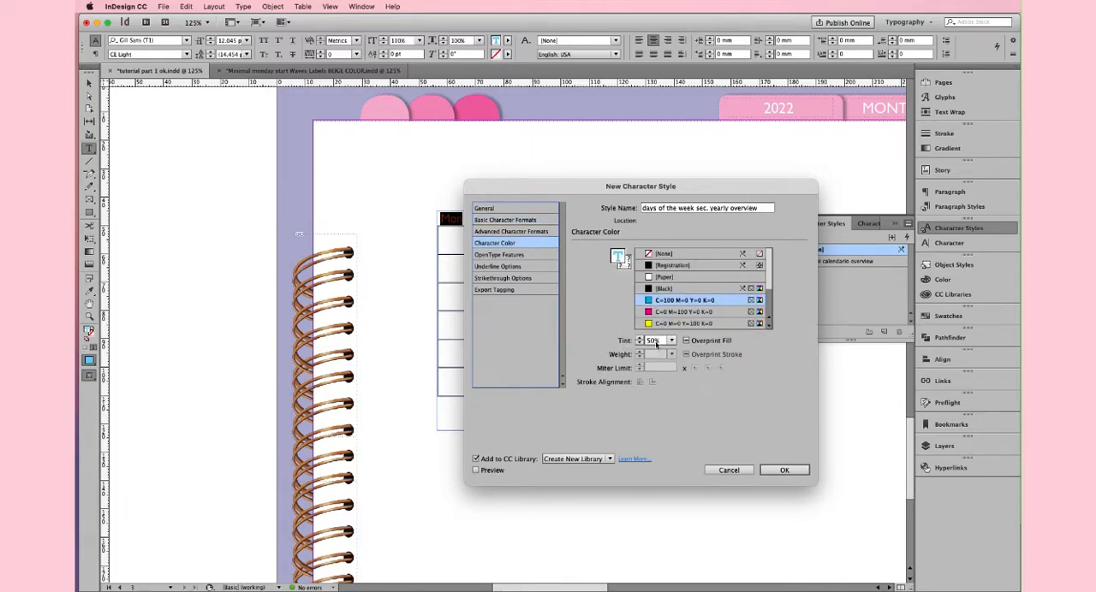
pyautogui.click(476, 470)
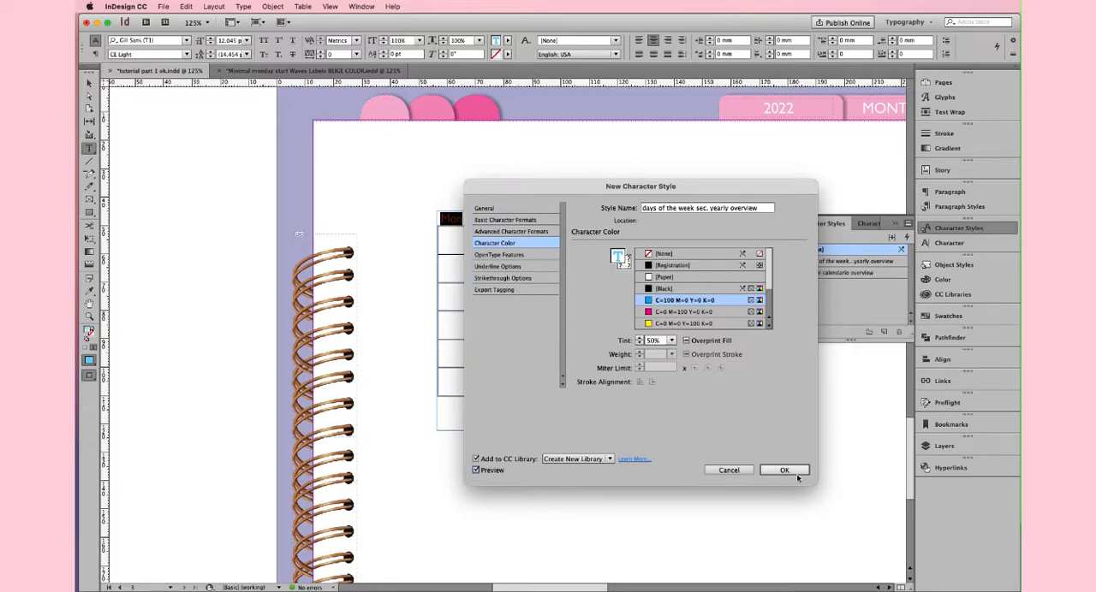
pyautogui.click(783, 470)
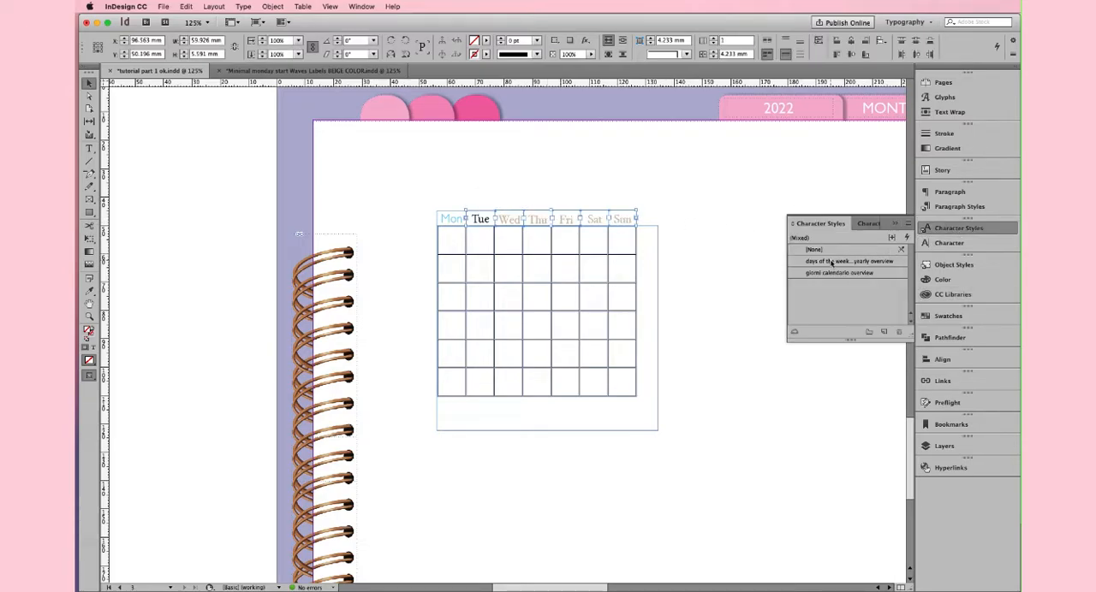
pyautogui.click(847, 261)
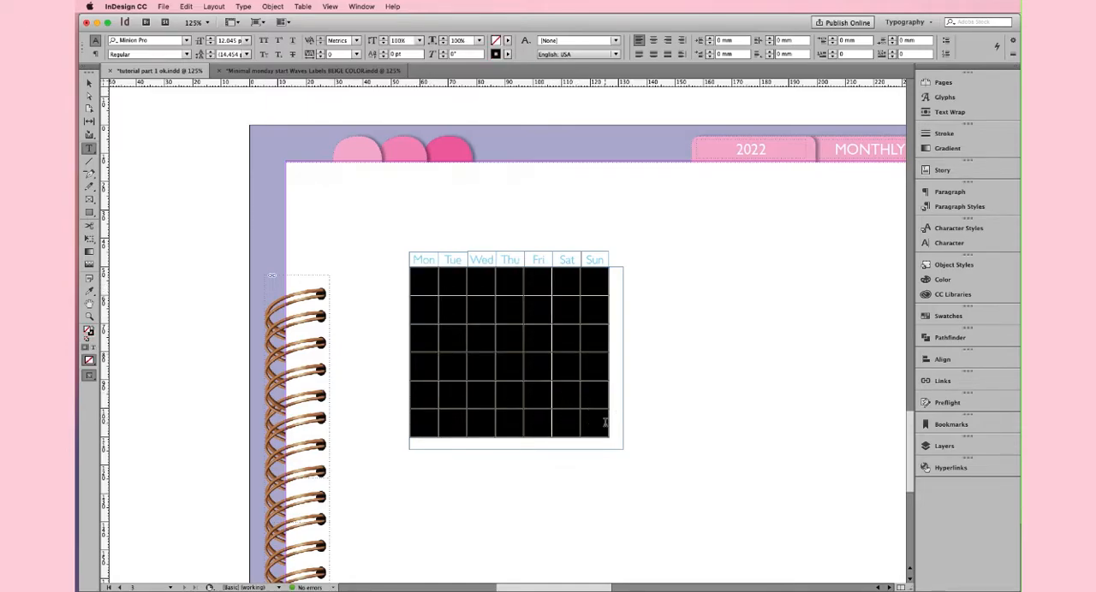
# - Top-align the day cells and give their borders 0.5 pt dark blue strokes
pyautogui.click(566, 280)
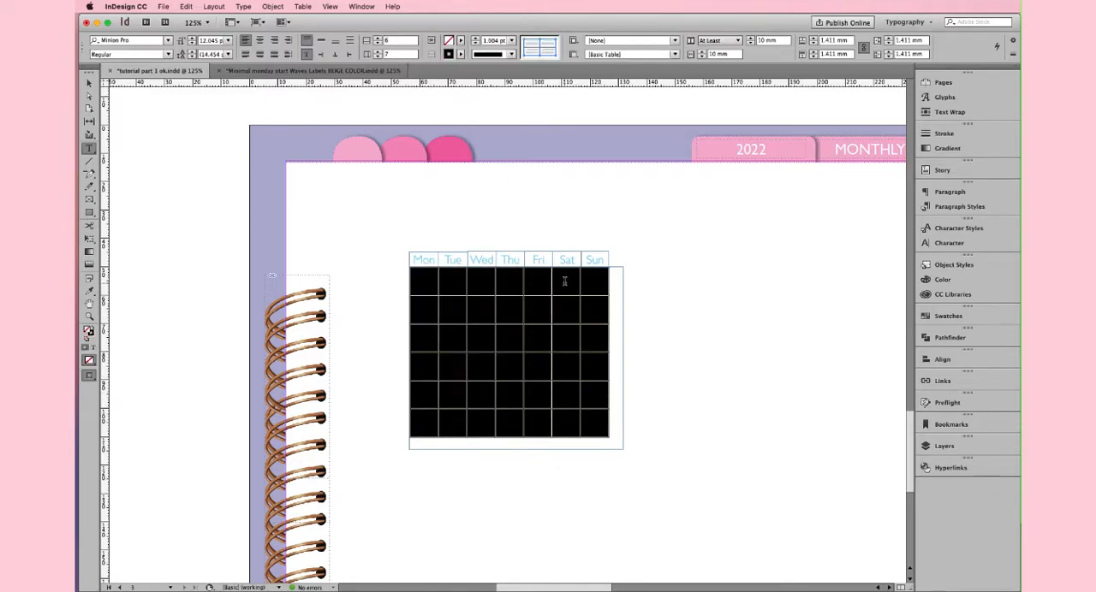
pyautogui.rightClick(564, 283)
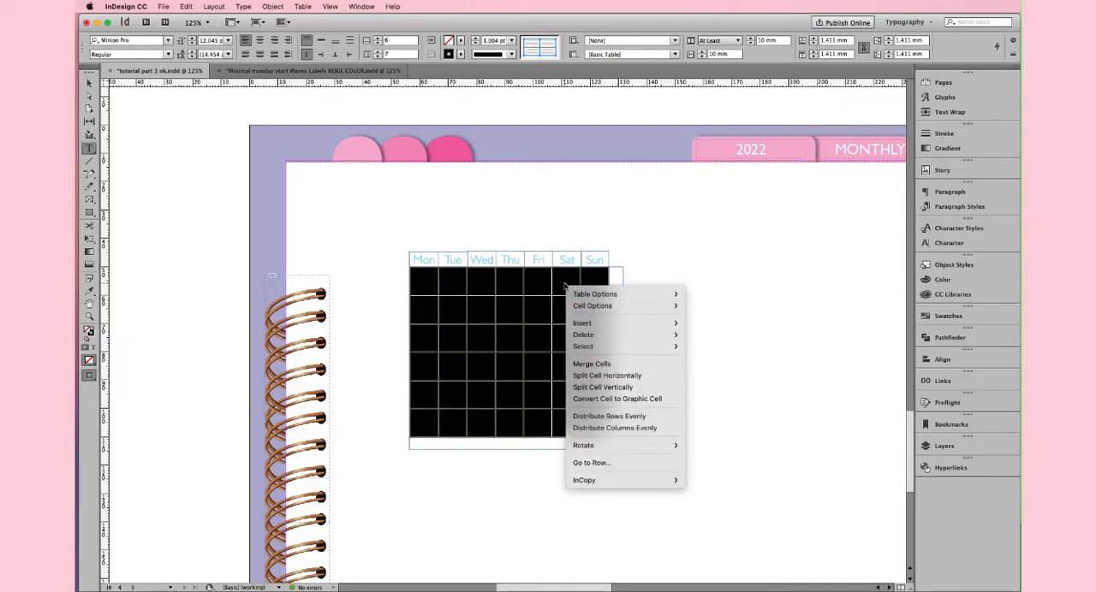
pyautogui.moveTo(592, 306)
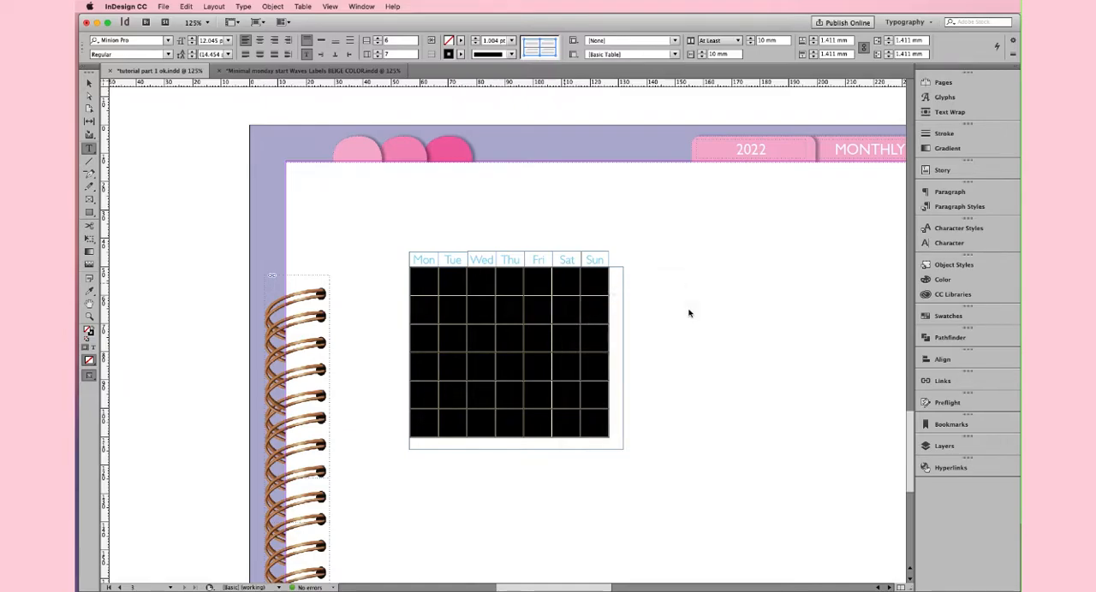
pyautogui.click(302, 6)
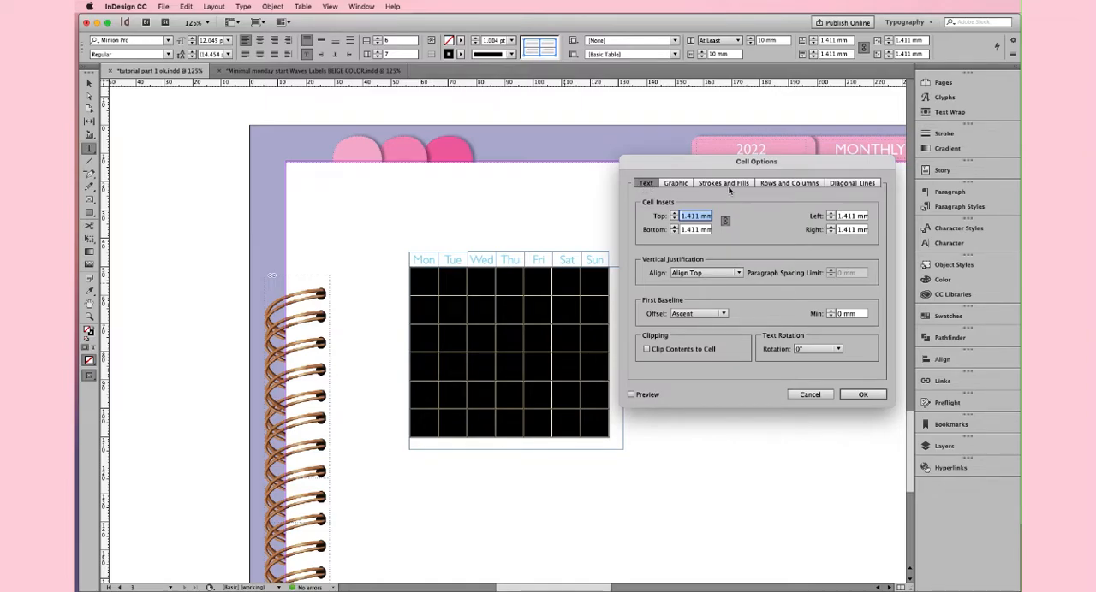
pyautogui.click(723, 182)
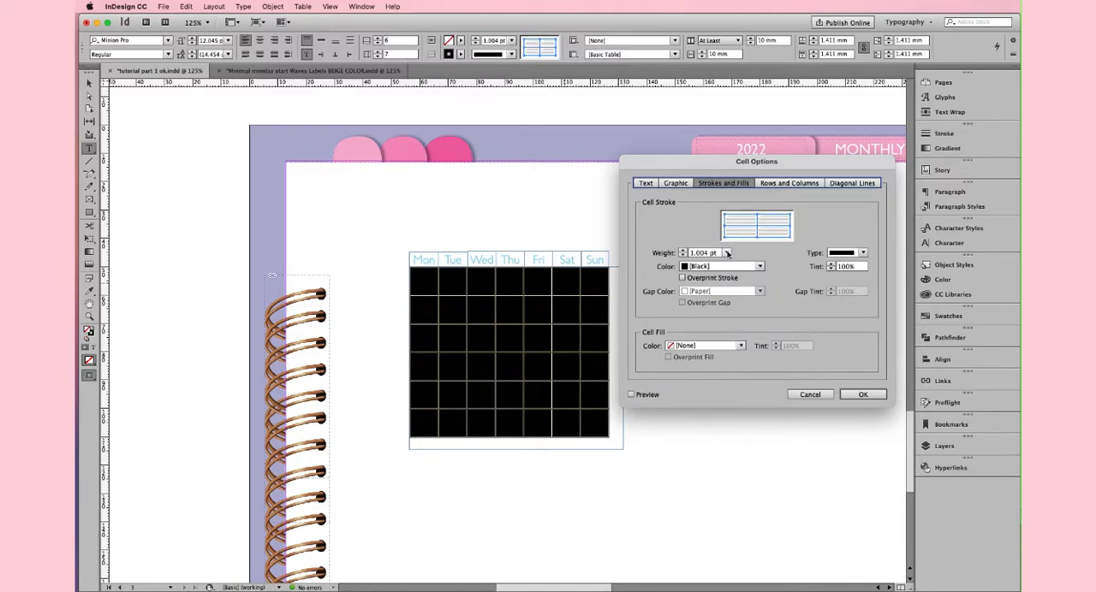
pyautogui.click(727, 252)
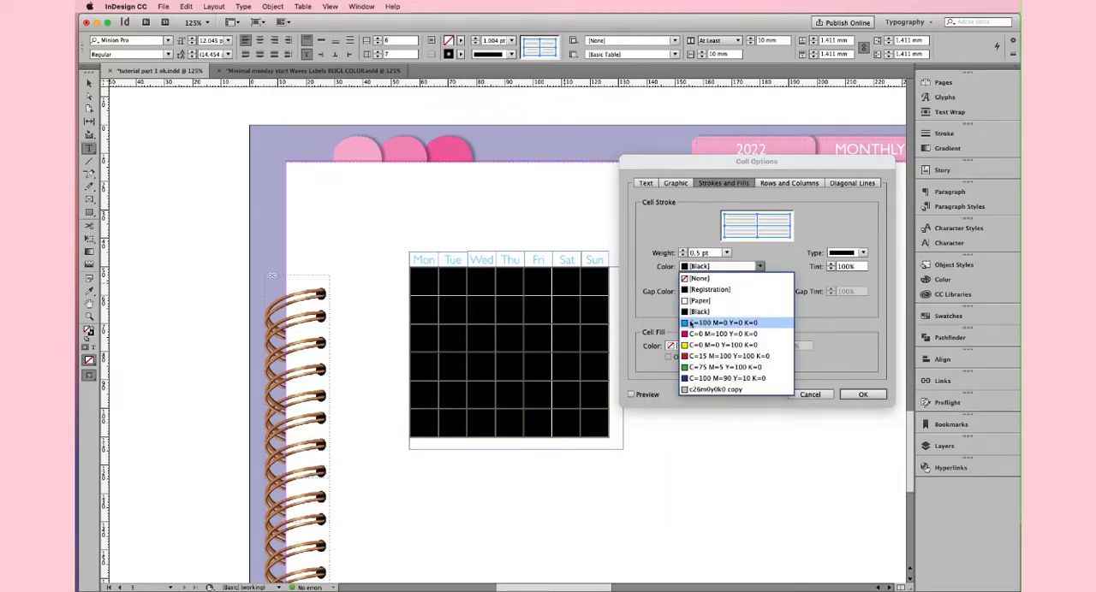
pyautogui.click(725, 378)
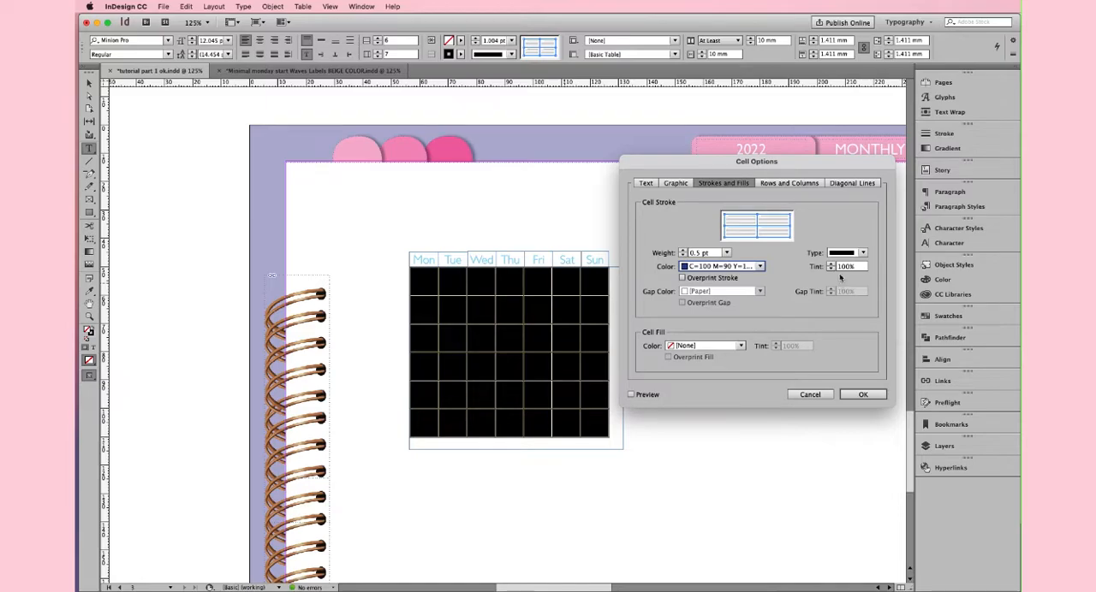
pyautogui.click(860, 252)
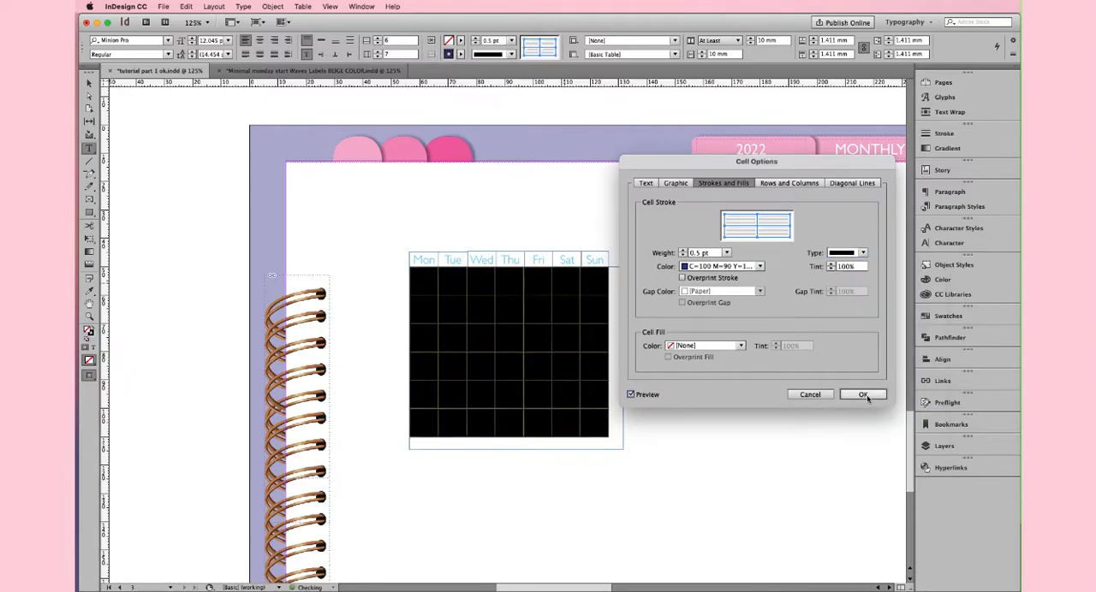
pyautogui.click(862, 394)
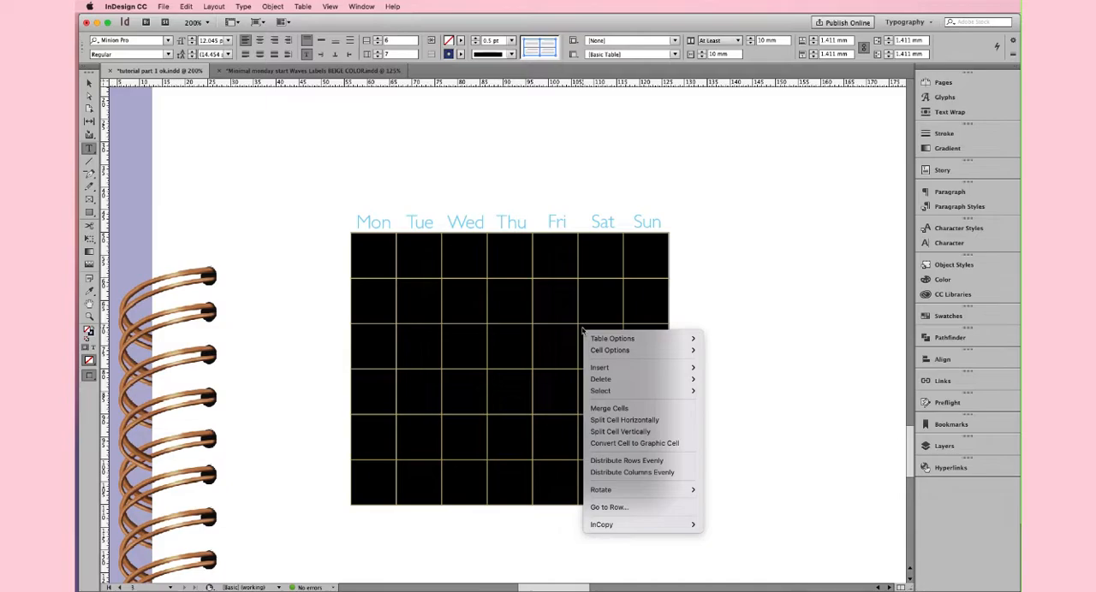
pyautogui.moveTo(610, 350)
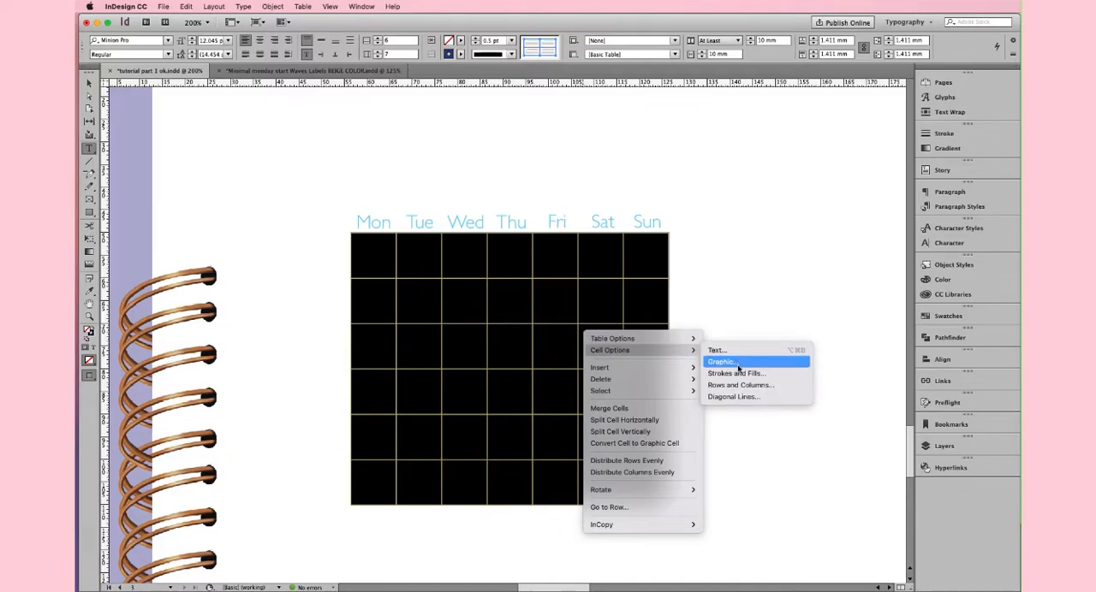
# - Reduce the day cells' border weight to 0.25 pt
pyautogui.click(734, 373)
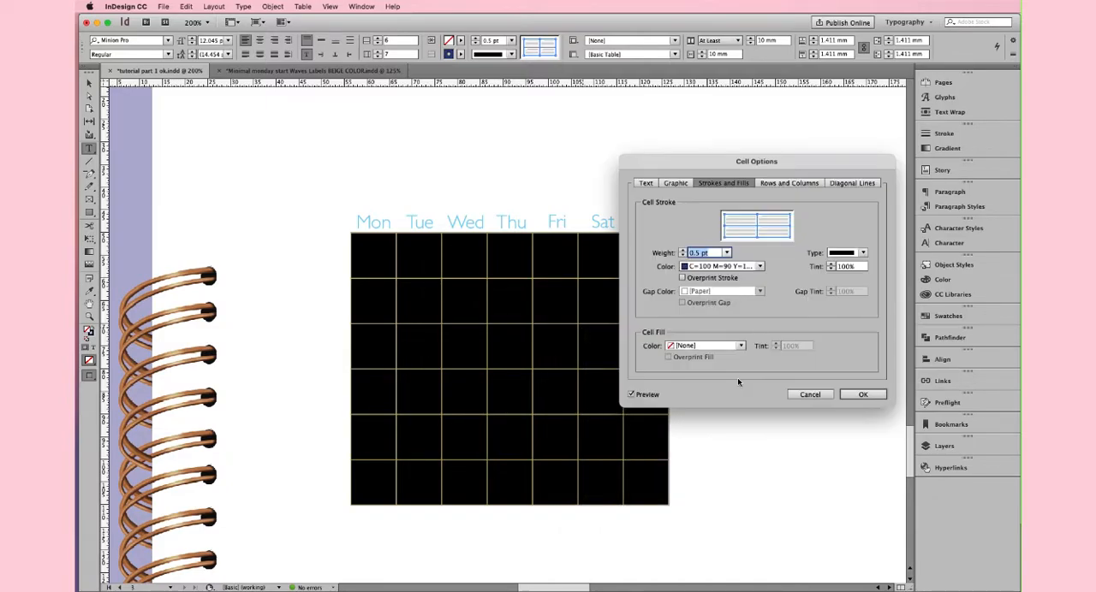
pyautogui.click(726, 252)
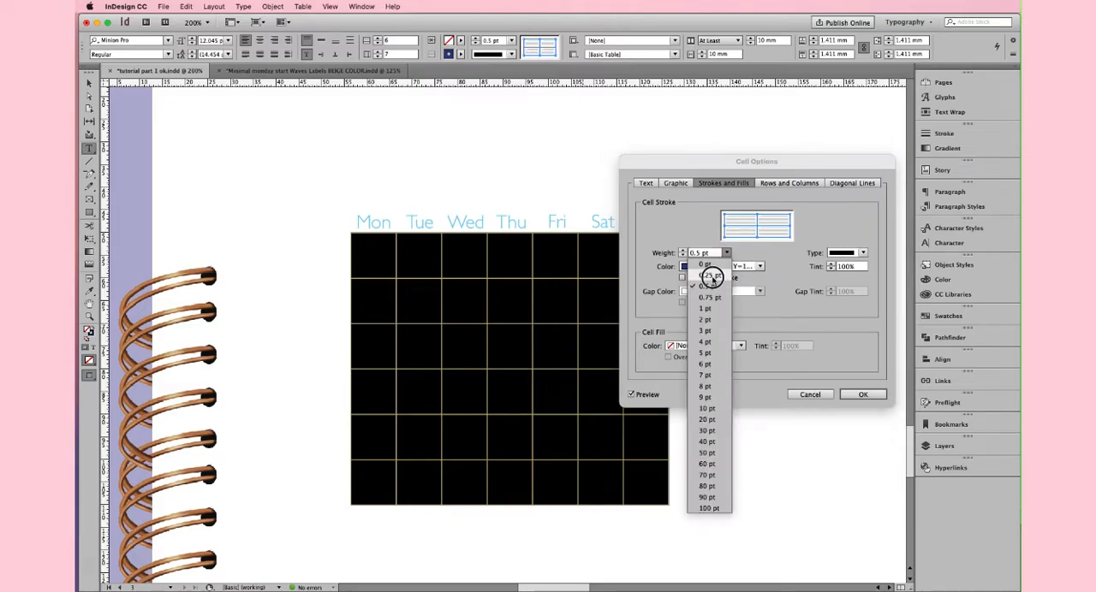
pyautogui.click(704, 287)
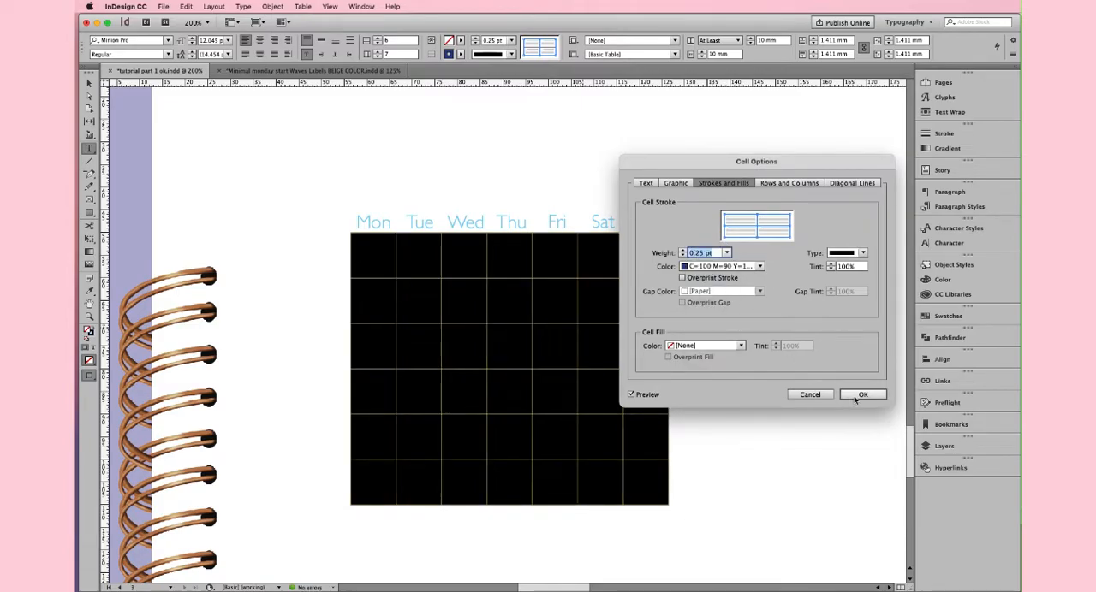
pyautogui.click(862, 395)
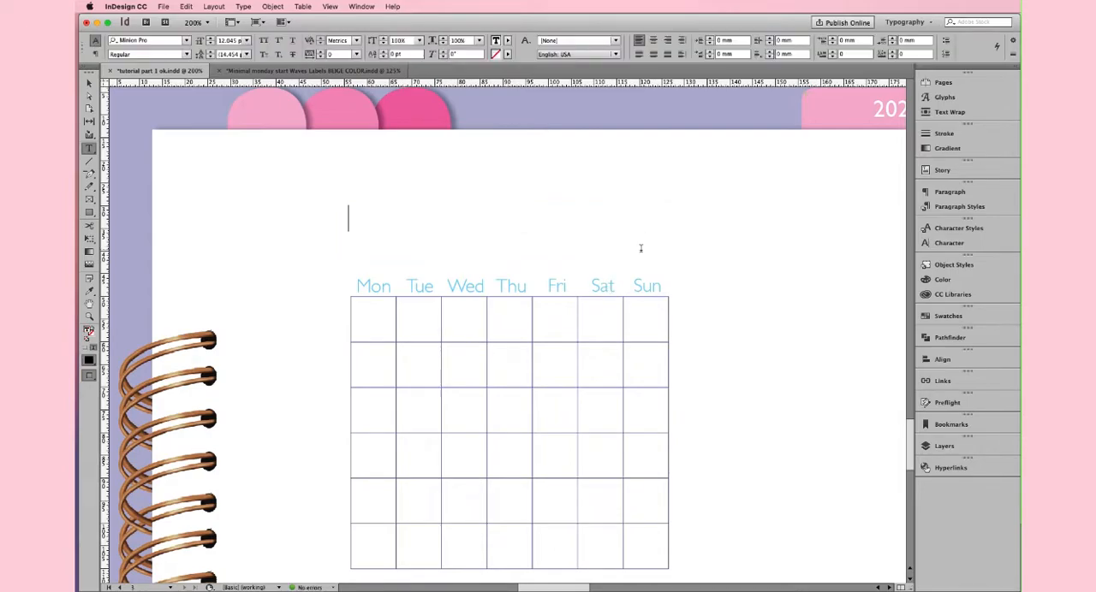
# - Add a 'January' title set in a larger Gill Sans
pyautogui.write('January')
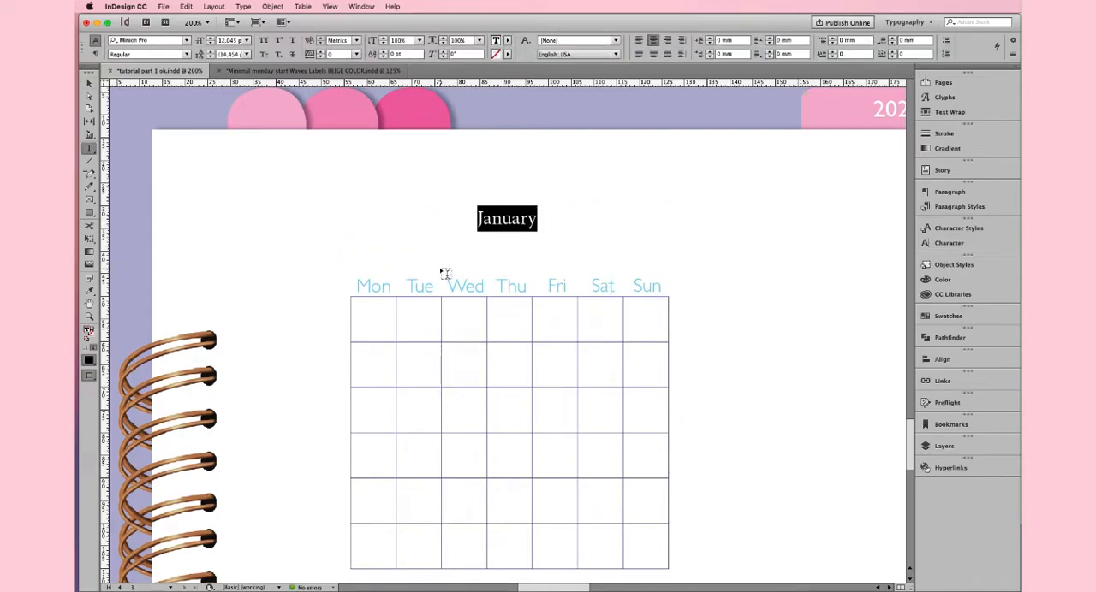
pyautogui.click(182, 40)
pyautogui.write('Gill Sans (T1)')
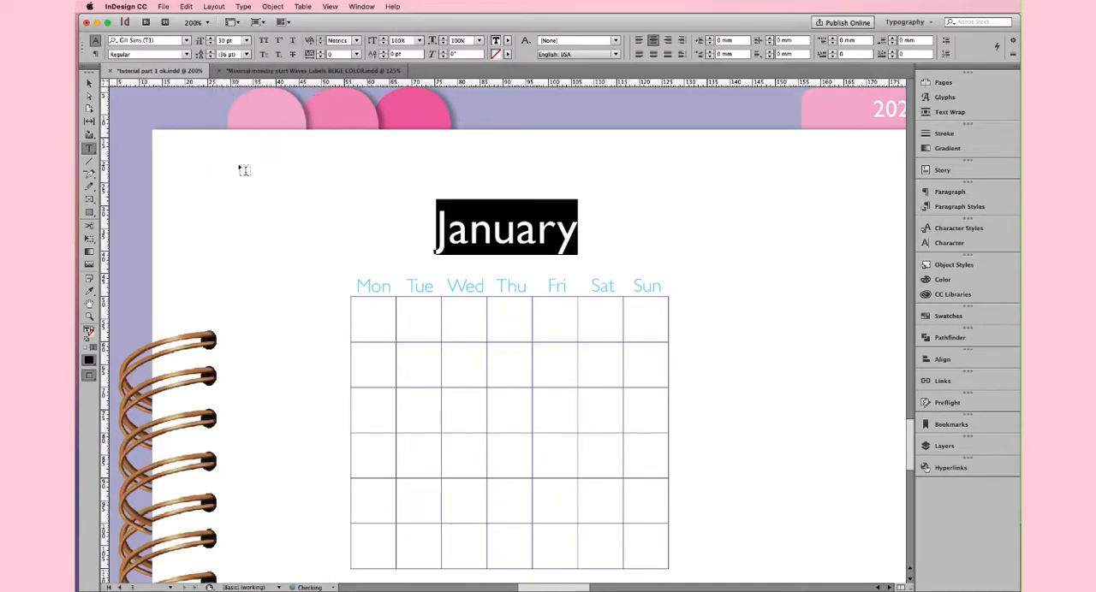
pyautogui.click(186, 54)
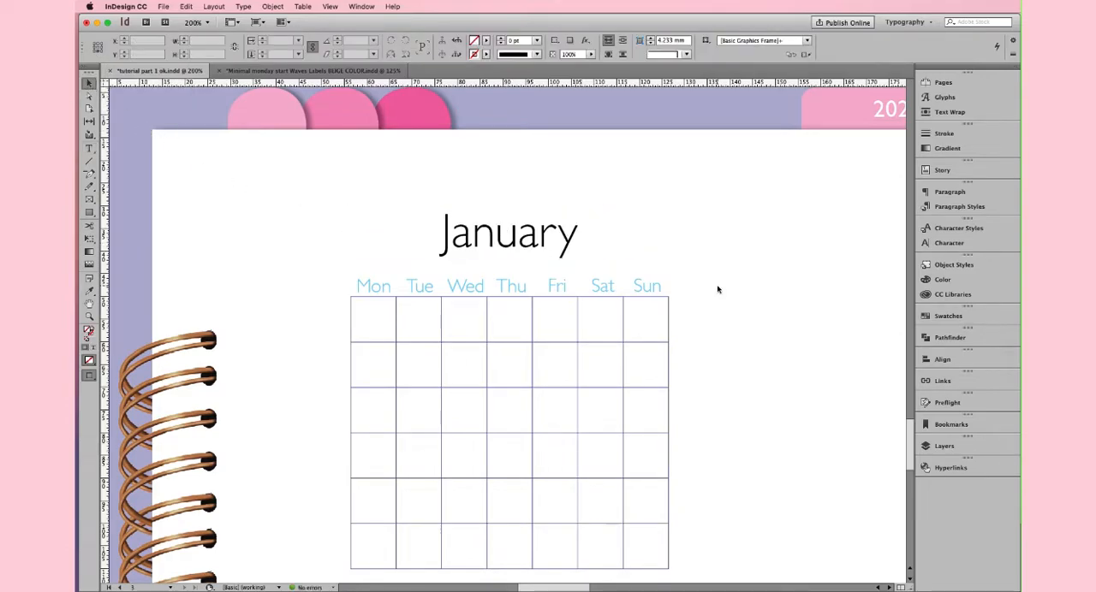
# - Copy January's dates 1–31 from the yearly overview document into the table
pyautogui.click(509, 232)
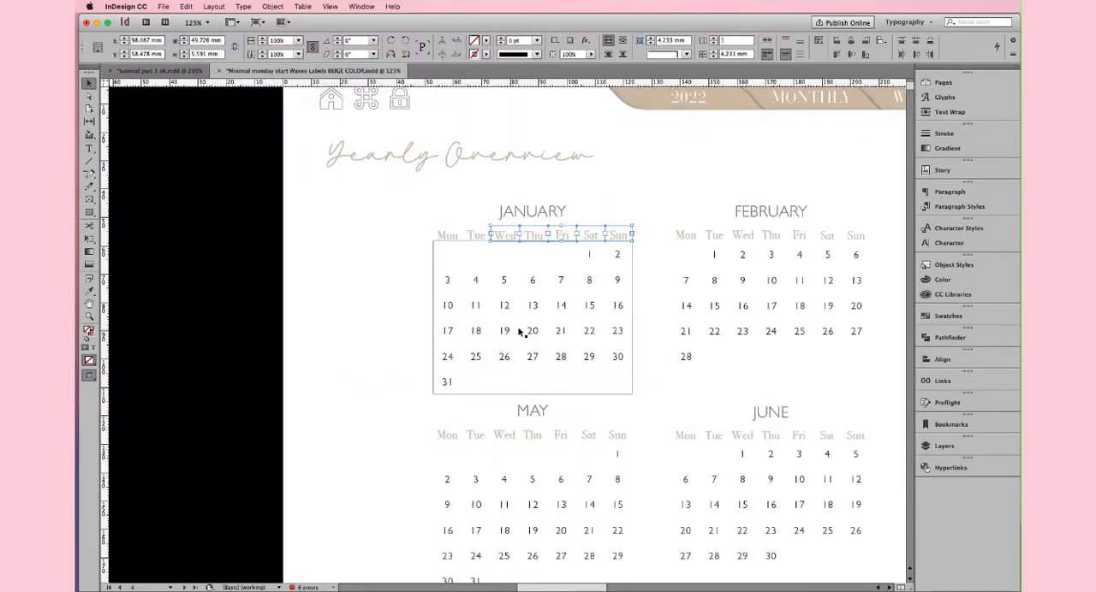
pyautogui.click(589, 254)
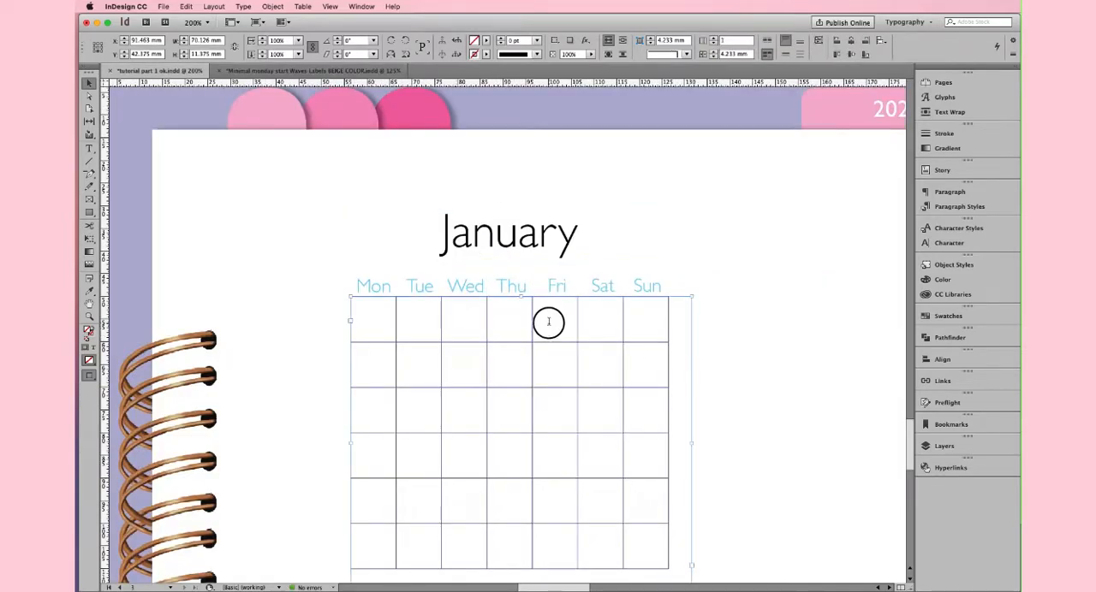
pyautogui.write('3')
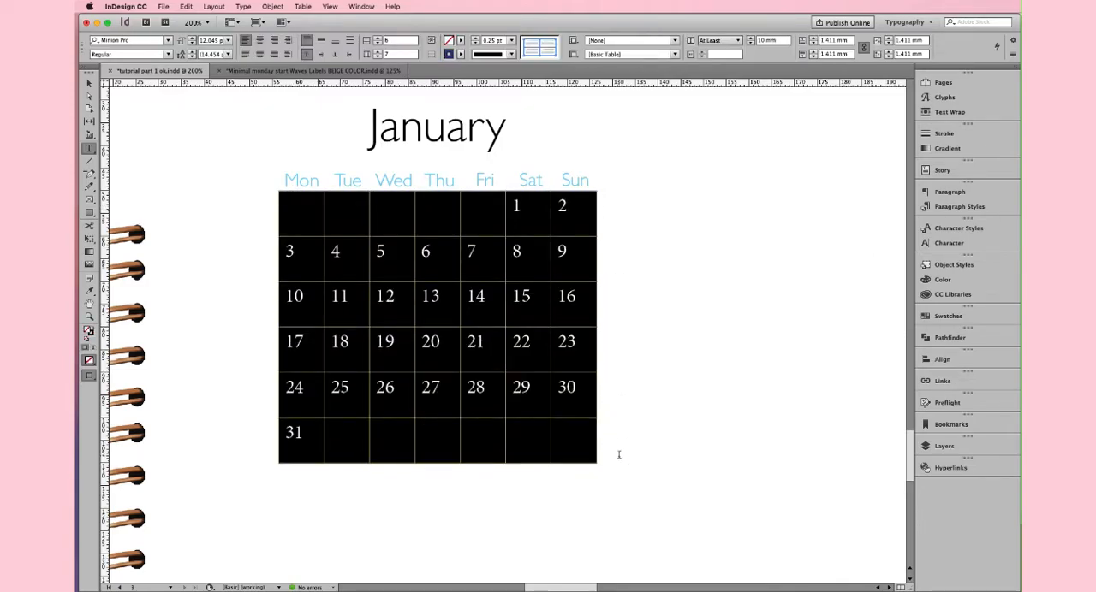
# - Change the vertical alignment of the day numbers in the selected cells
pyautogui.rightClick(520, 250)
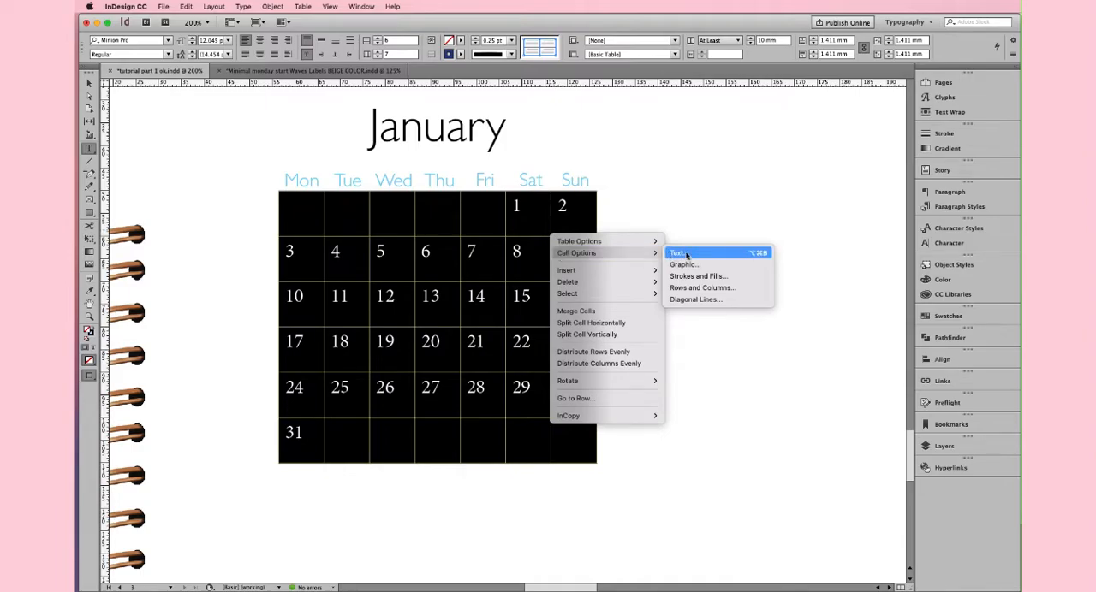
pyautogui.click(677, 252)
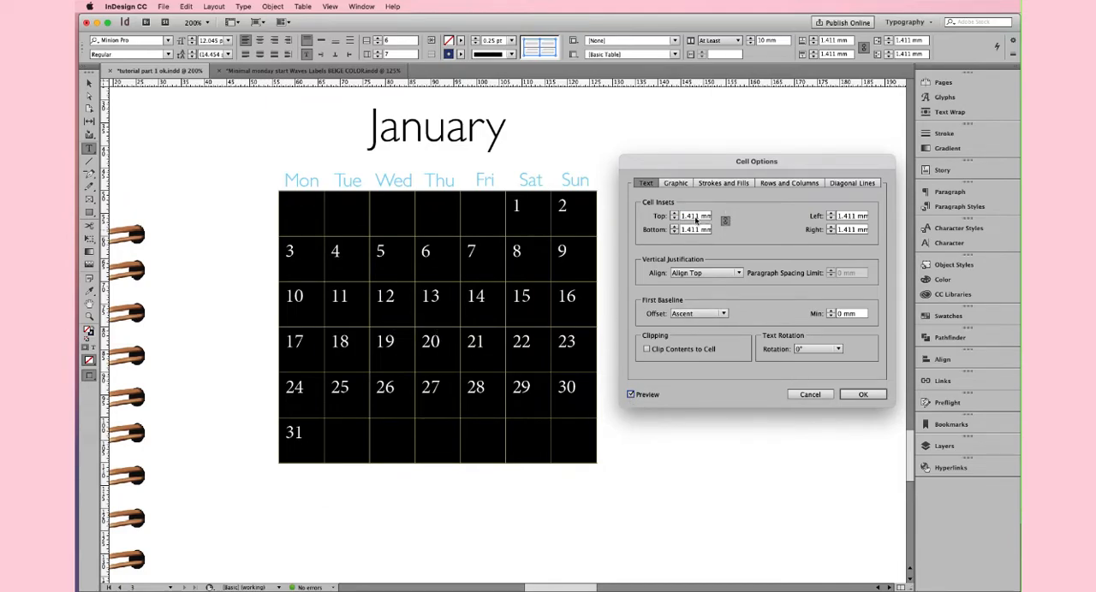
pyautogui.click(704, 273)
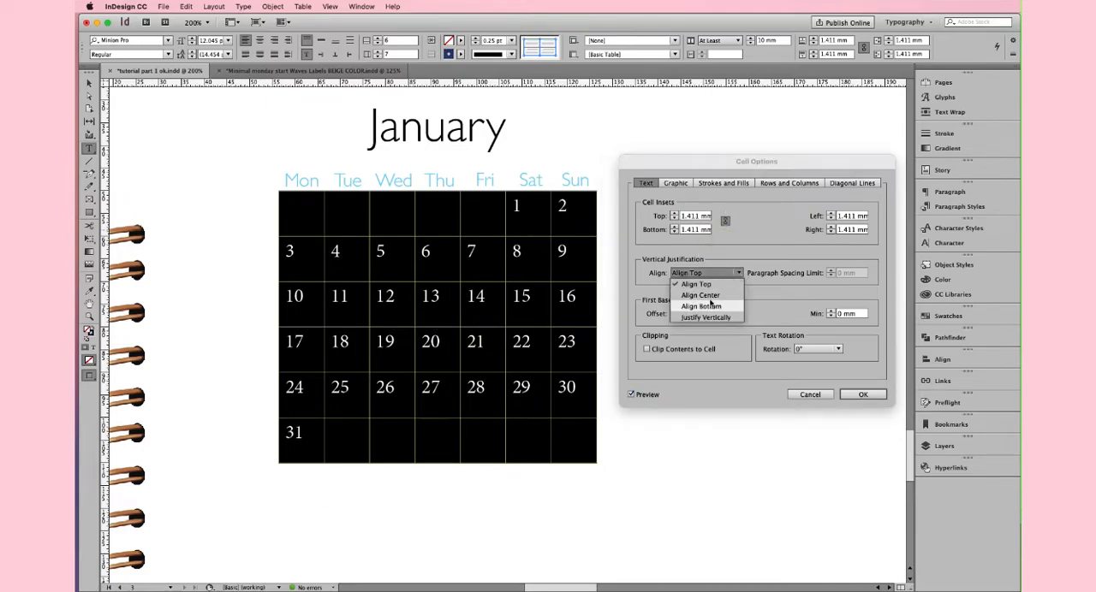
pyautogui.click(700, 295)
pyautogui.write('2')
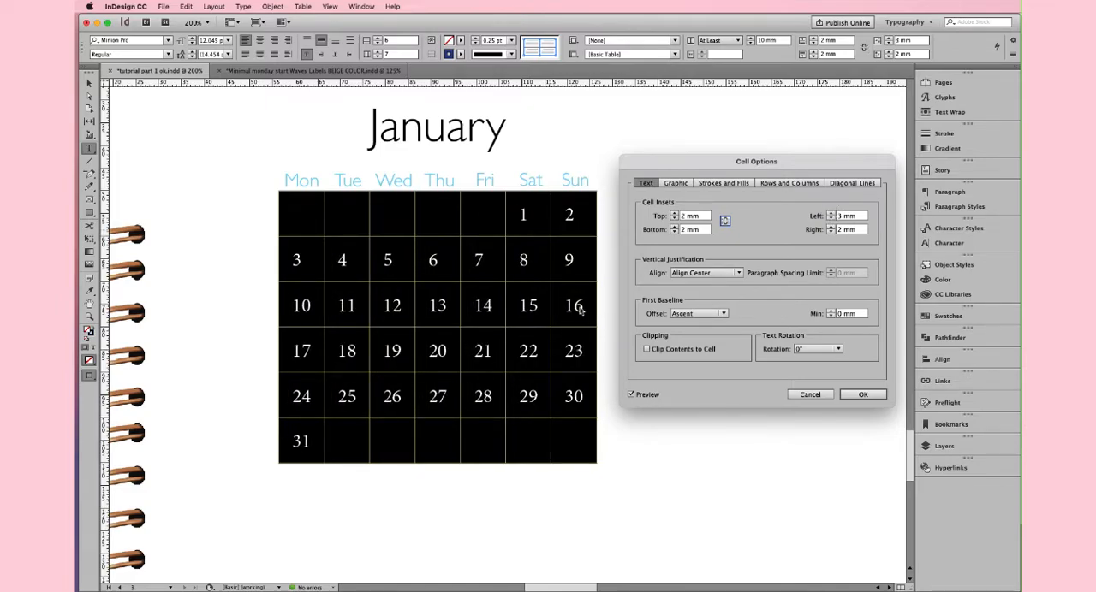
pyautogui.click(862, 395)
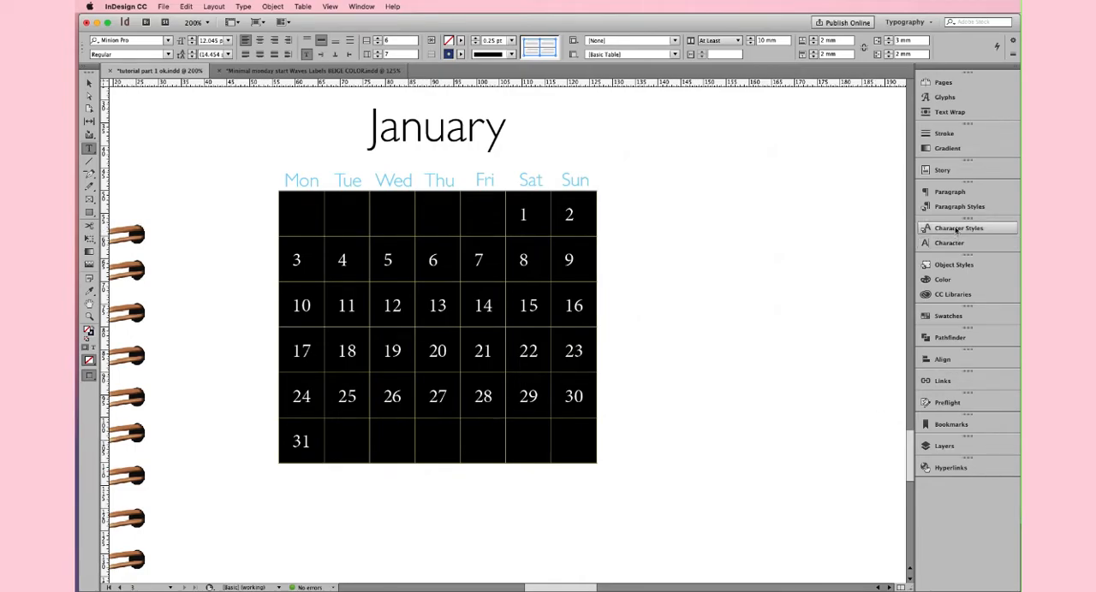
# - Create the day-number style 'giorno del mese year' based on the weekday header style
pyautogui.click(958, 228)
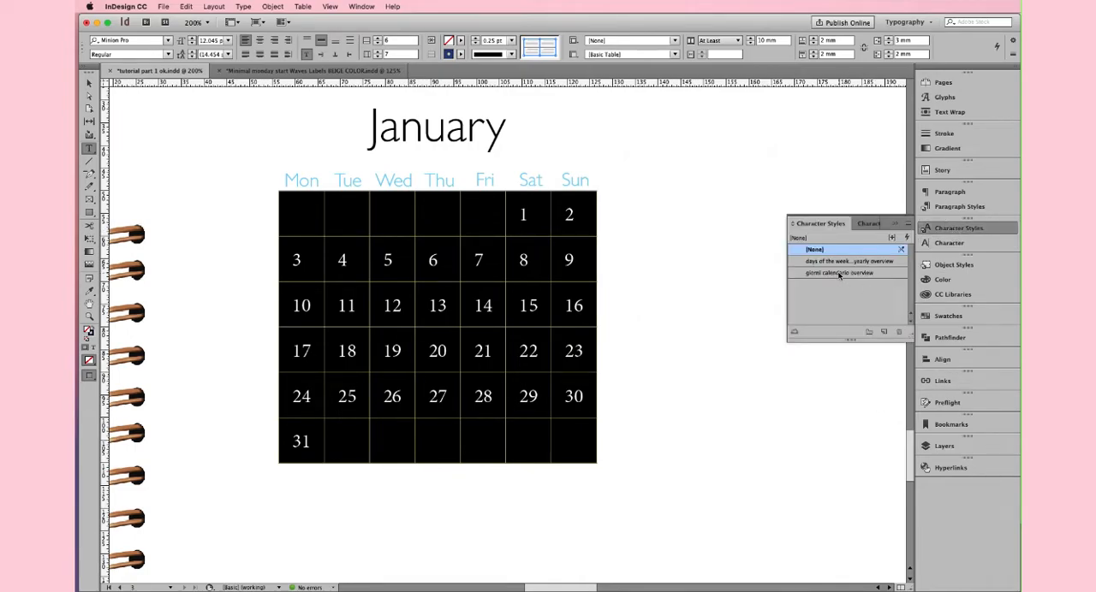
pyautogui.click(840, 272)
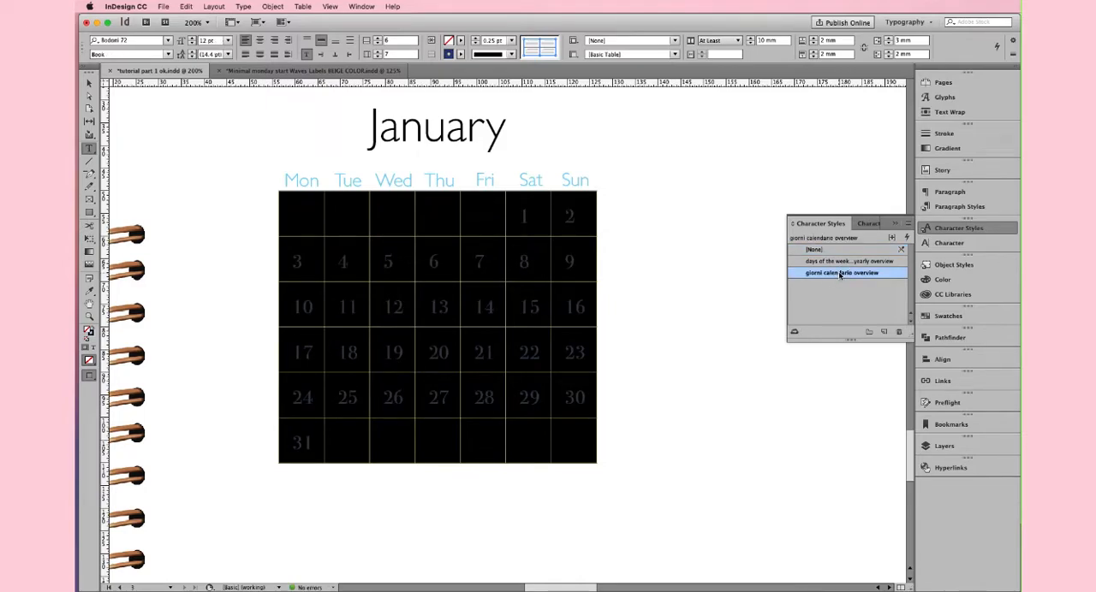
pyautogui.click(89, 83)
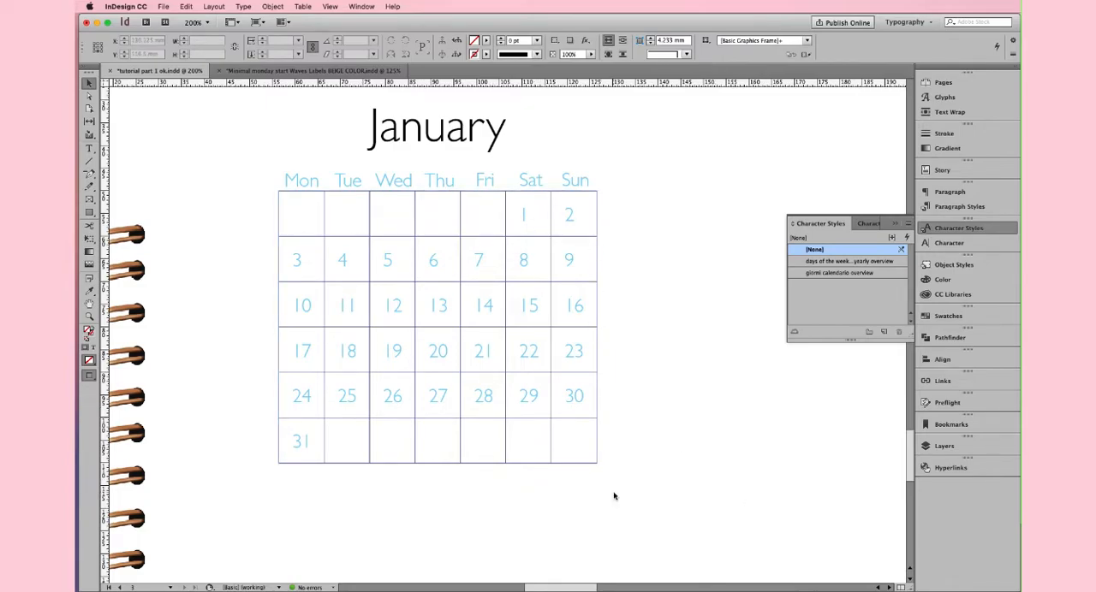
pyautogui.click(523, 215)
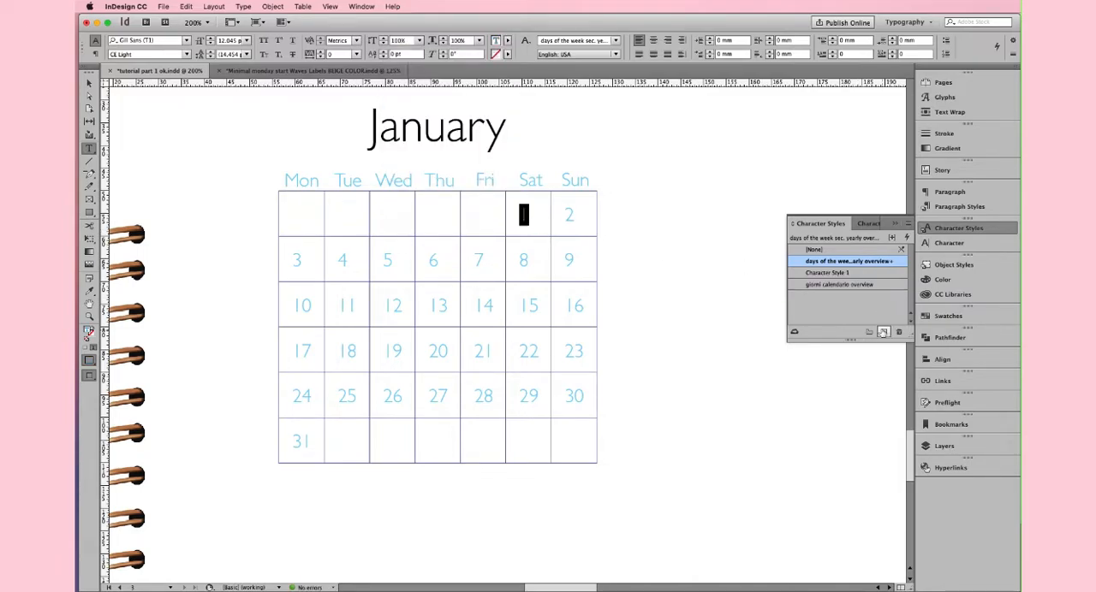
pyautogui.doubleClick(826, 273)
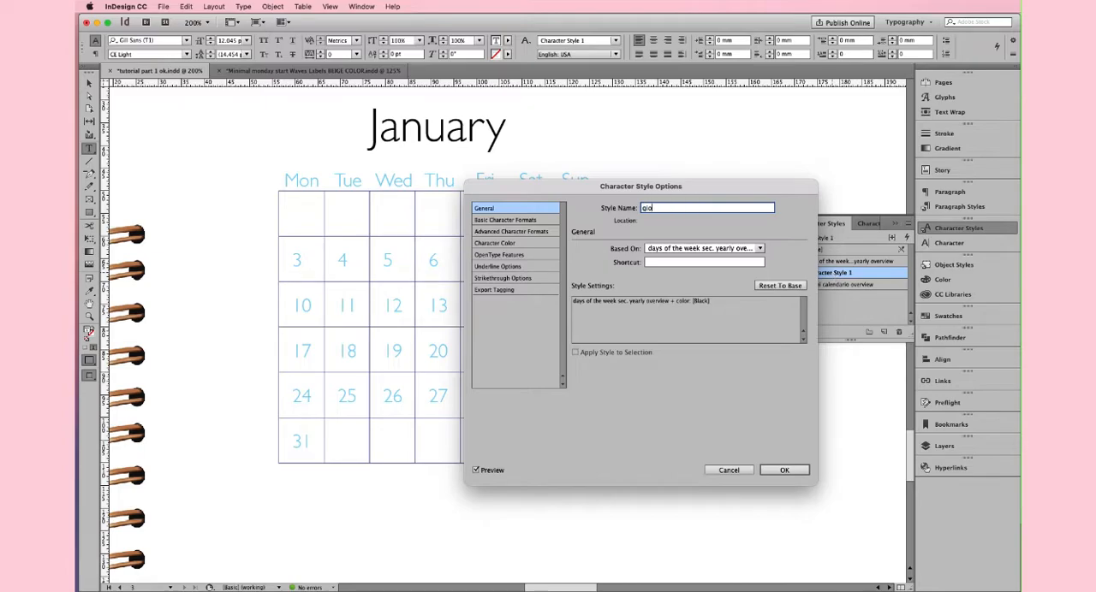
pyautogui.write('giorno del mese yearly overvie')
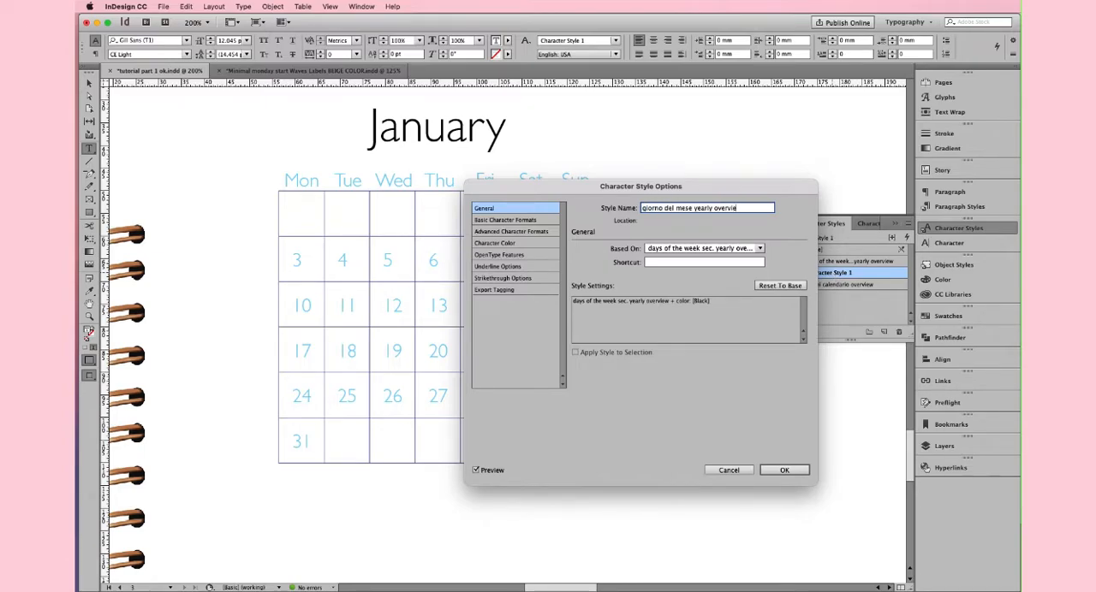
pyautogui.click(783, 469)
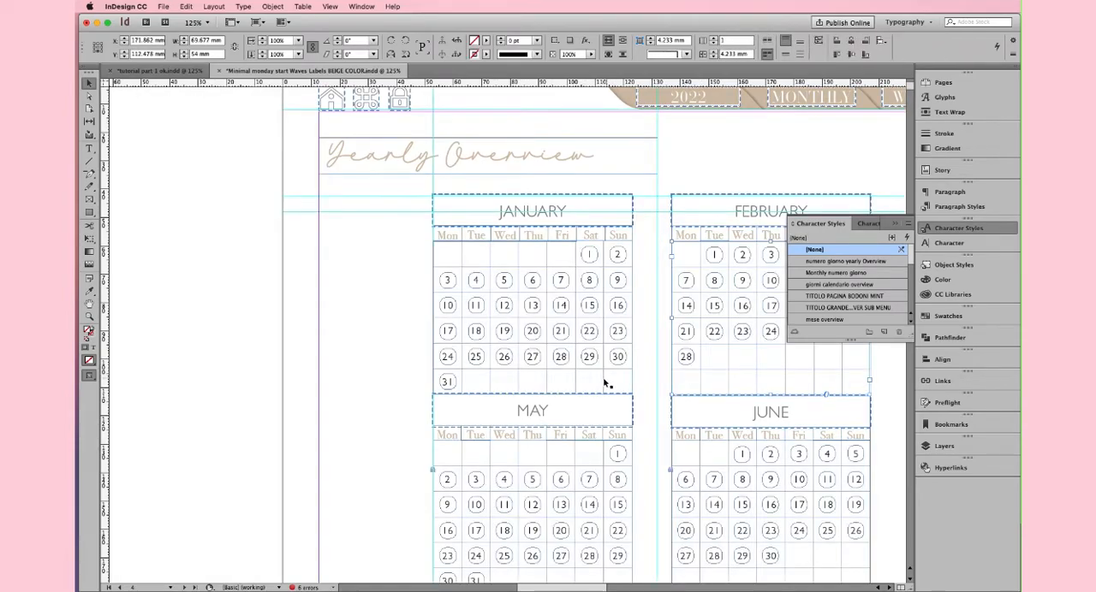
pyautogui.moveTo(512, 389)
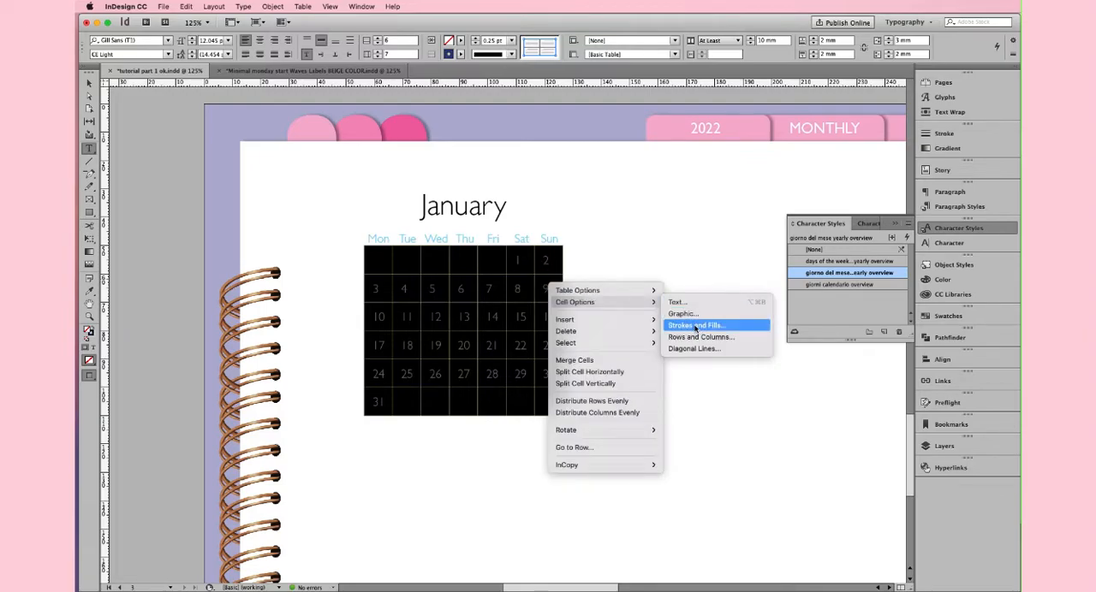
# - Pick a new border weight for the selected January grid cells under Strokes and Fills
pyautogui.click(695, 325)
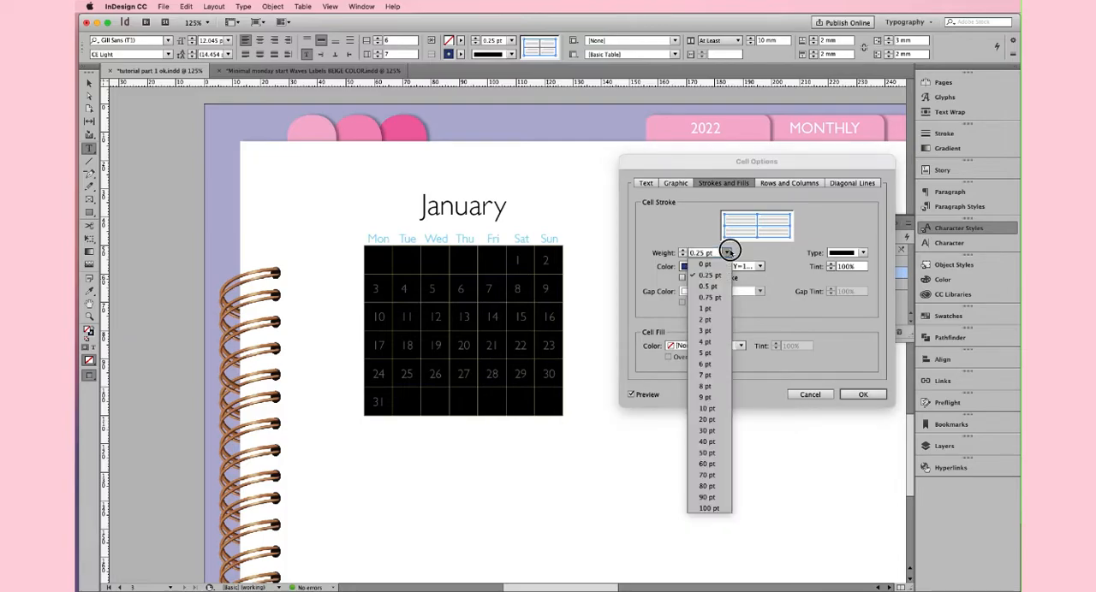
pyautogui.click(705, 264)
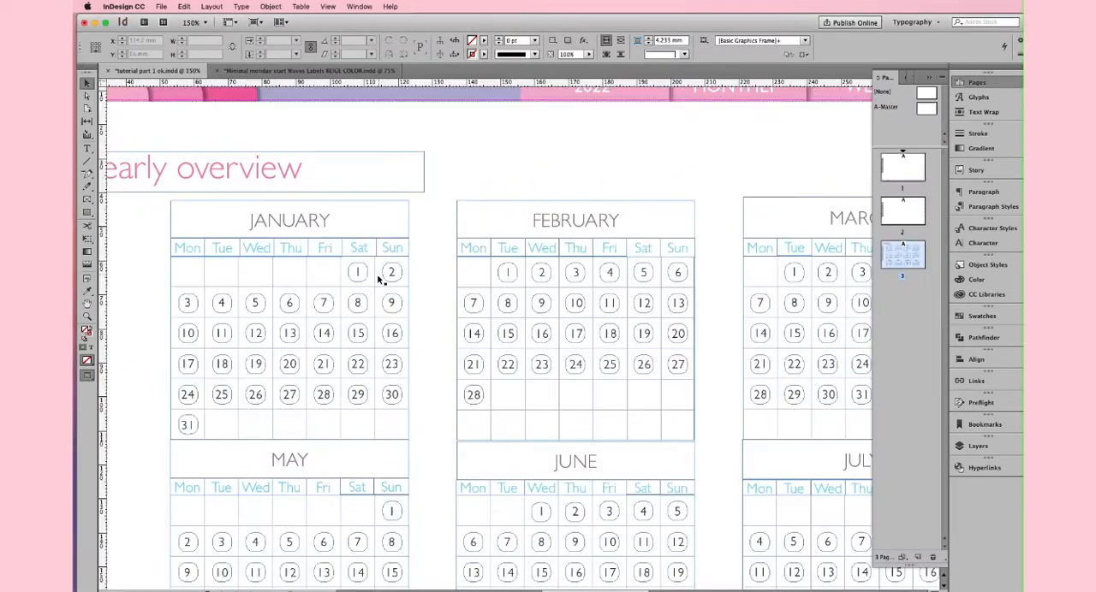
# - Select the circle frames around January days 2 and 9, then deselect them
pyautogui.click(357, 272)
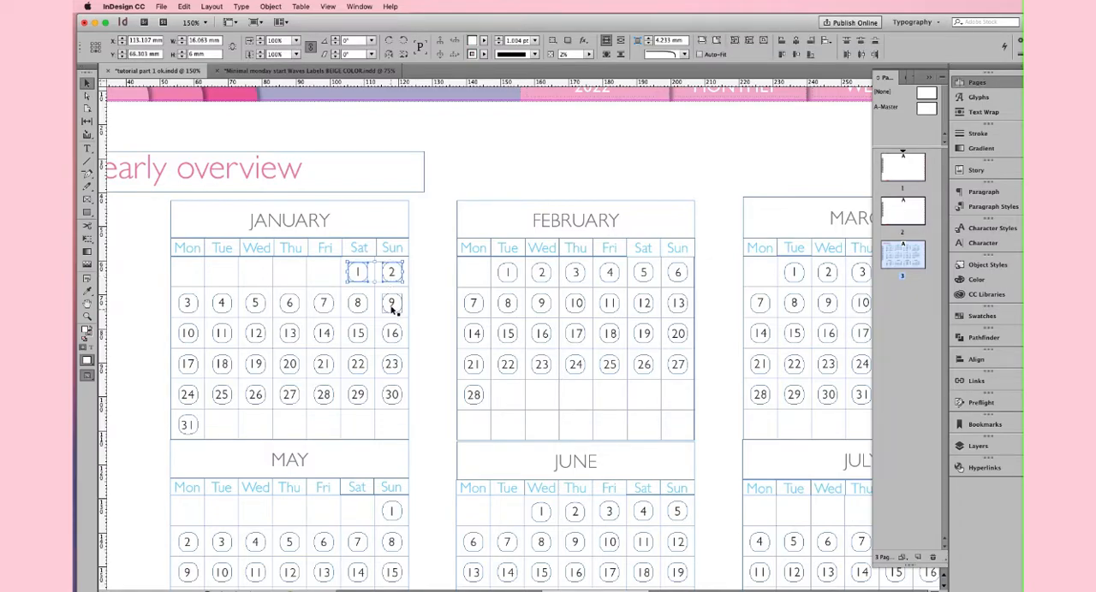
pyautogui.click(391, 304)
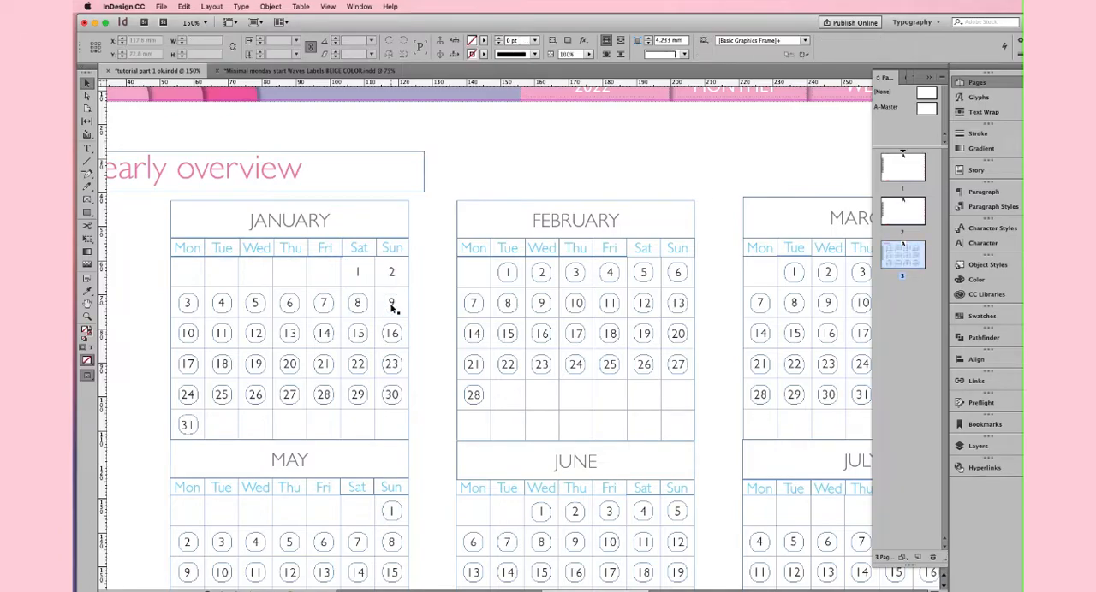
pyautogui.moveTo(86, 213)
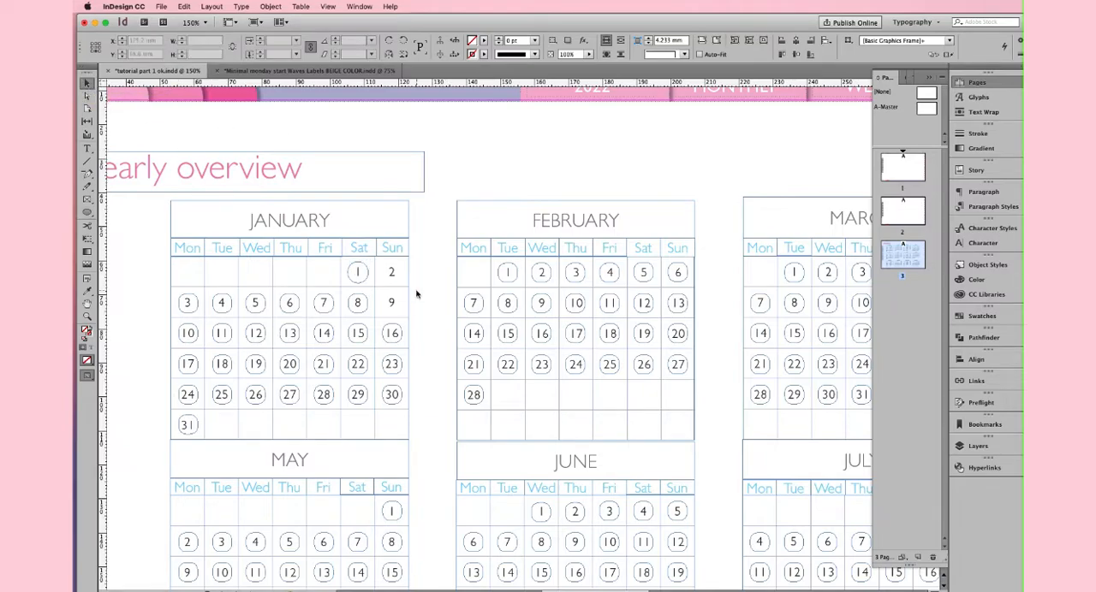
pyautogui.click(358, 272)
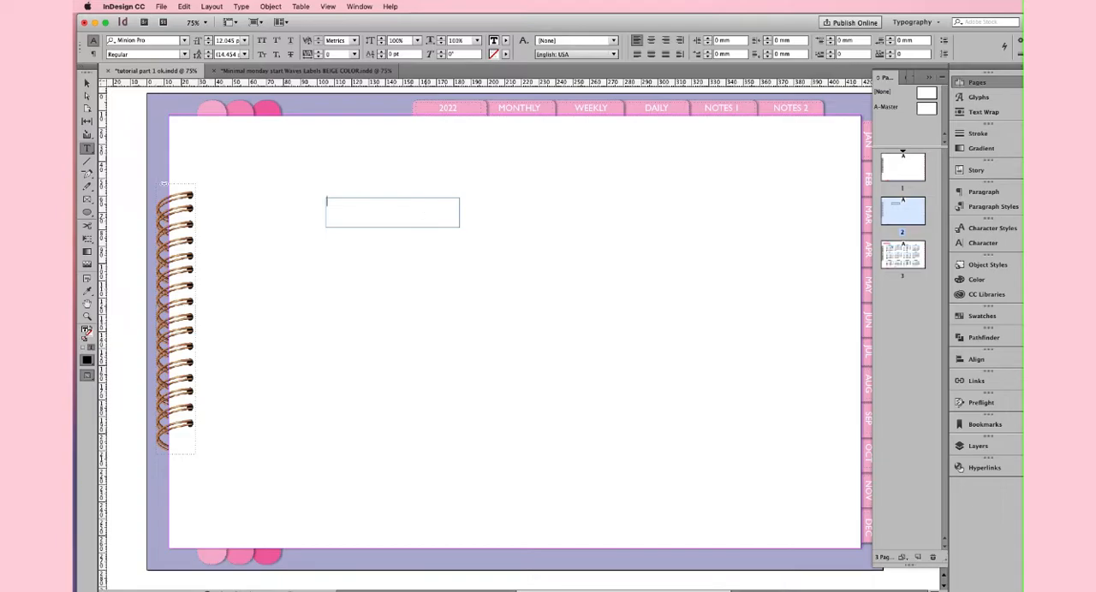
# - Type 'index' and 'Note' into the index page's text frames
pyautogui.write('index')
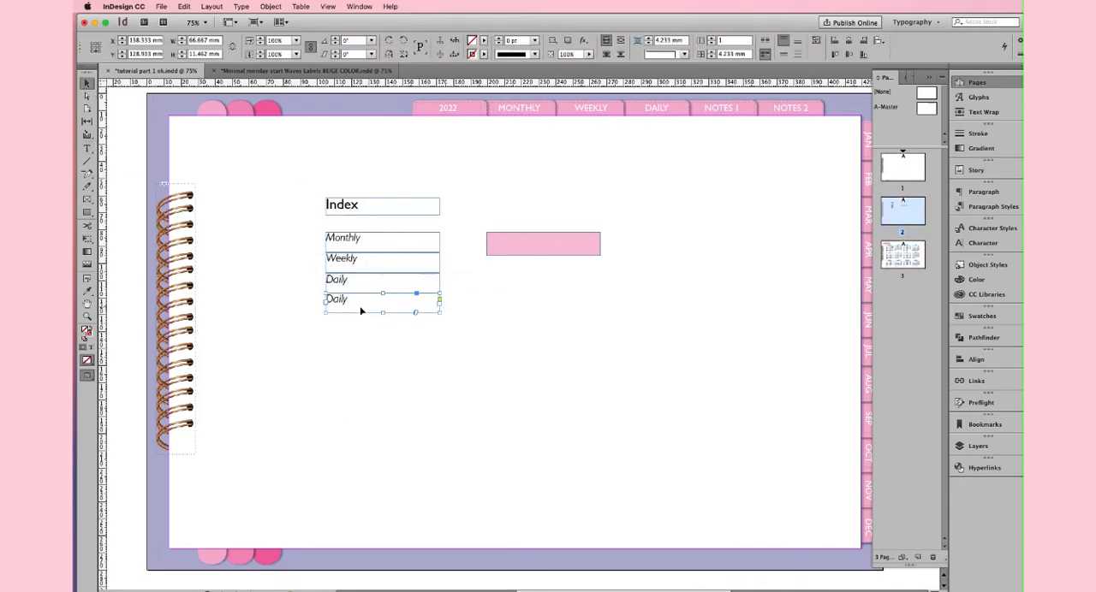
pyautogui.write('Note')
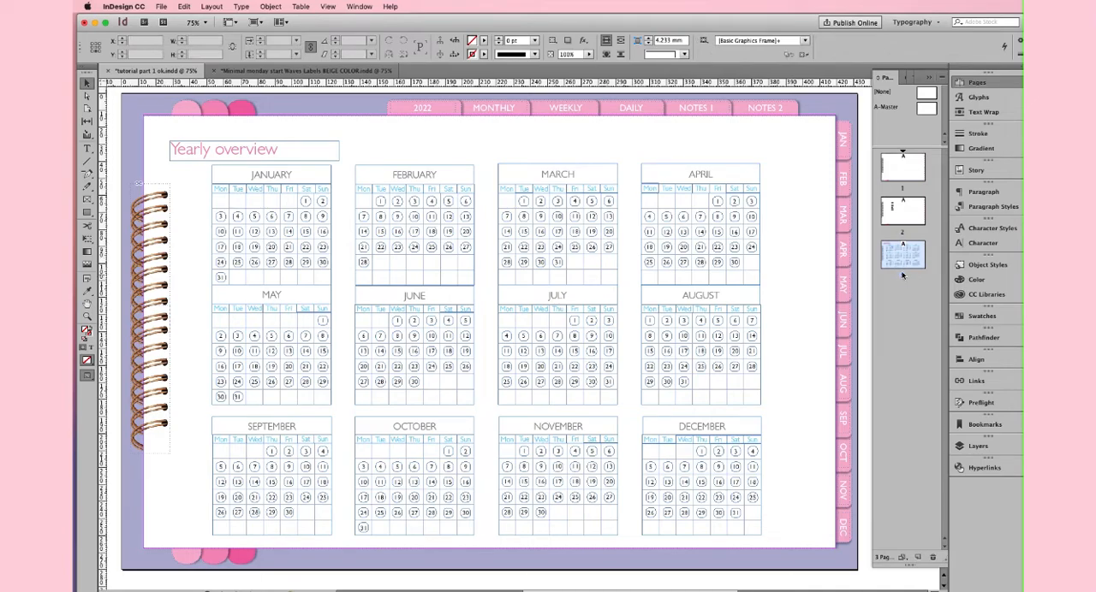
pyautogui.moveTo(901, 254)
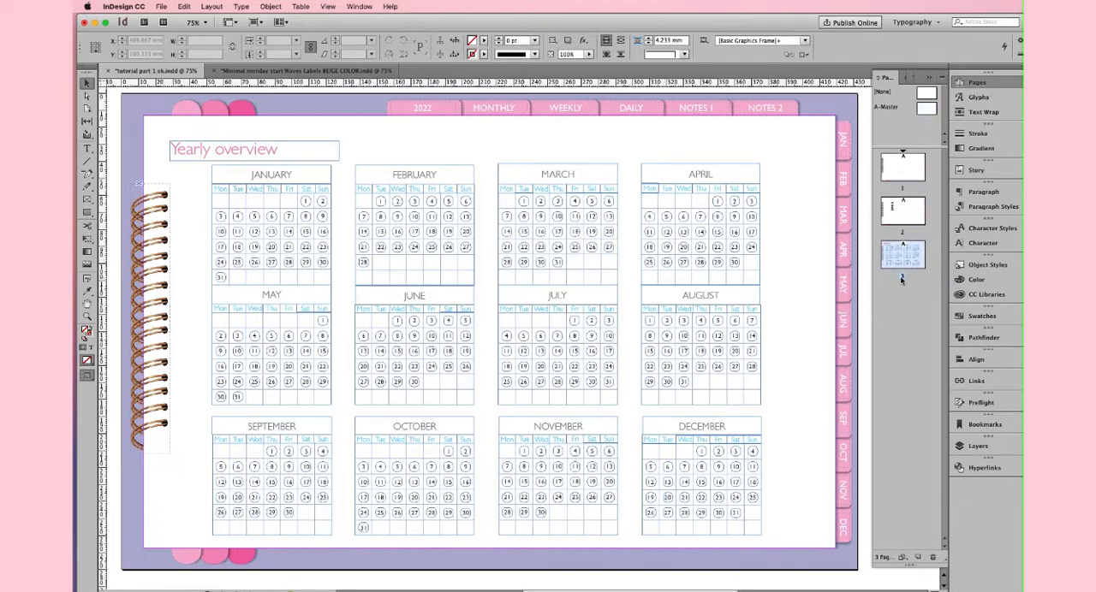
# - Insert 12 A-Master pages after page 3 from the Pages panel
pyautogui.rightClick(901, 253)
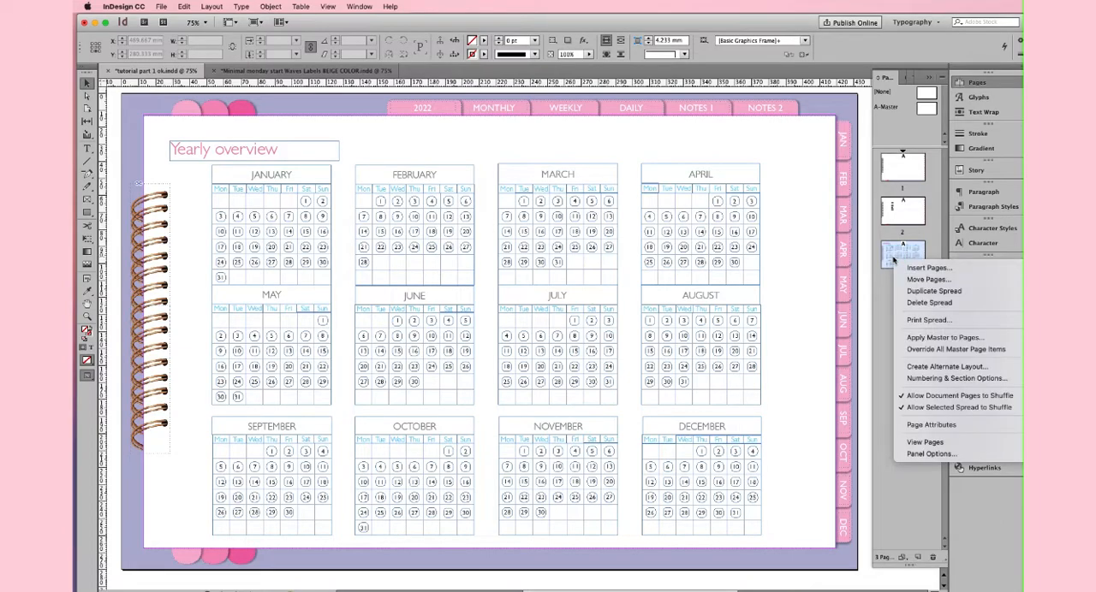
pyautogui.moveTo(929, 268)
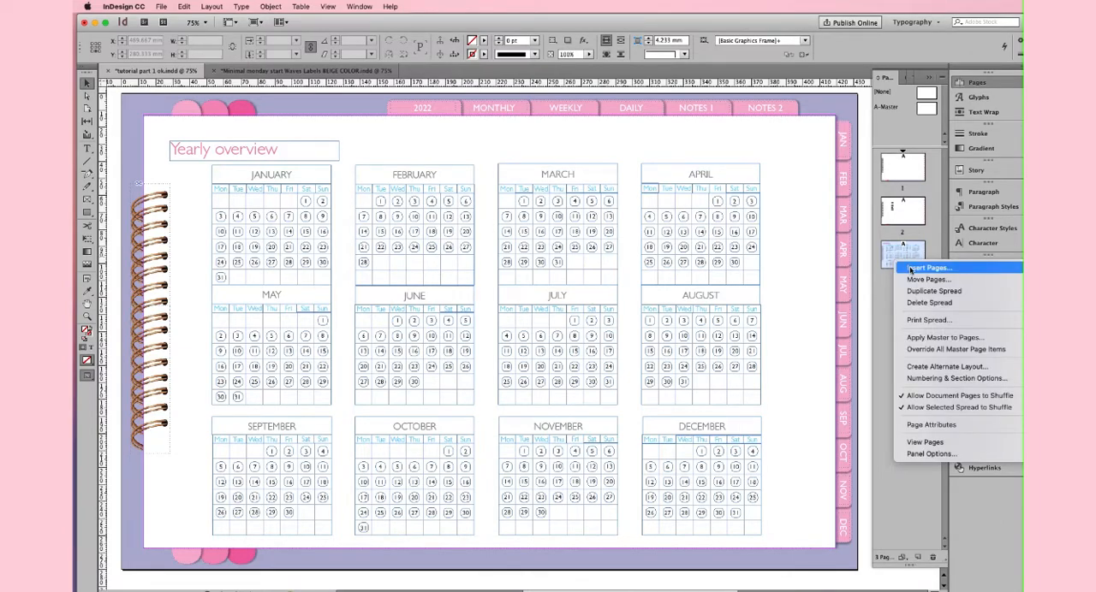
pyautogui.click(928, 268)
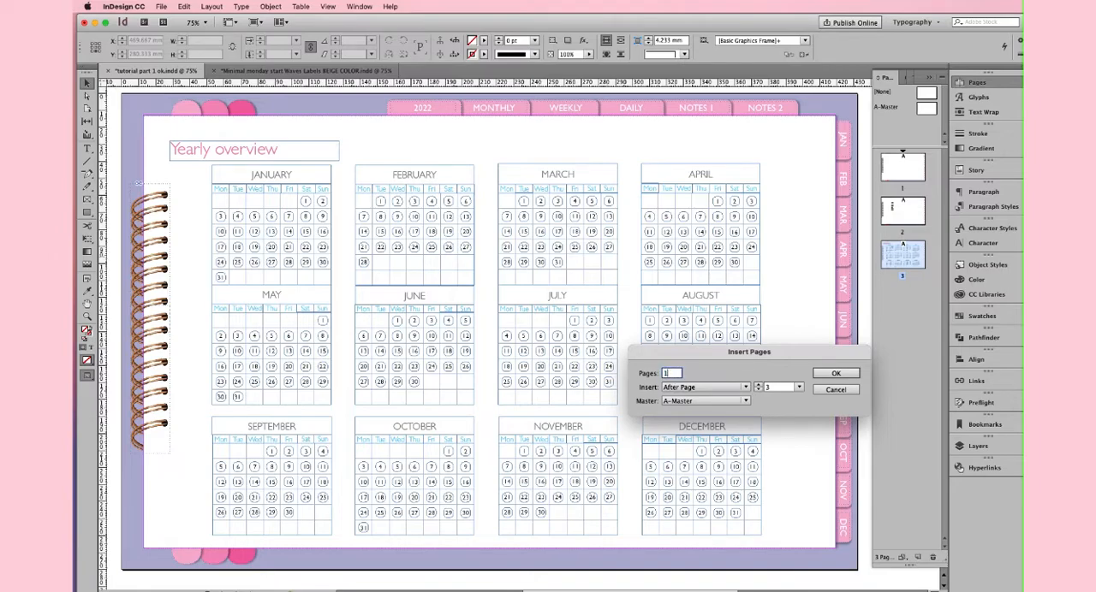
pyautogui.write('2')
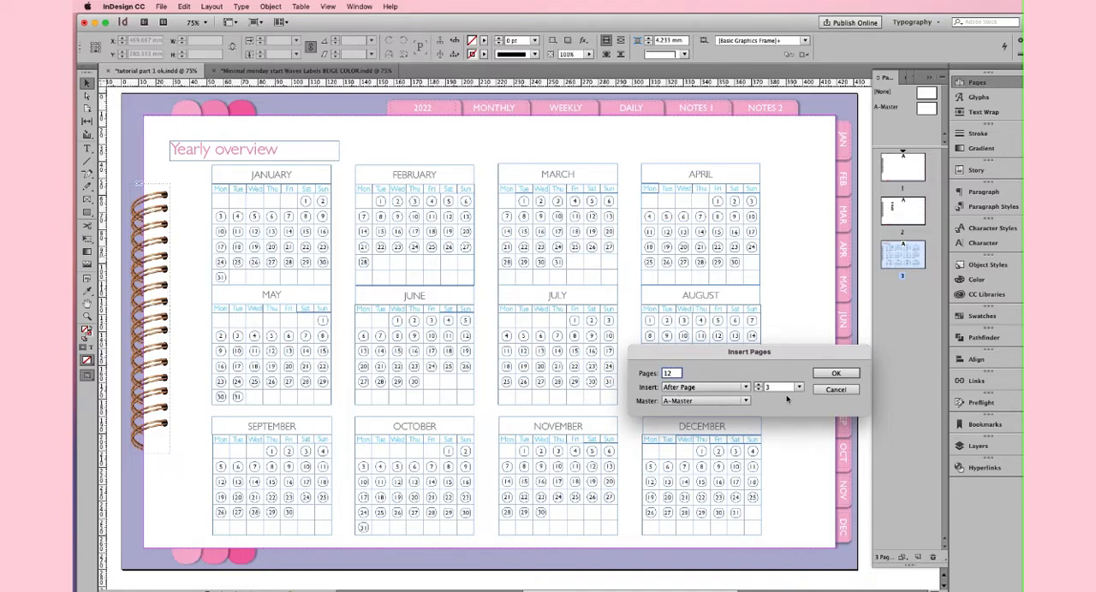
pyautogui.click(835, 372)
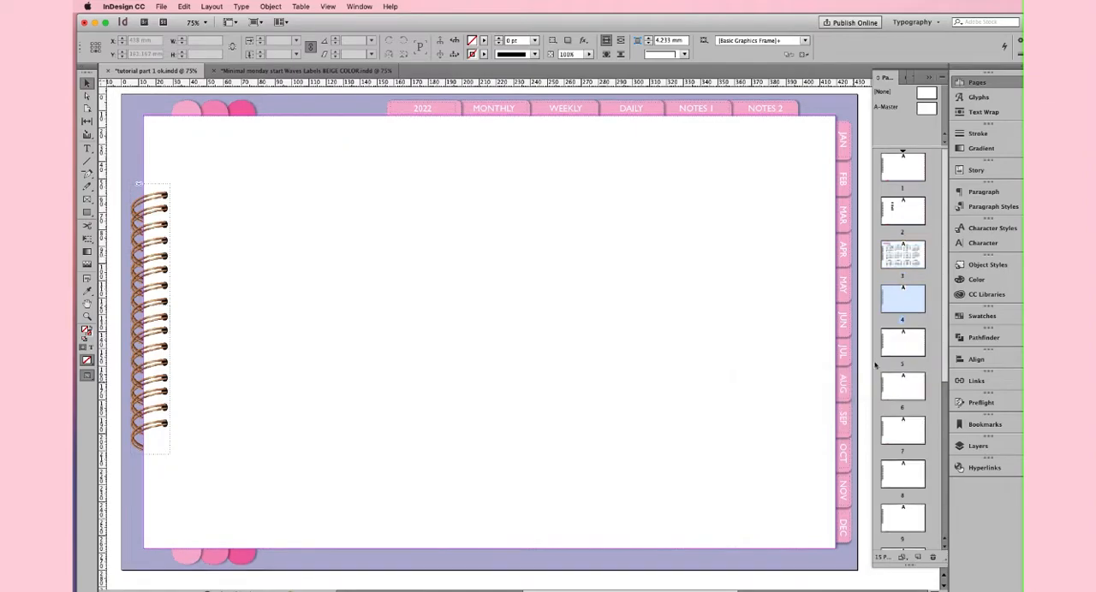
# - Retitle the pasted Yearly overview heading on page 4 as 'January' and begin a 6×7 table
pyautogui.scroll(-3)
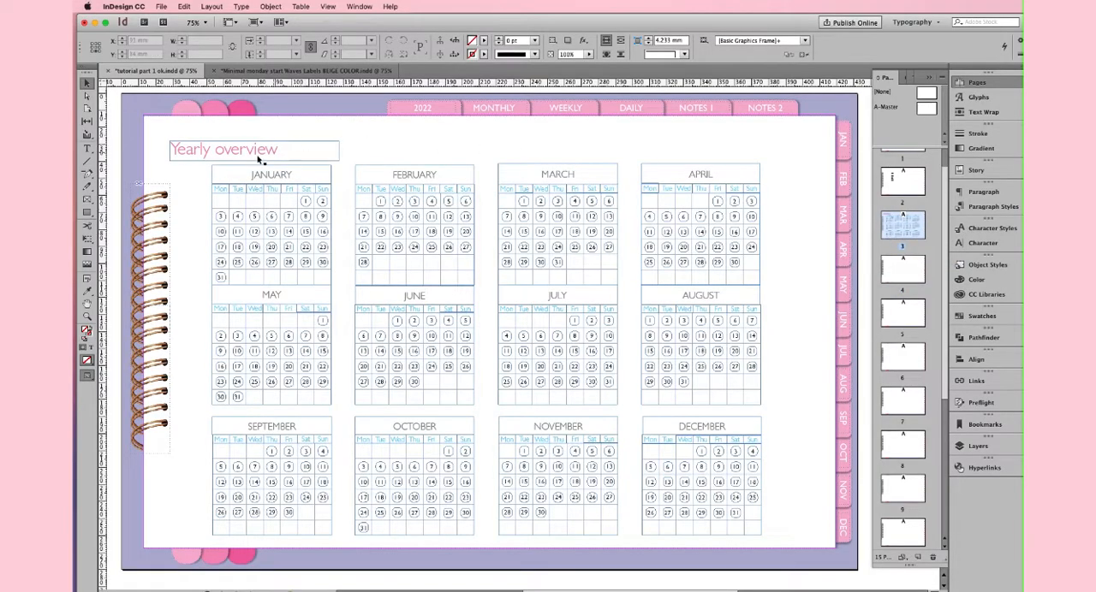
pyautogui.click(253, 150)
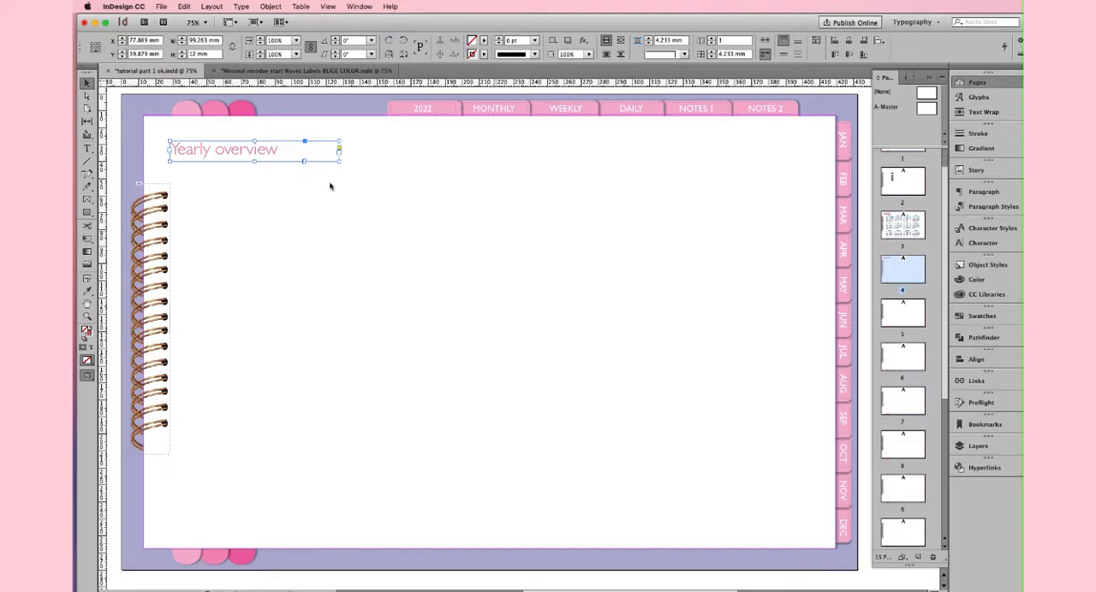
pyautogui.doubleClick(223, 149)
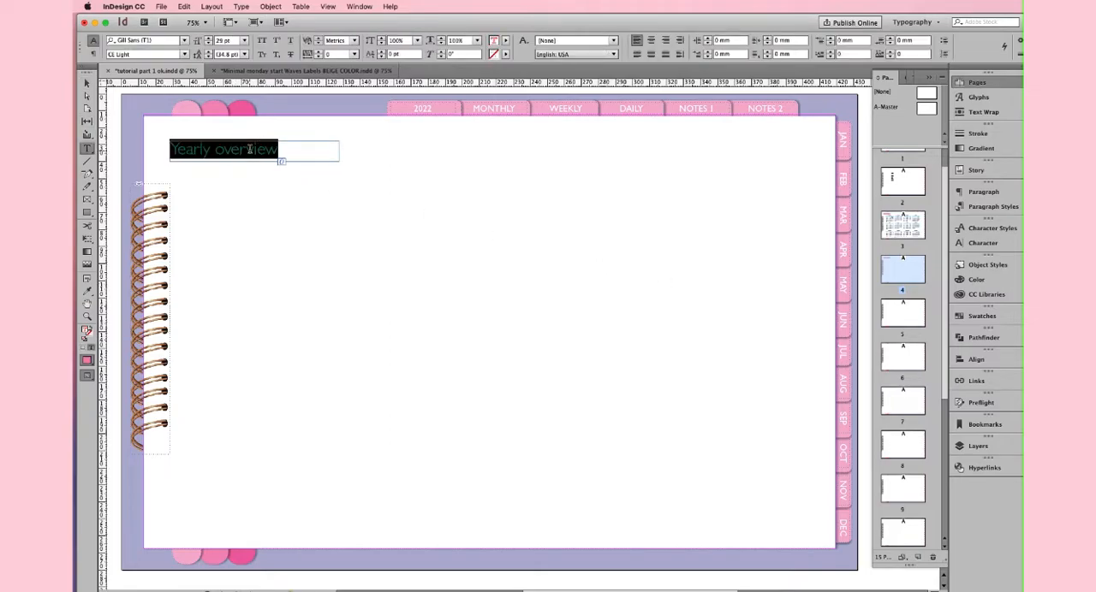
pyautogui.write('January')
pyautogui.write('Febr')
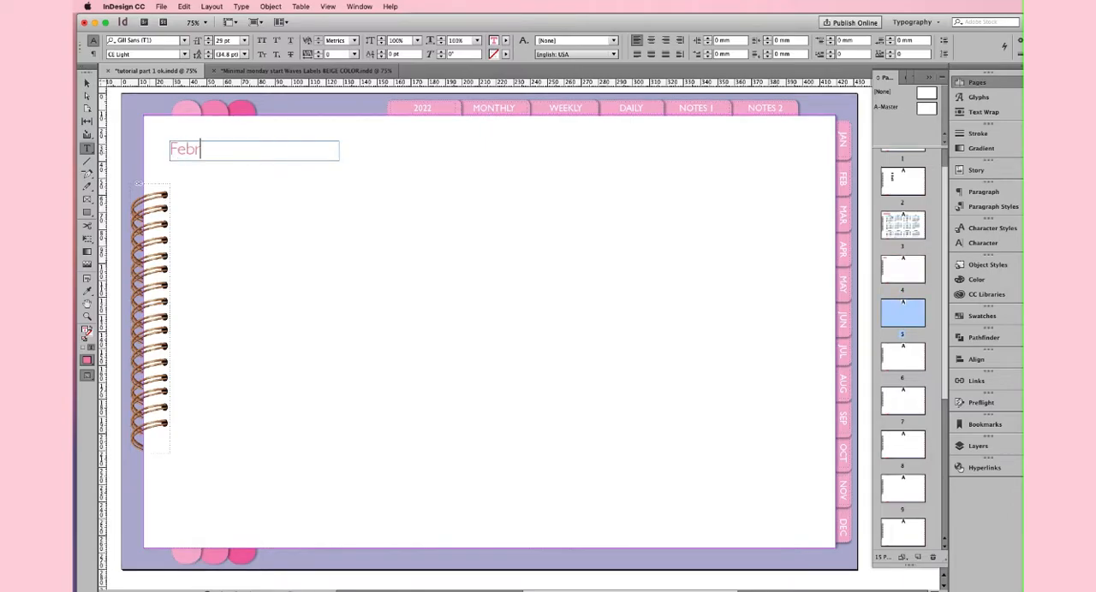
pyautogui.write('uary')
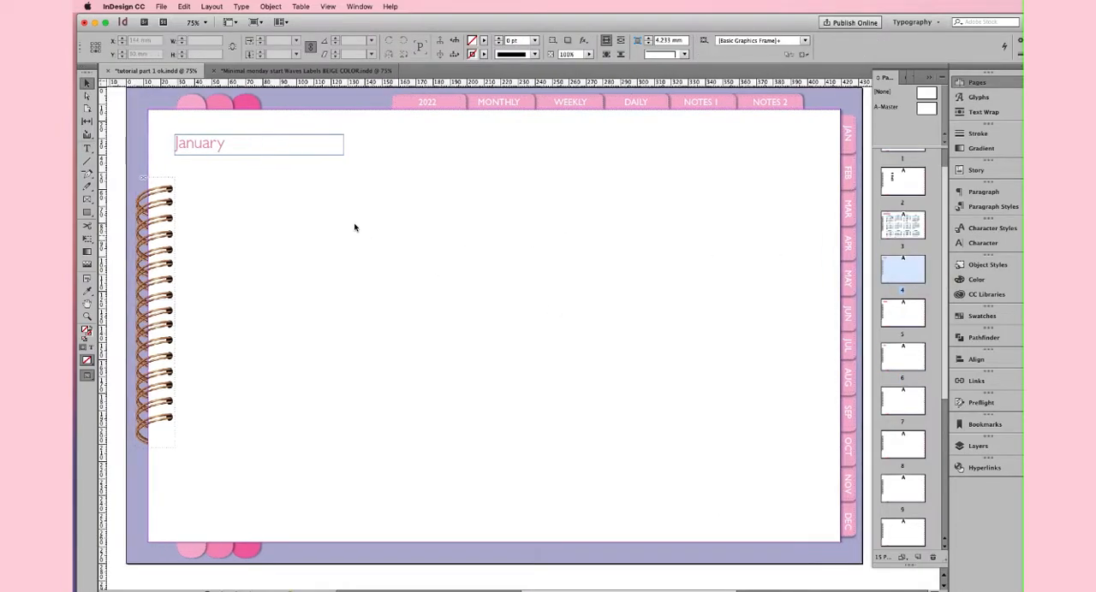
pyautogui.click(257, 144)
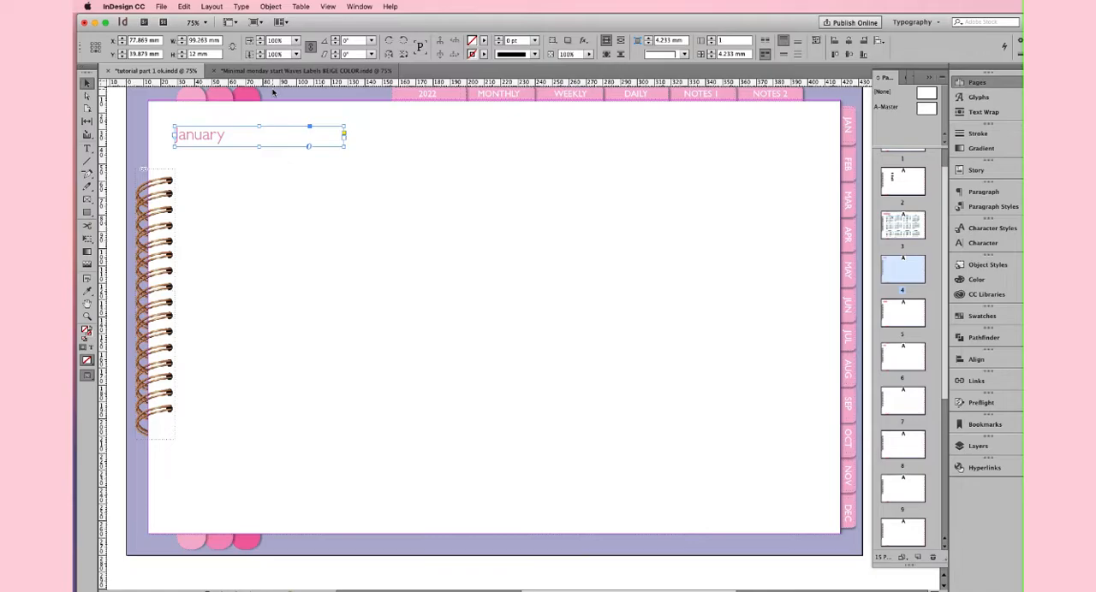
pyautogui.click(300, 6)
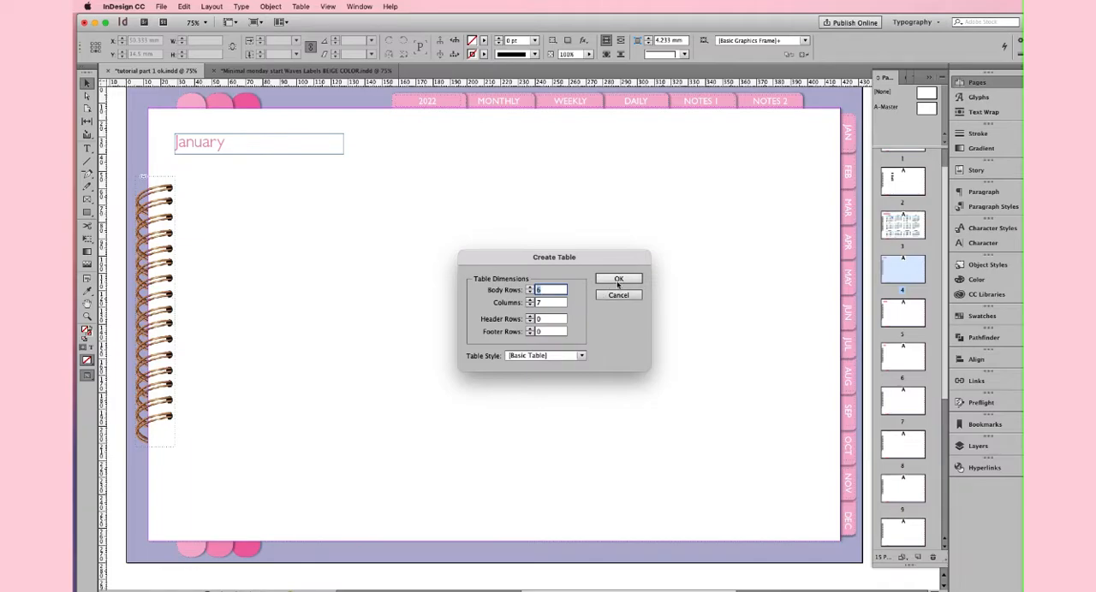
# - Draw the six-row, seven-column January table across the page and compare with March
pyautogui.click(618, 278)
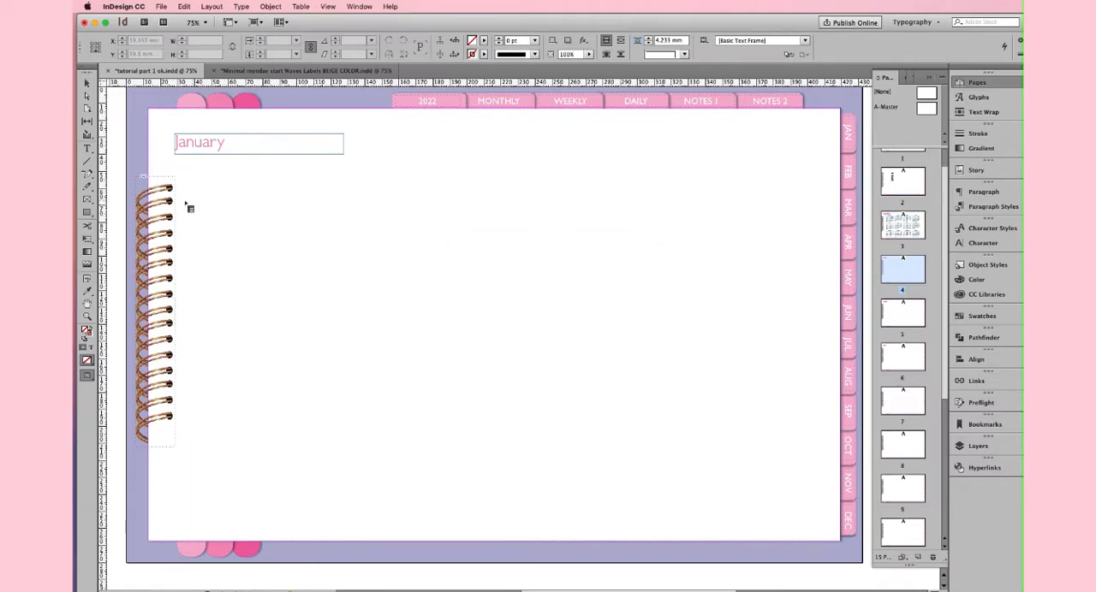
pyautogui.moveTo(181, 172); pyautogui.dragTo(298, 227)
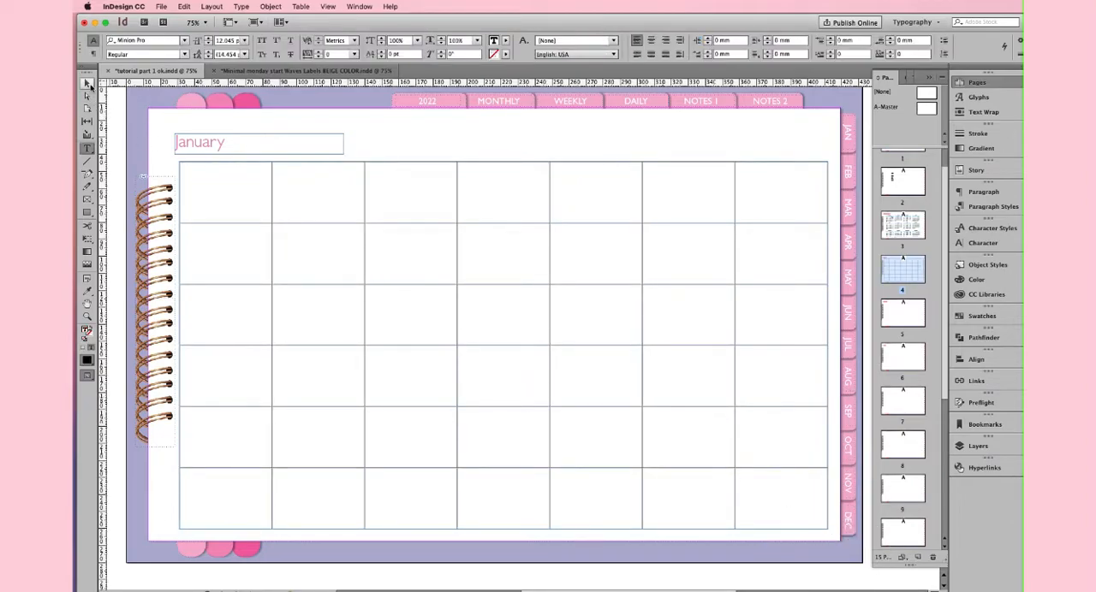
pyautogui.click(502, 342)
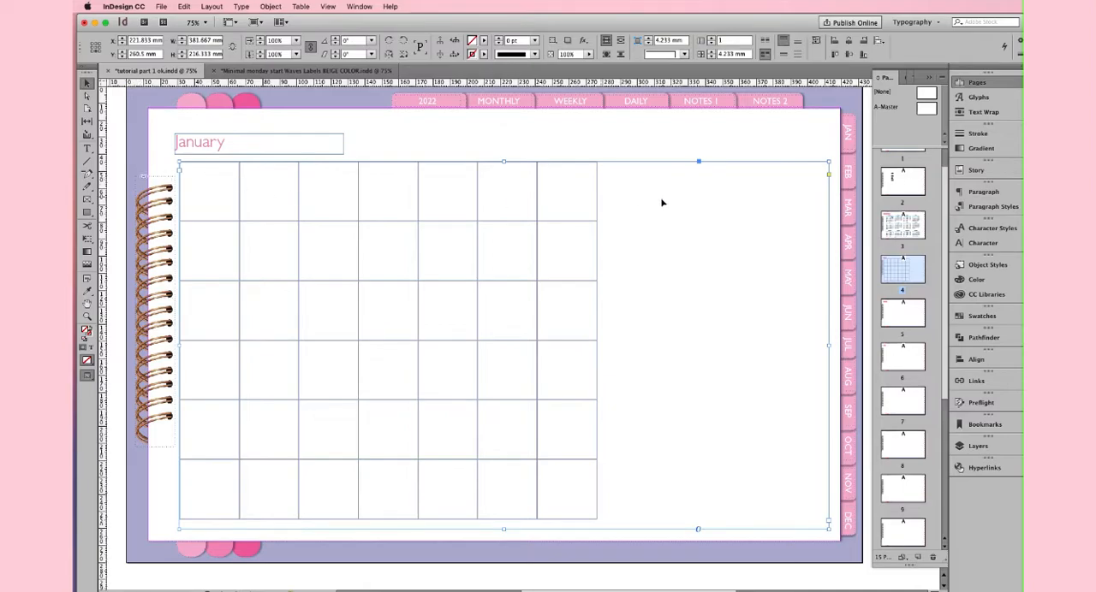
pyautogui.moveTo(831, 397)
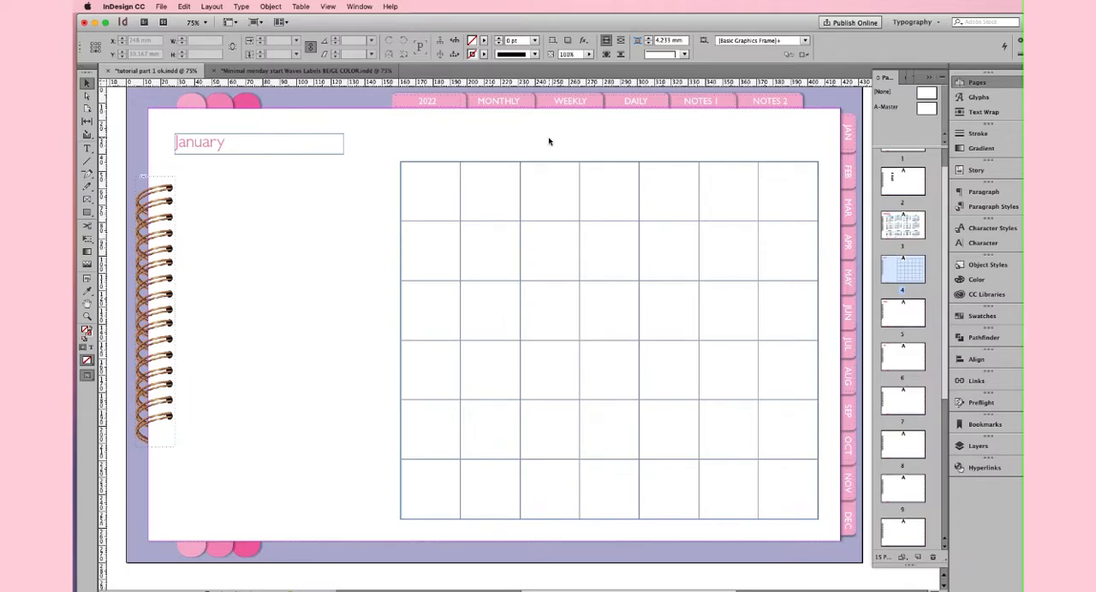
pyautogui.click(411, 177)
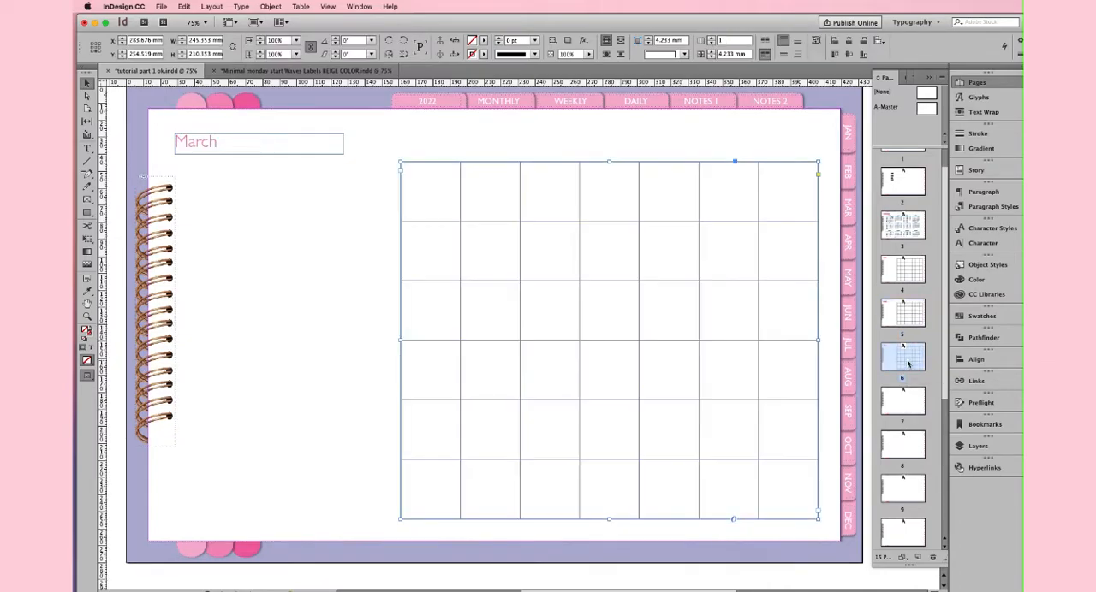
# - Back on January, widen the Mon–Sun header row to the grid's width and select it
pyautogui.click(901, 270)
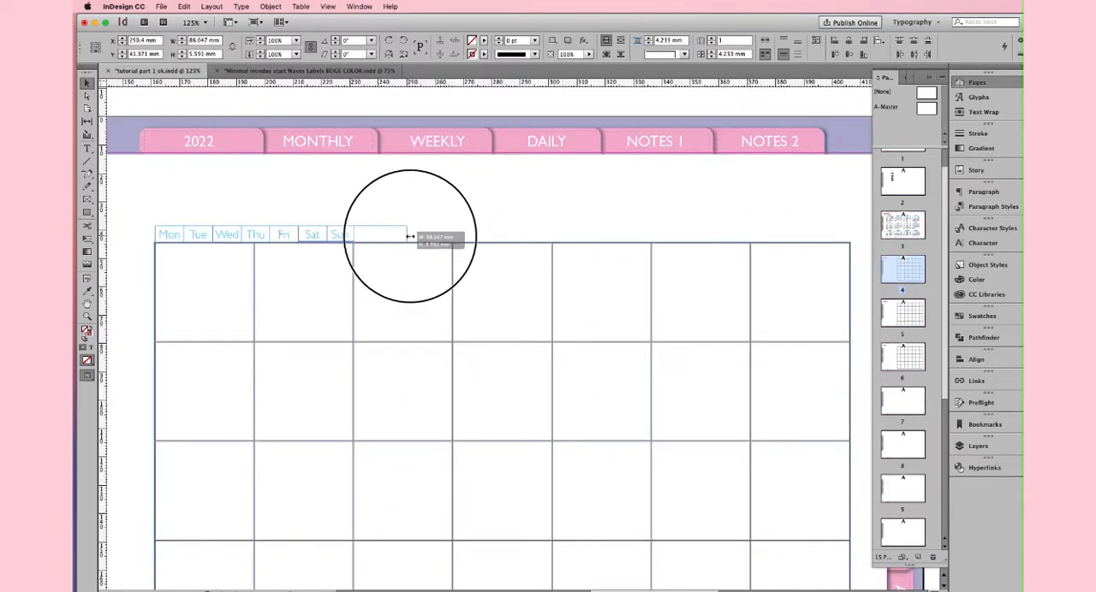
pyautogui.moveTo(409, 238); pyautogui.dragTo(847, 244)
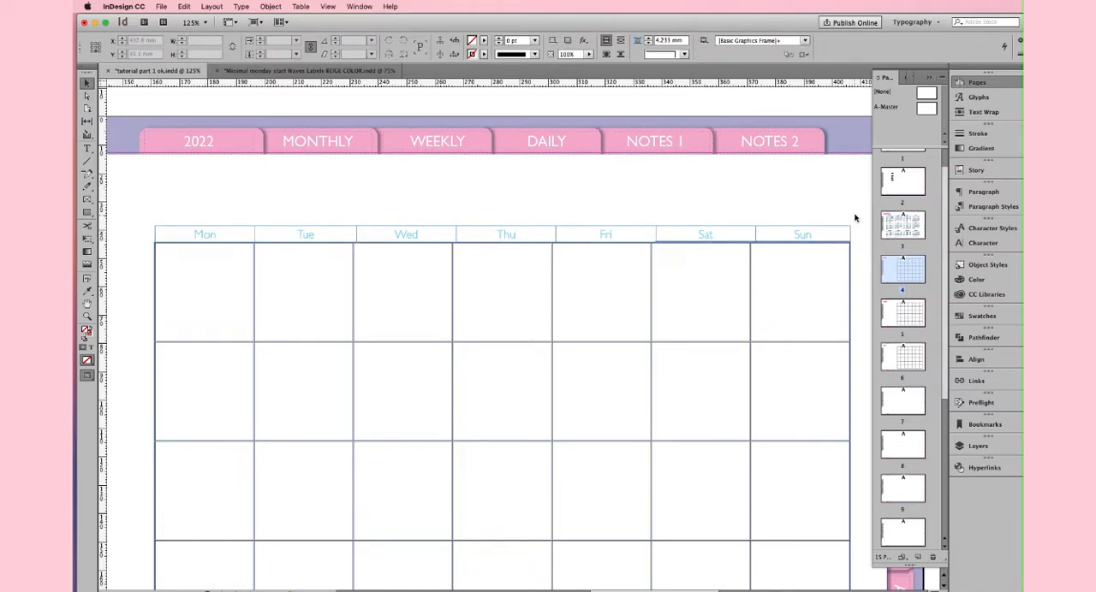
pyautogui.click(843, 240)
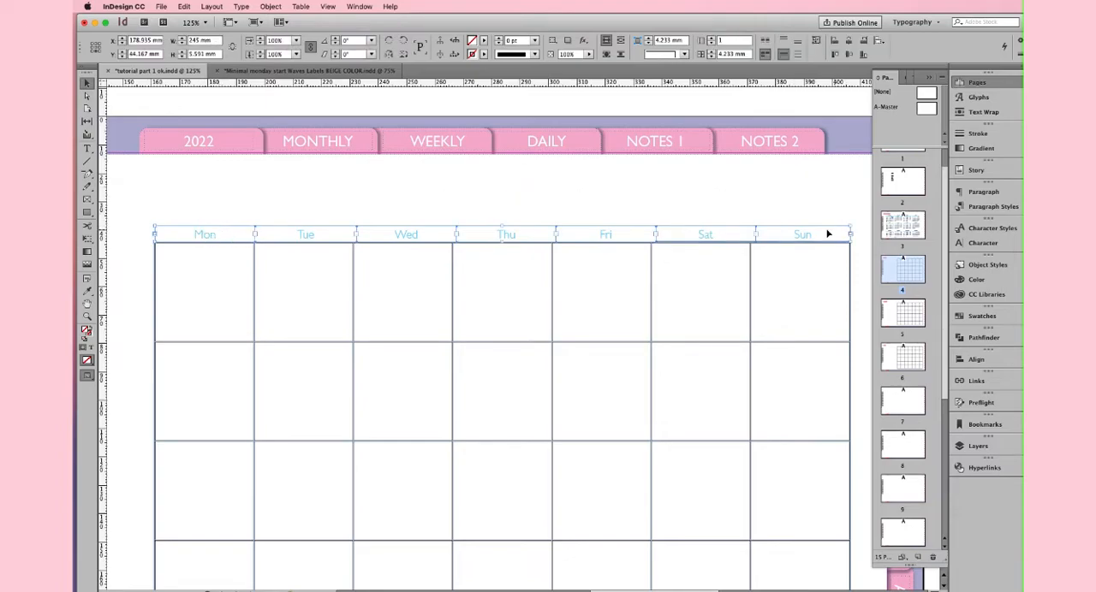
# - Create the 'days monthly page' character style from the Mon header text
pyautogui.doubleClick(204, 234)
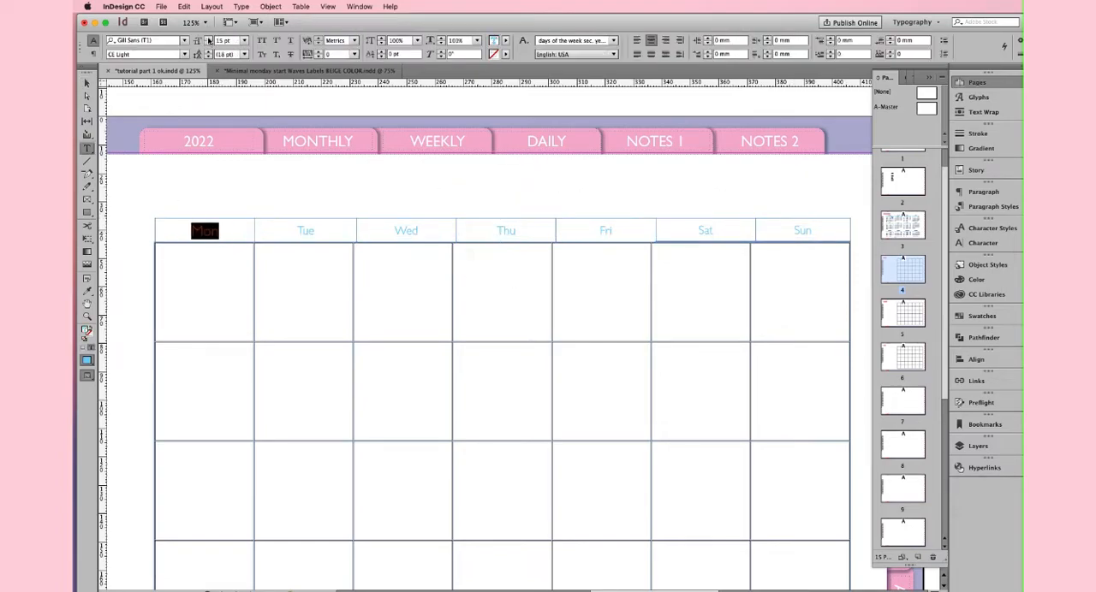
pyautogui.click(390, 54)
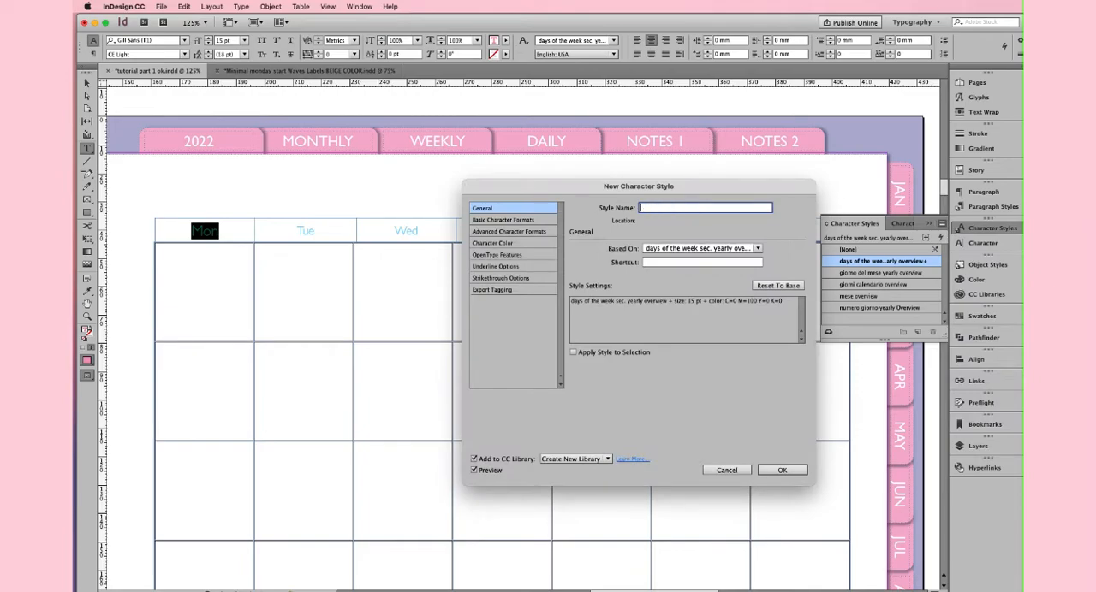
pyautogui.write('days monthly page')
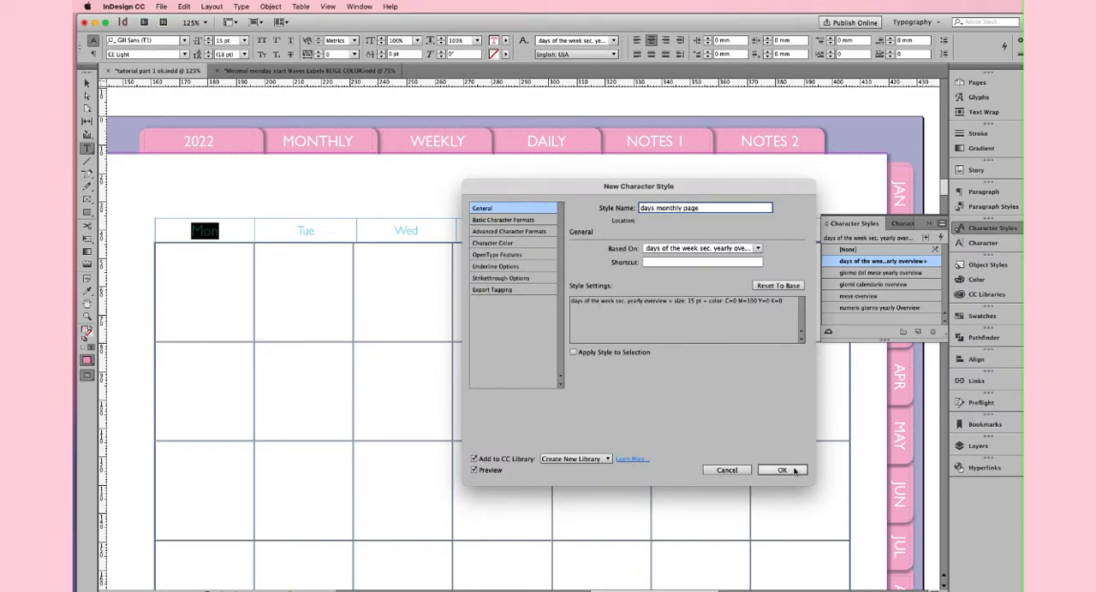
pyautogui.click(781, 470)
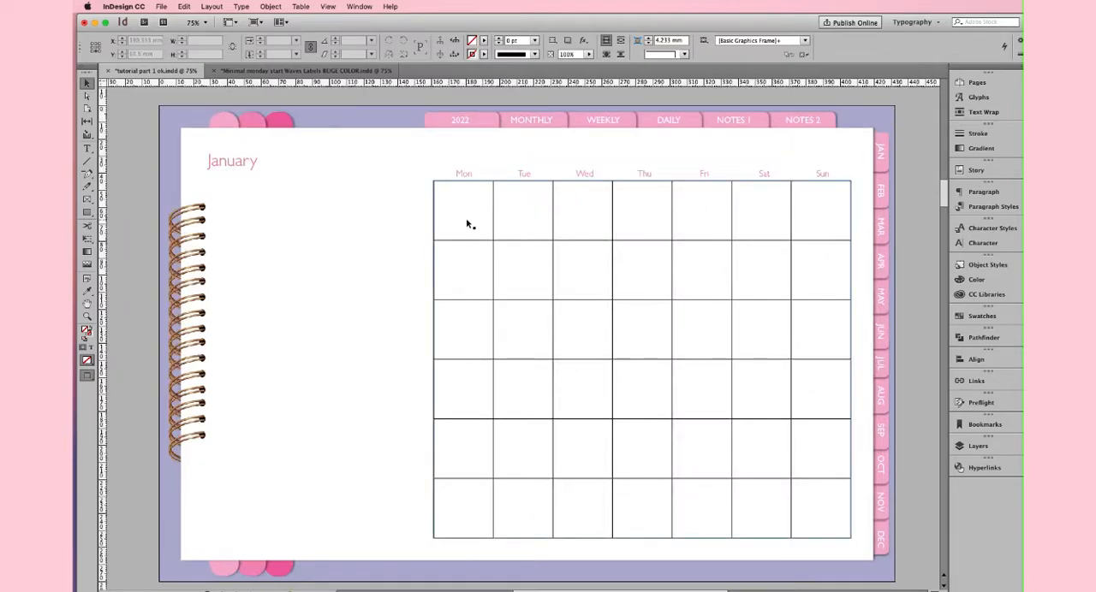
# - Set all January grid cell strokes to 0.25 pt in the C=100 M=90 Y=10 K=0 swatch
pyautogui.click(87, 147)
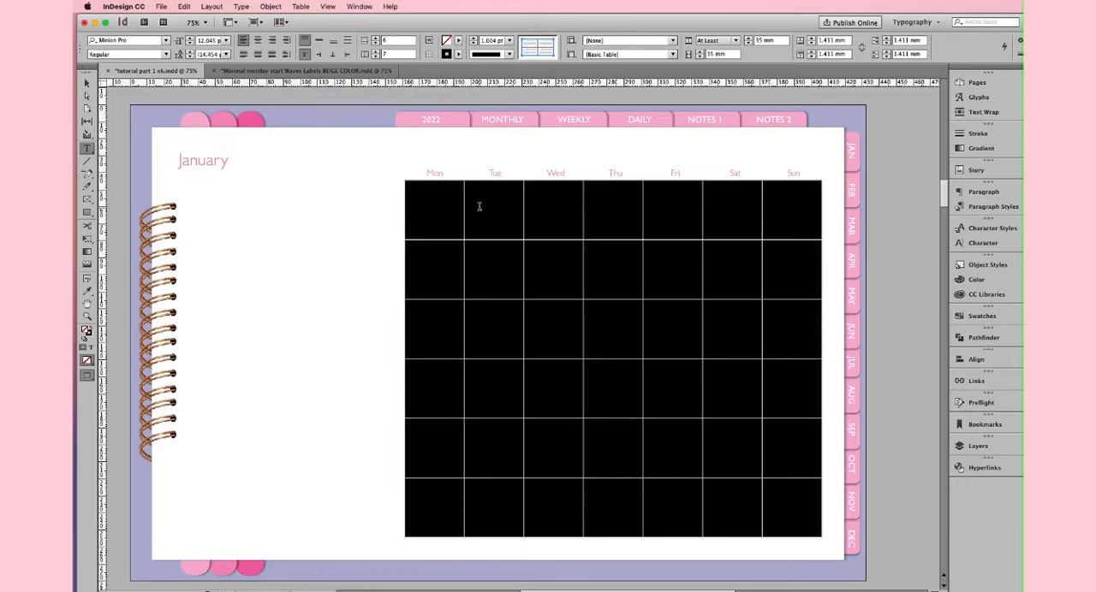
pyautogui.rightClick(478, 207)
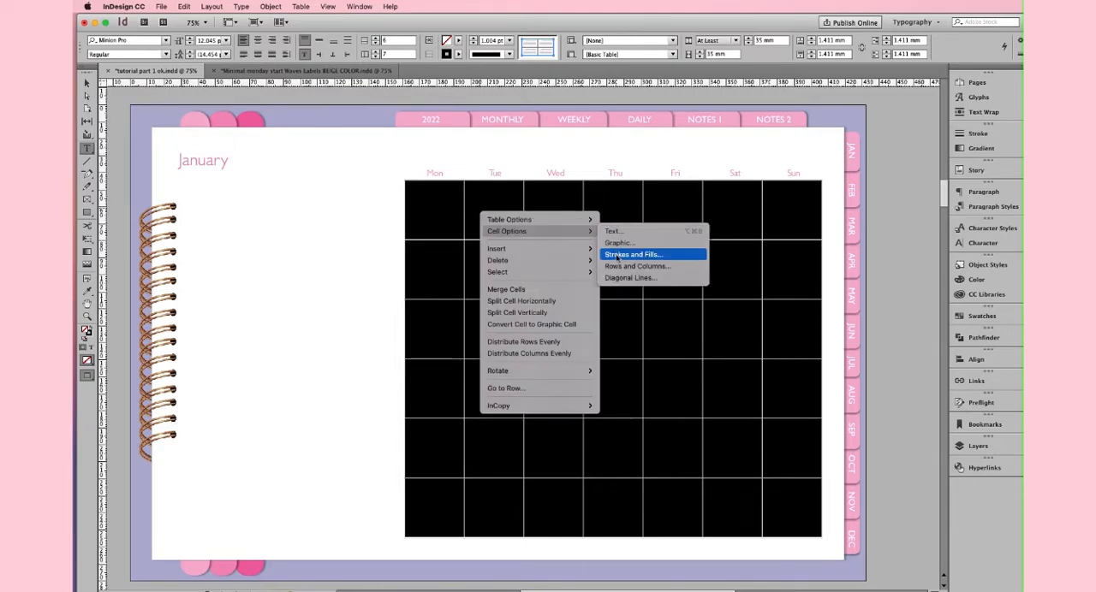
pyautogui.click(632, 254)
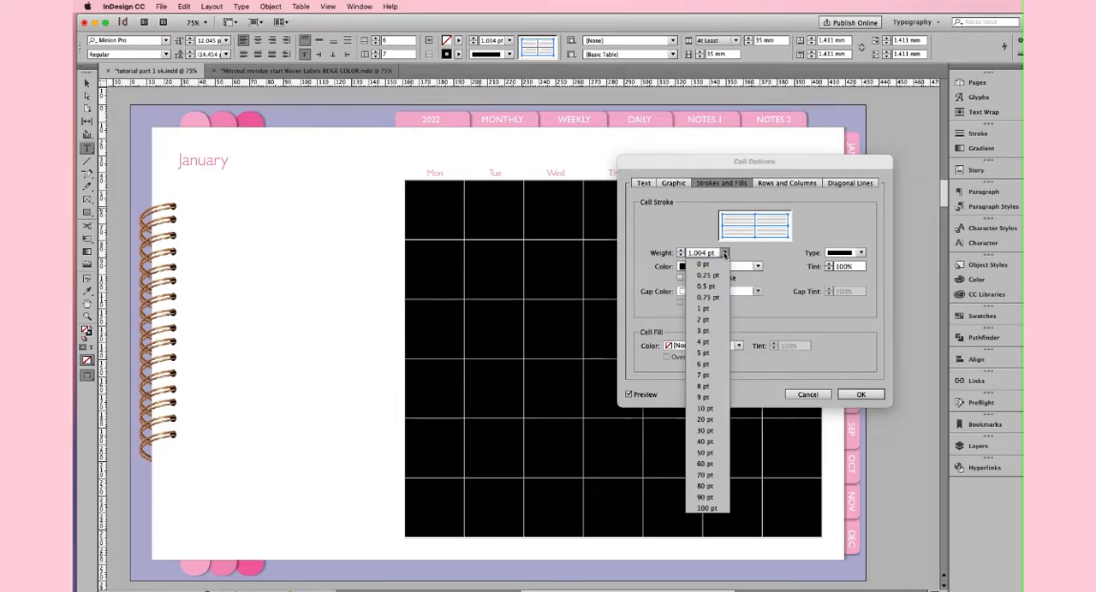
pyautogui.click(707, 275)
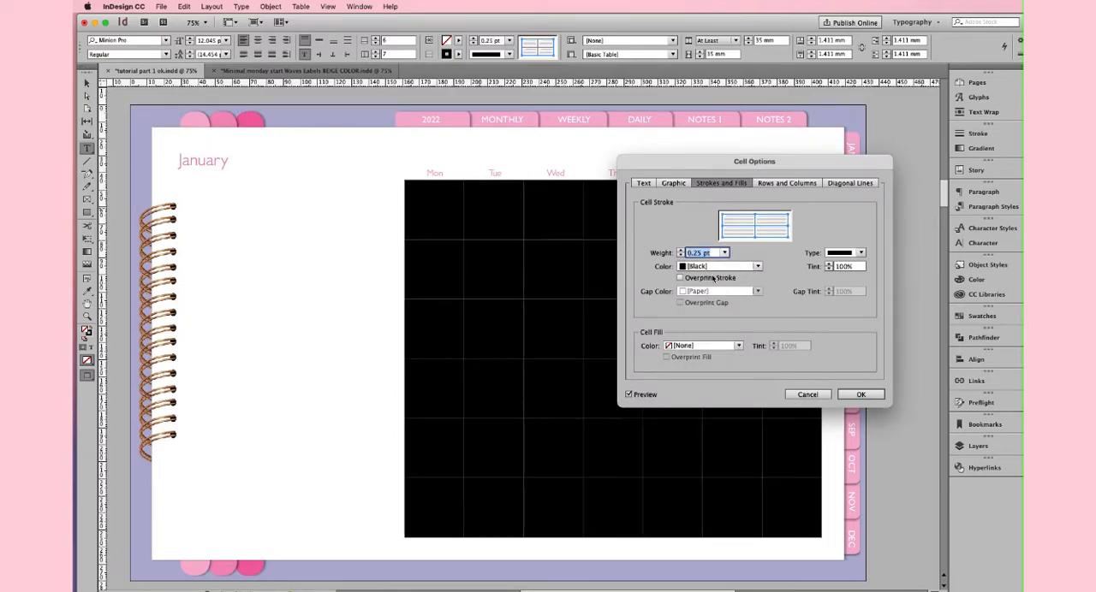
pyautogui.click(756, 267)
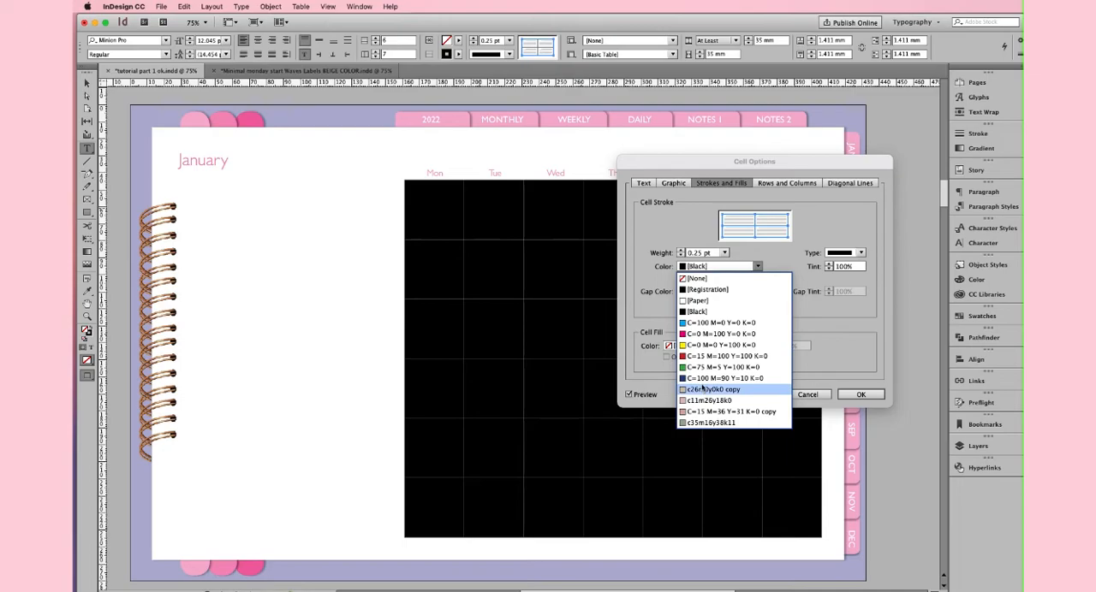
pyautogui.click(720, 379)
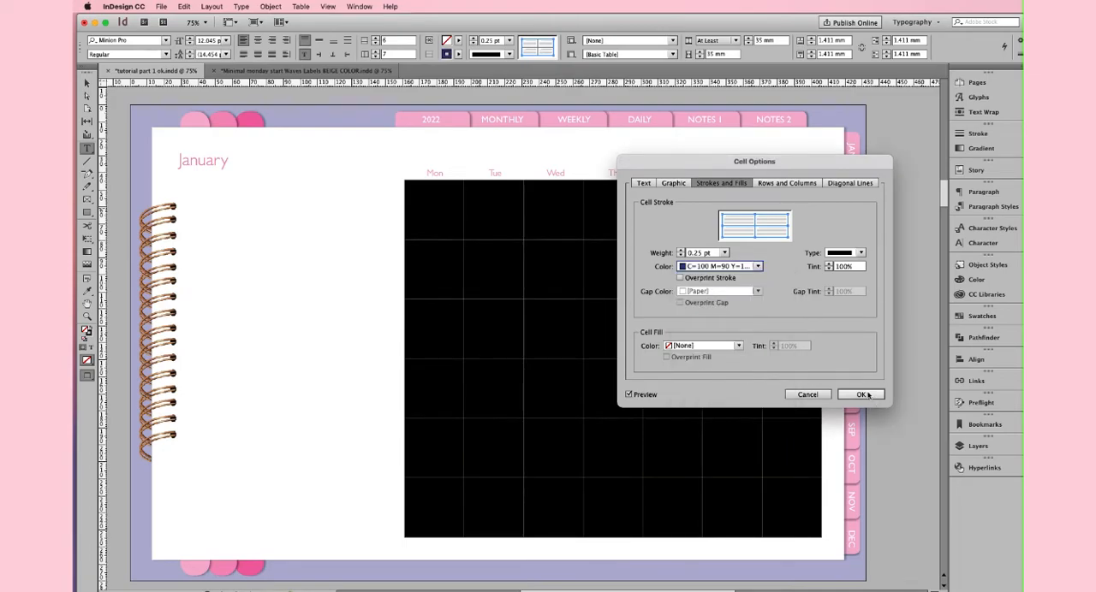
pyautogui.click(861, 394)
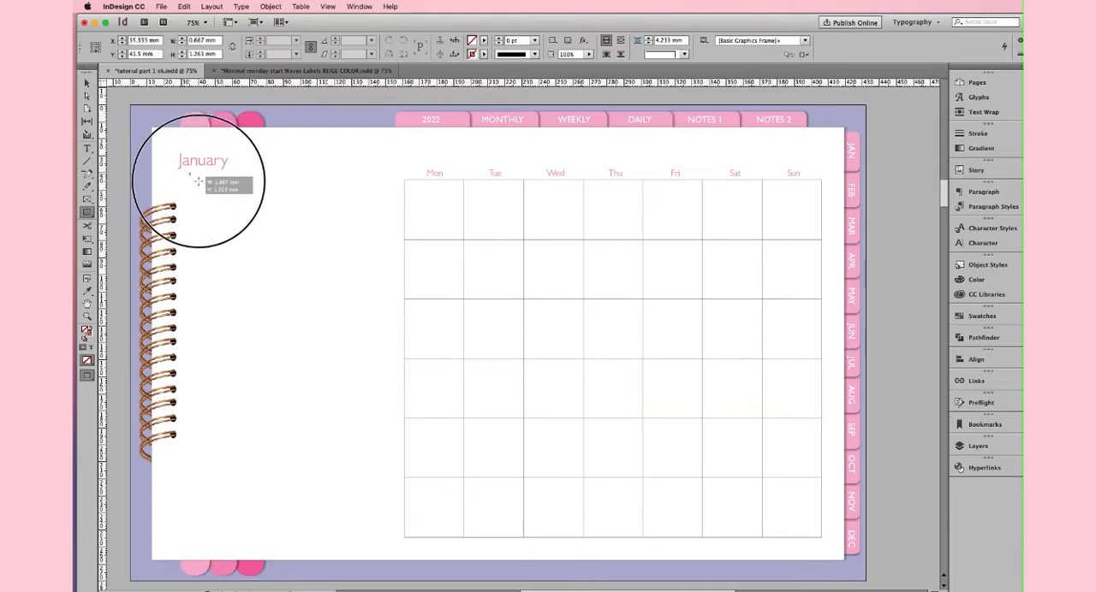
# - Draw a tall note frame left of the grid, duplicate it alongside, and select the grid
pyautogui.moveTo(190, 171); pyautogui.dragTo(401, 541)
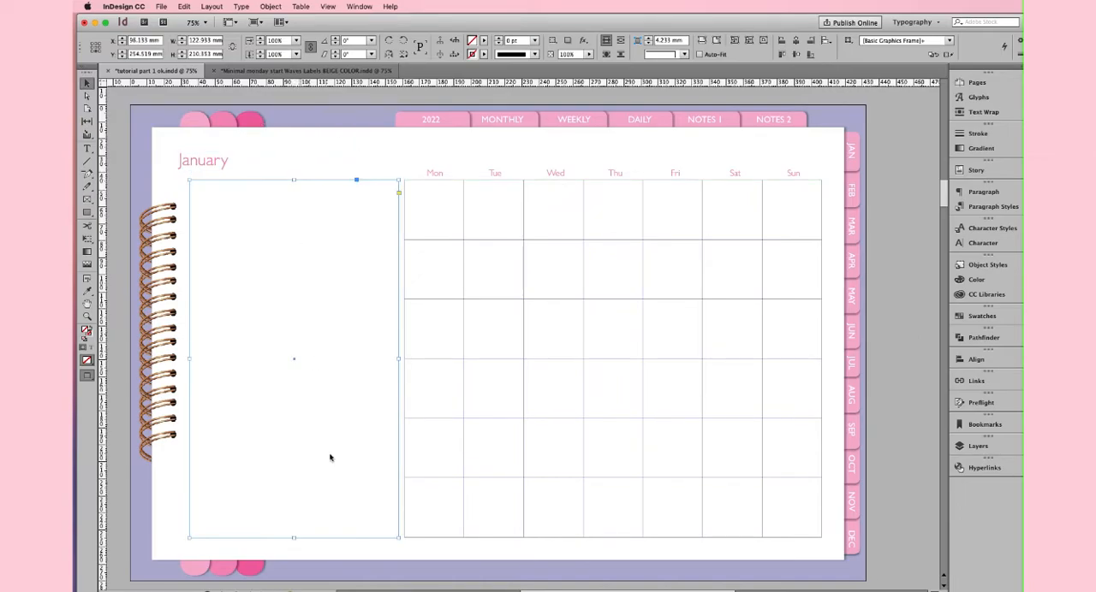
pyautogui.moveTo(398, 358); pyautogui.dragTo(269, 358)
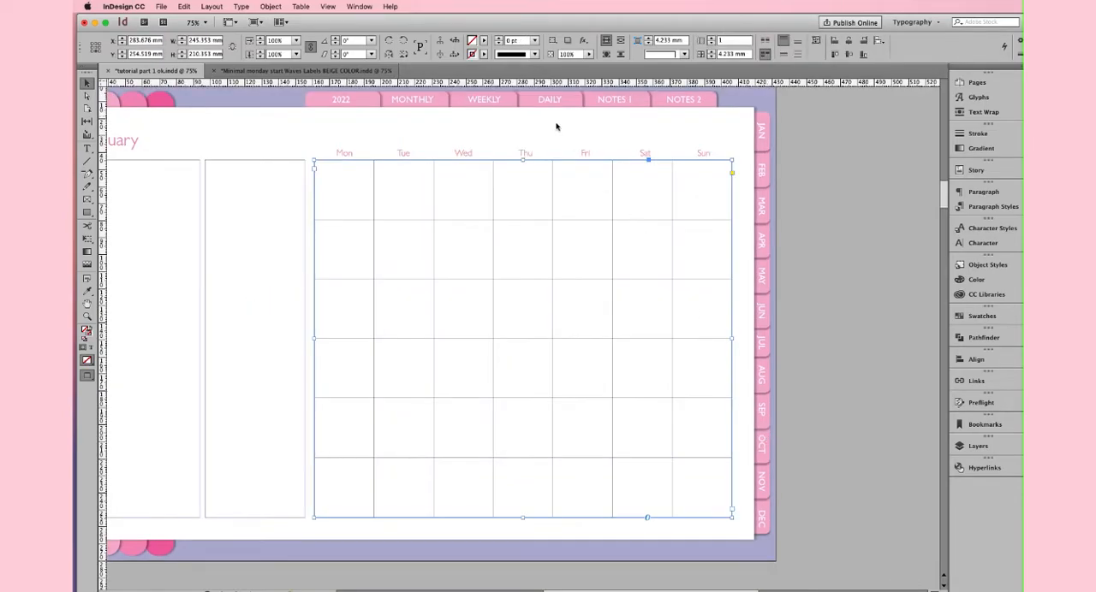
pyautogui.moveTo(338, 205)
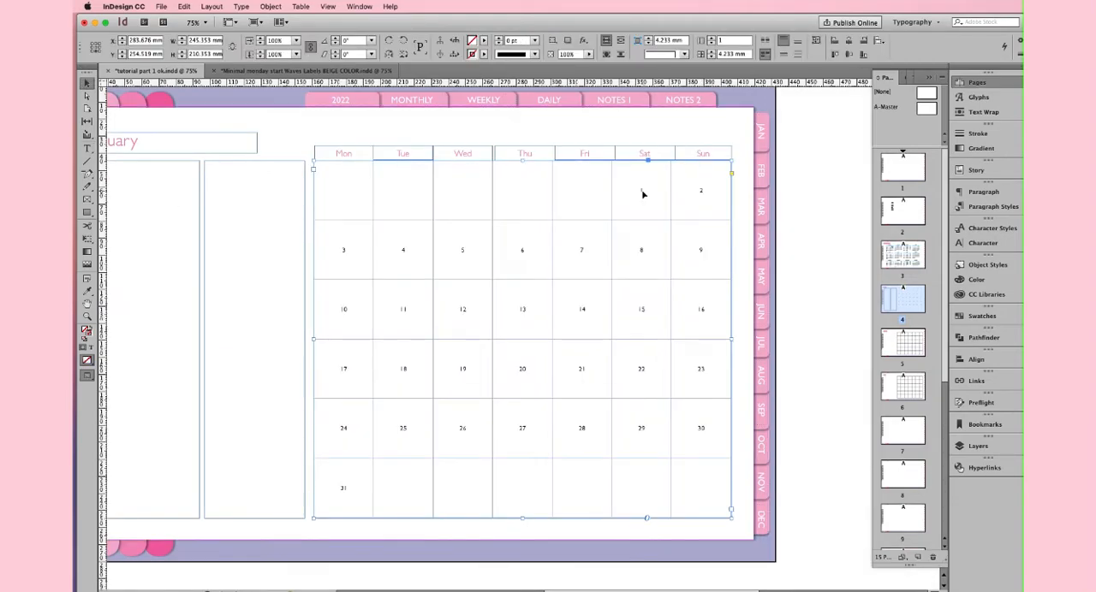
pyautogui.click(418, 178)
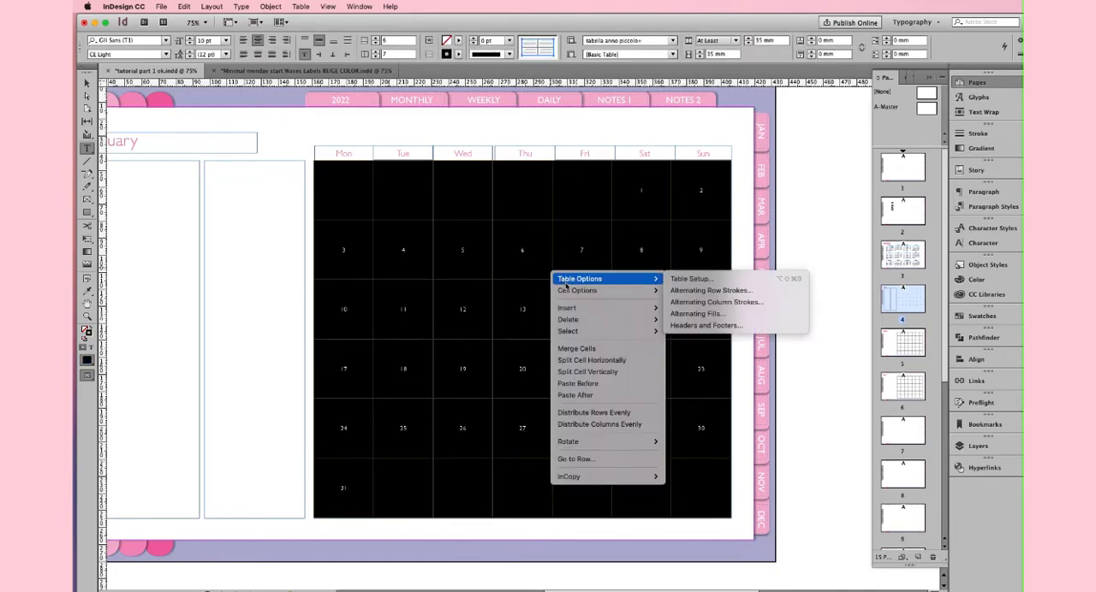
# - Set January's grid cells to Align Top vertical justification with a 2 mm top inset
pyautogui.click(577, 290)
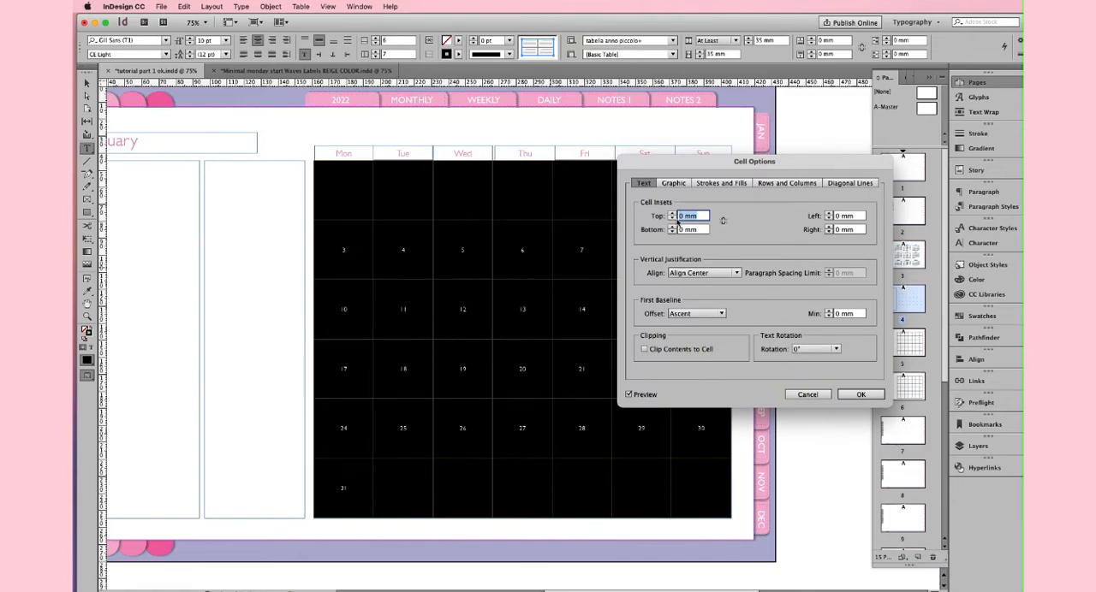
pyautogui.click(734, 272)
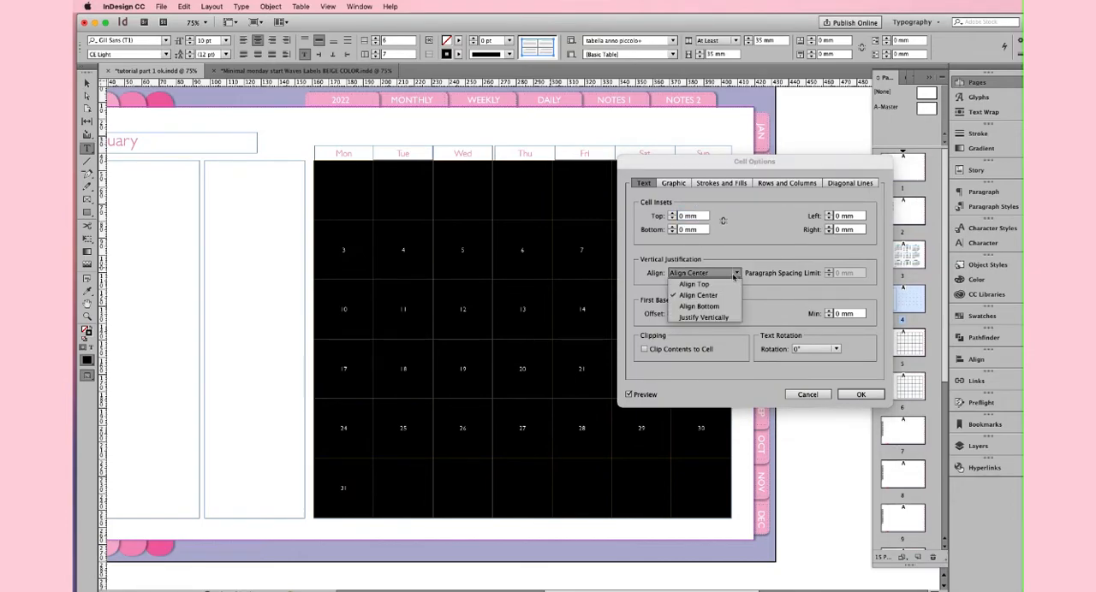
pyautogui.click(693, 283)
pyautogui.write('2')
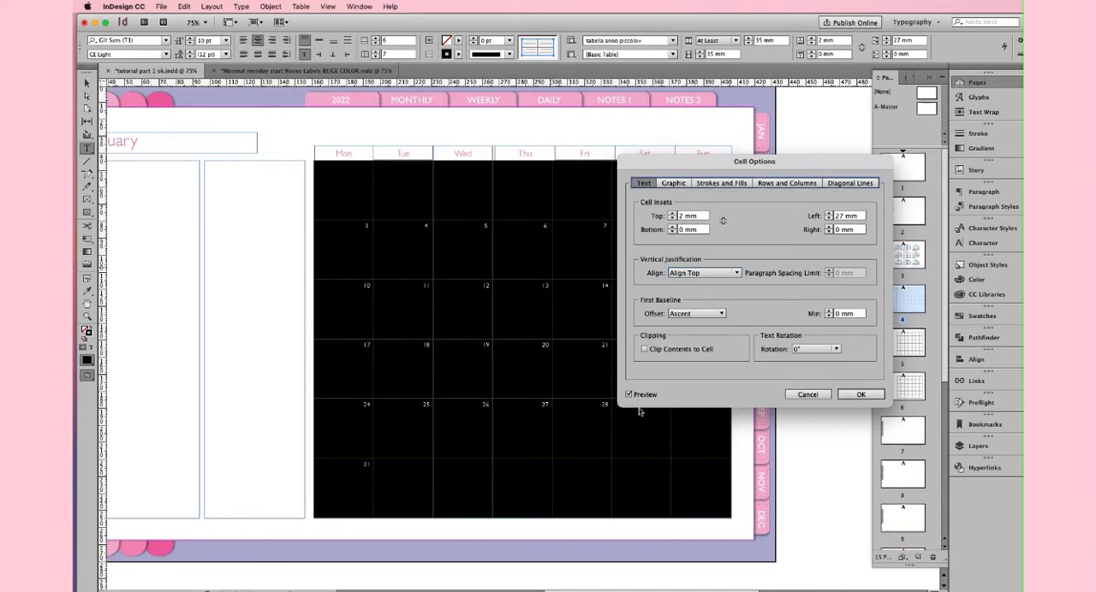
pyautogui.click(861, 394)
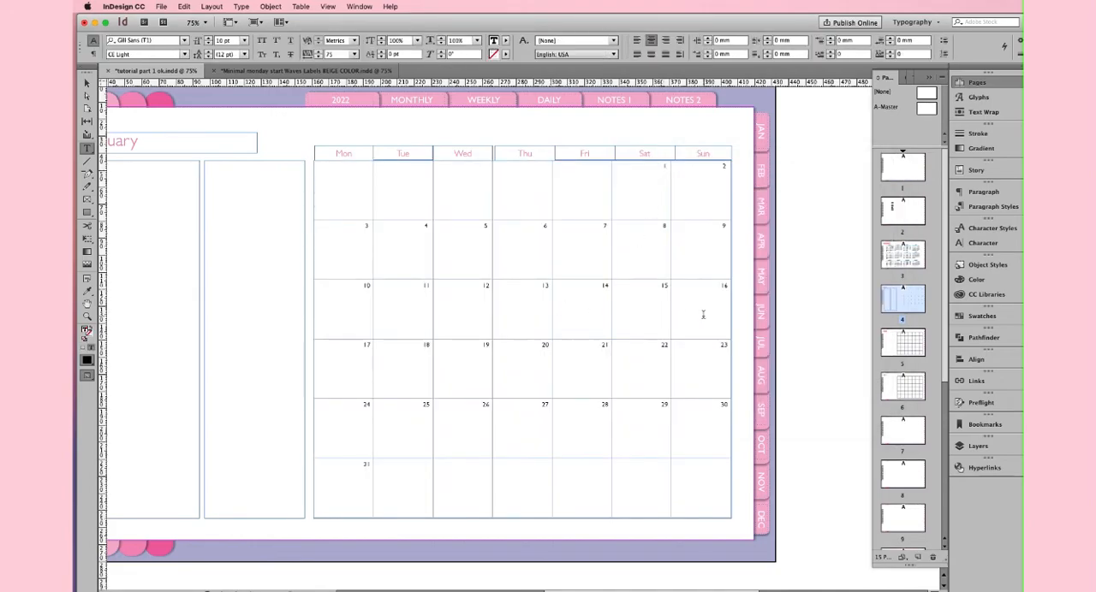